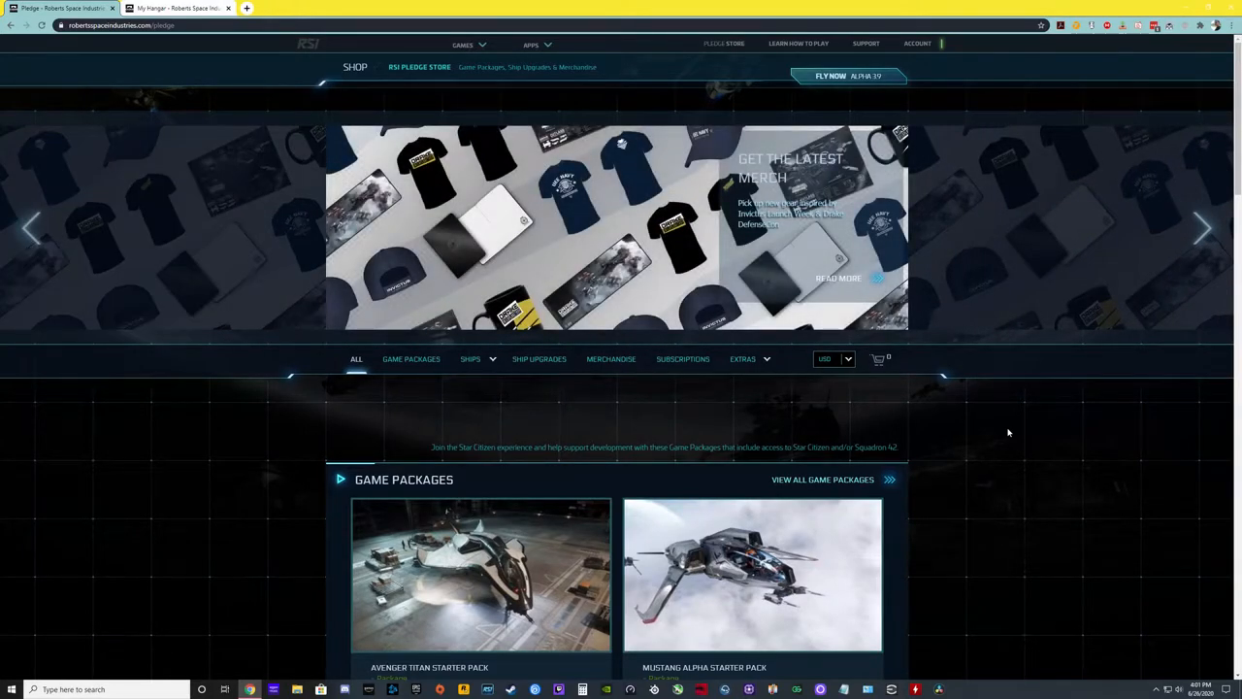
# Step: Set the From list to All ships and scroll down to $50 ships like the Avenger Titan
pyautogui.click(1203, 230)
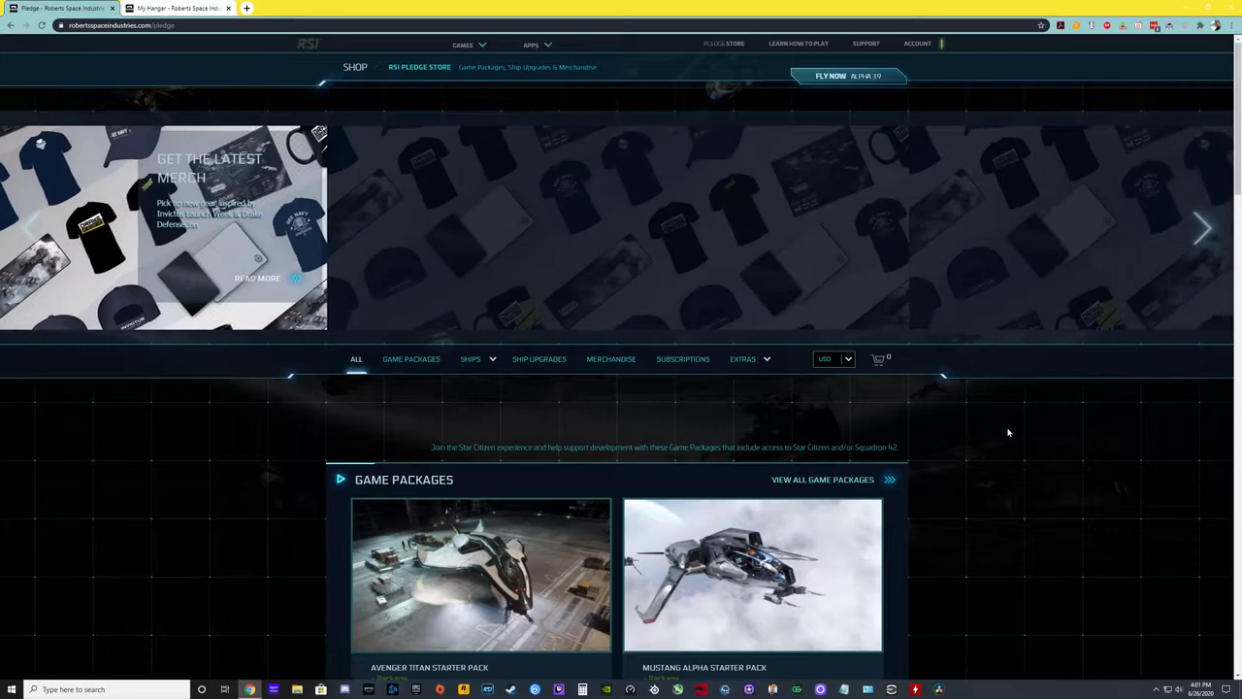
pyautogui.click(1203, 229)
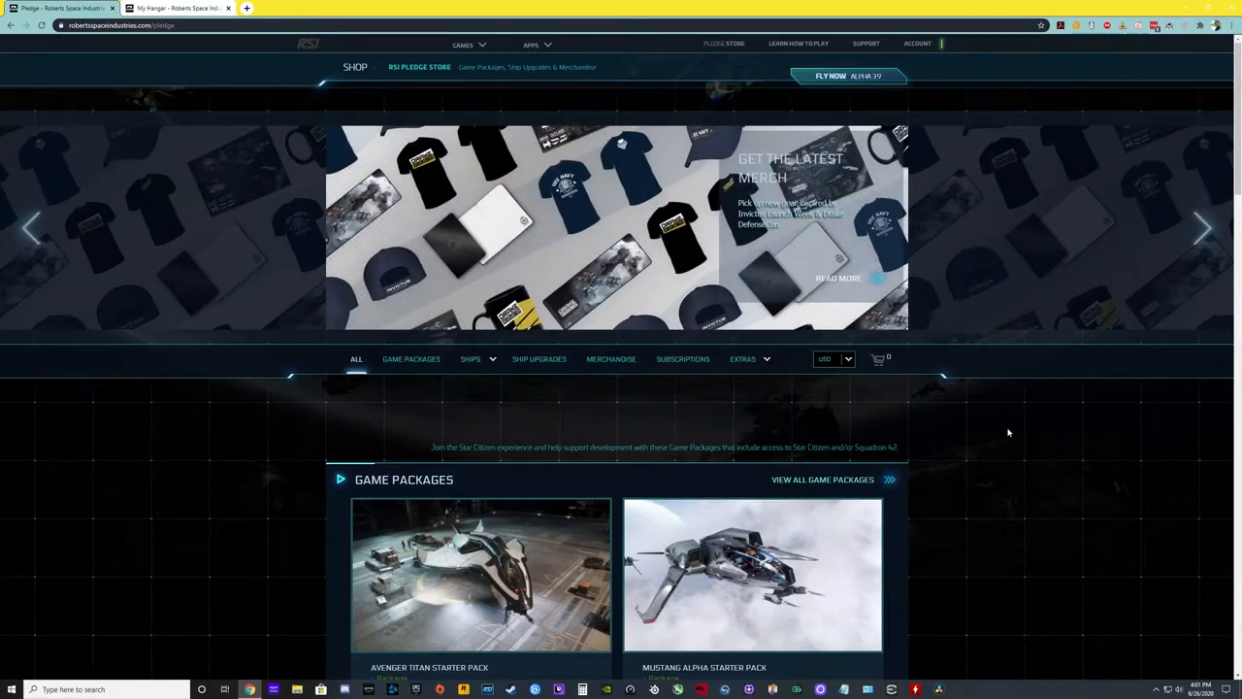
pyautogui.moveTo(309, 433)
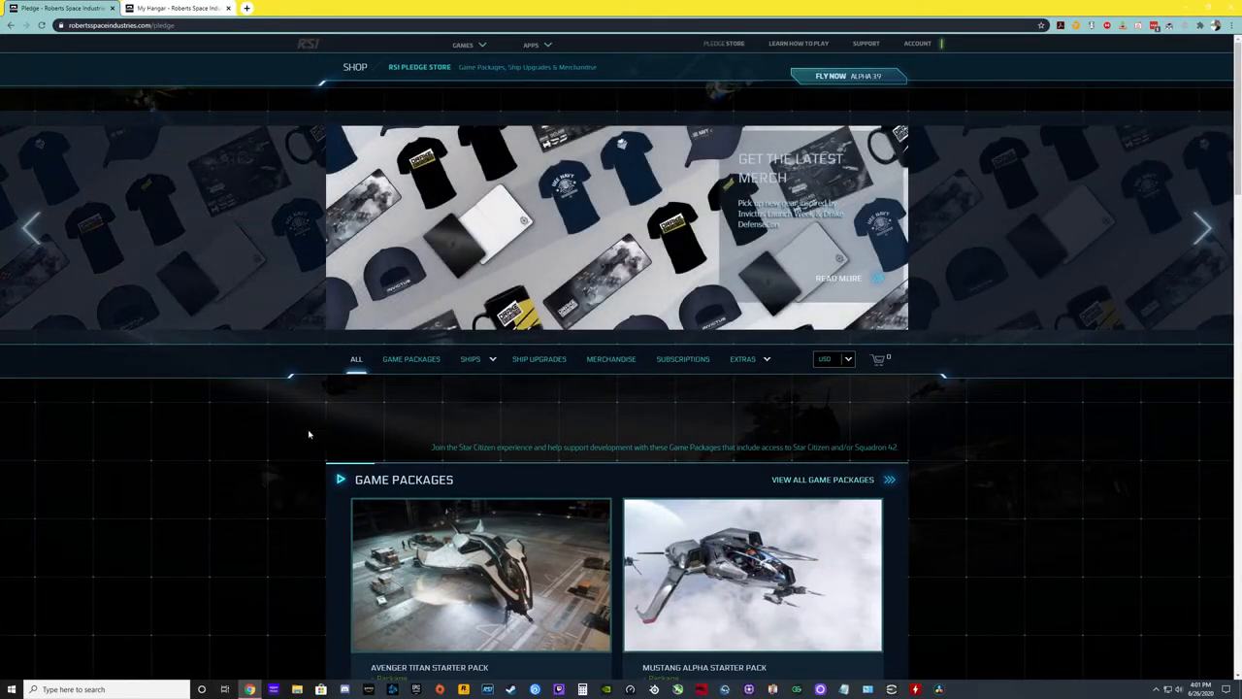
pyautogui.moveTo(291, 434)
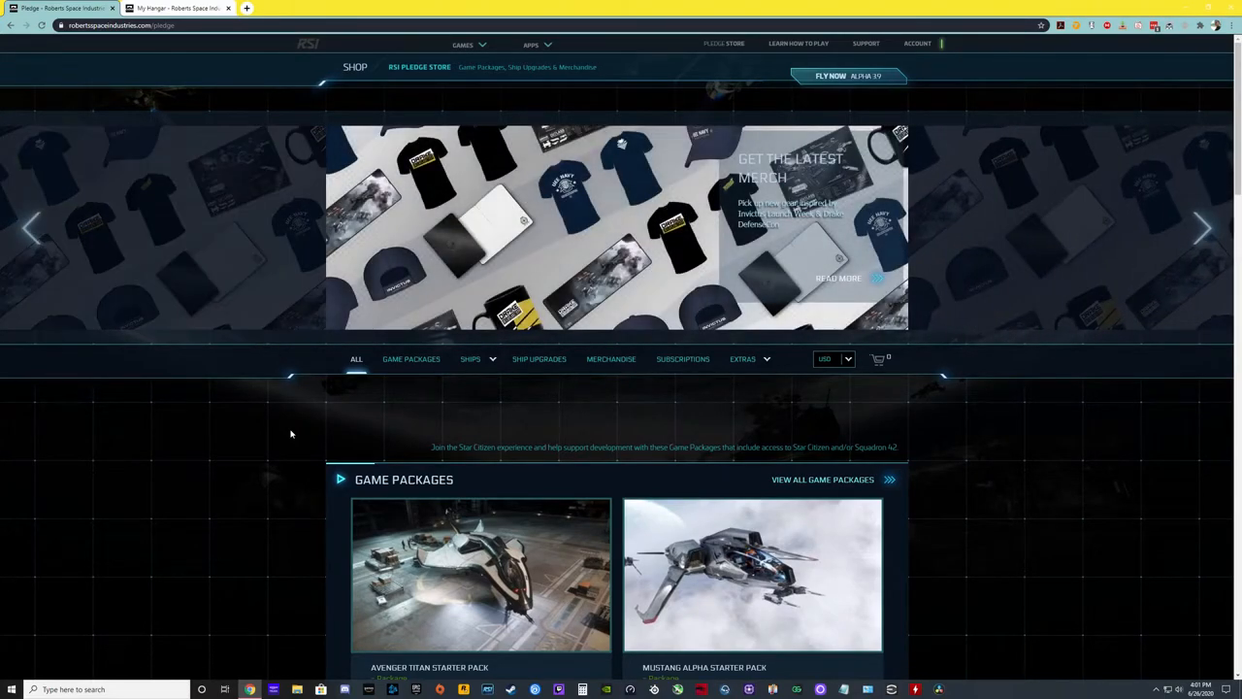
pyautogui.moveTo(303, 425)
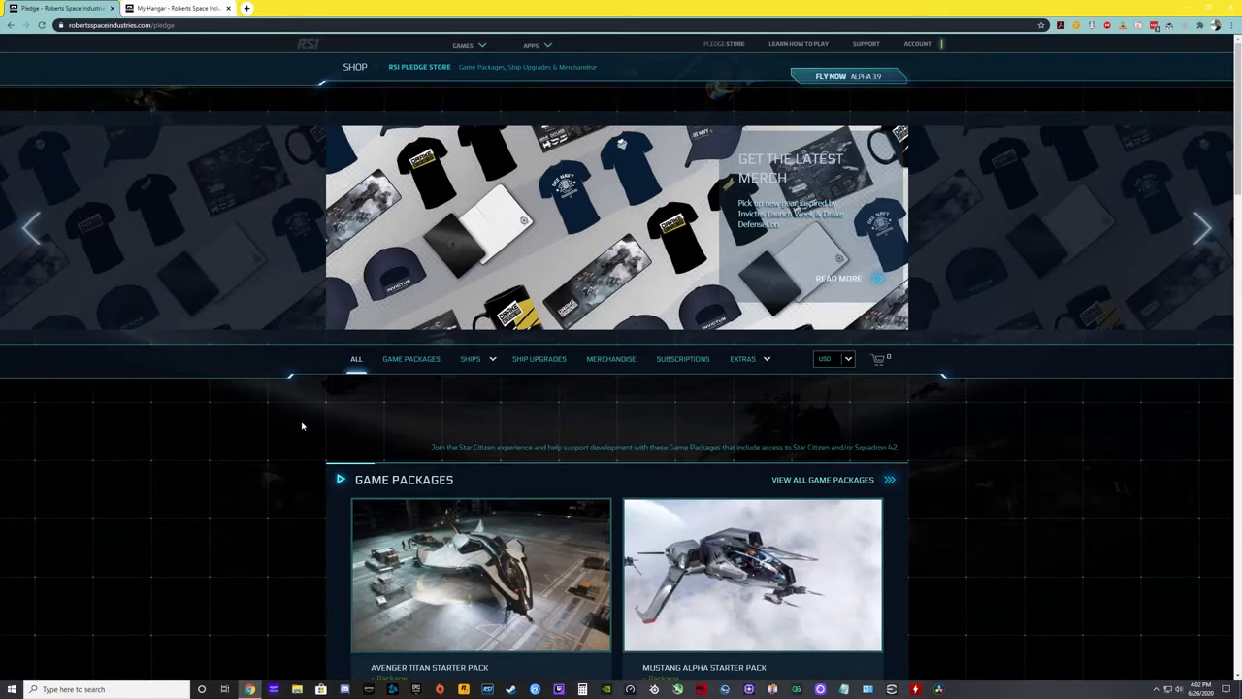
pyautogui.moveTo(375, 421)
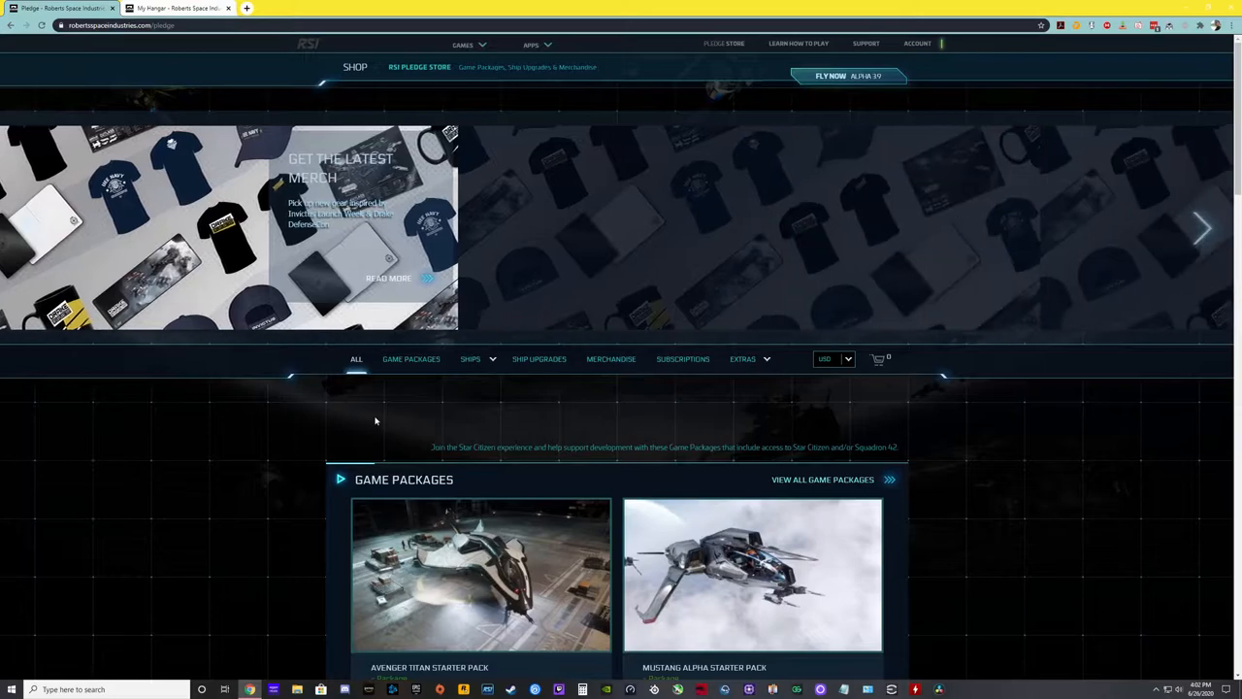
pyautogui.click(1201, 228)
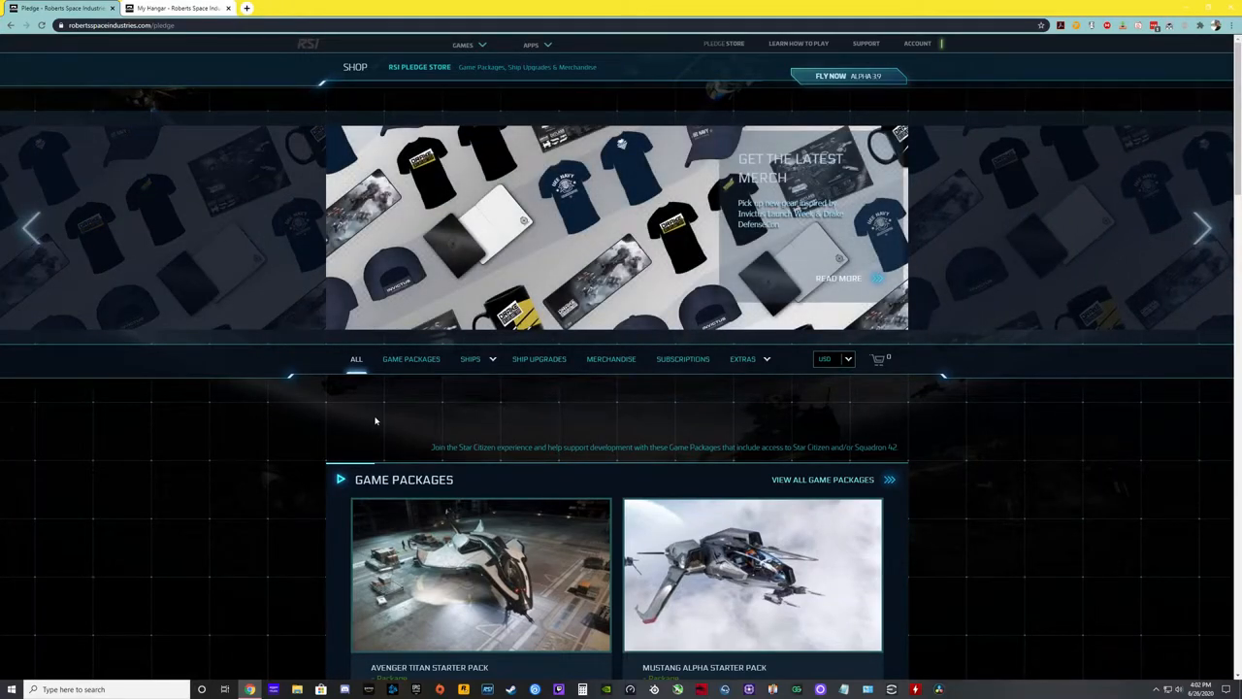
pyautogui.click(1204, 230)
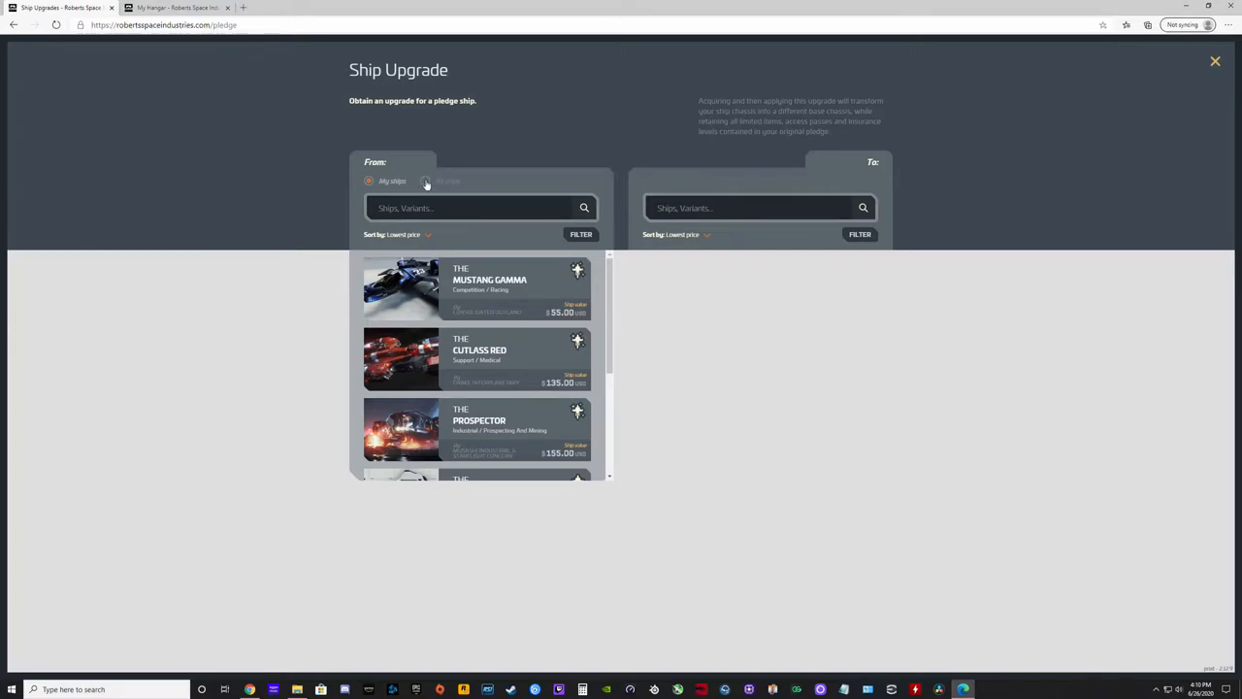
pyautogui.click(426, 182)
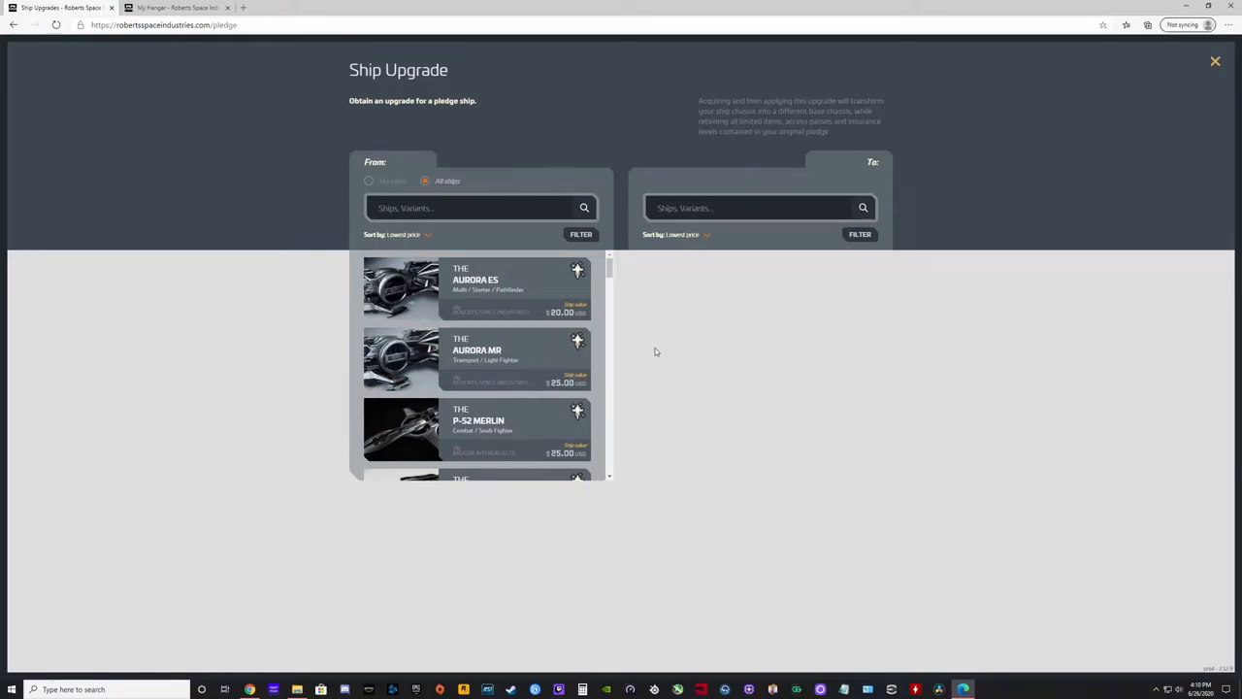
pyautogui.moveTo(443, 273)
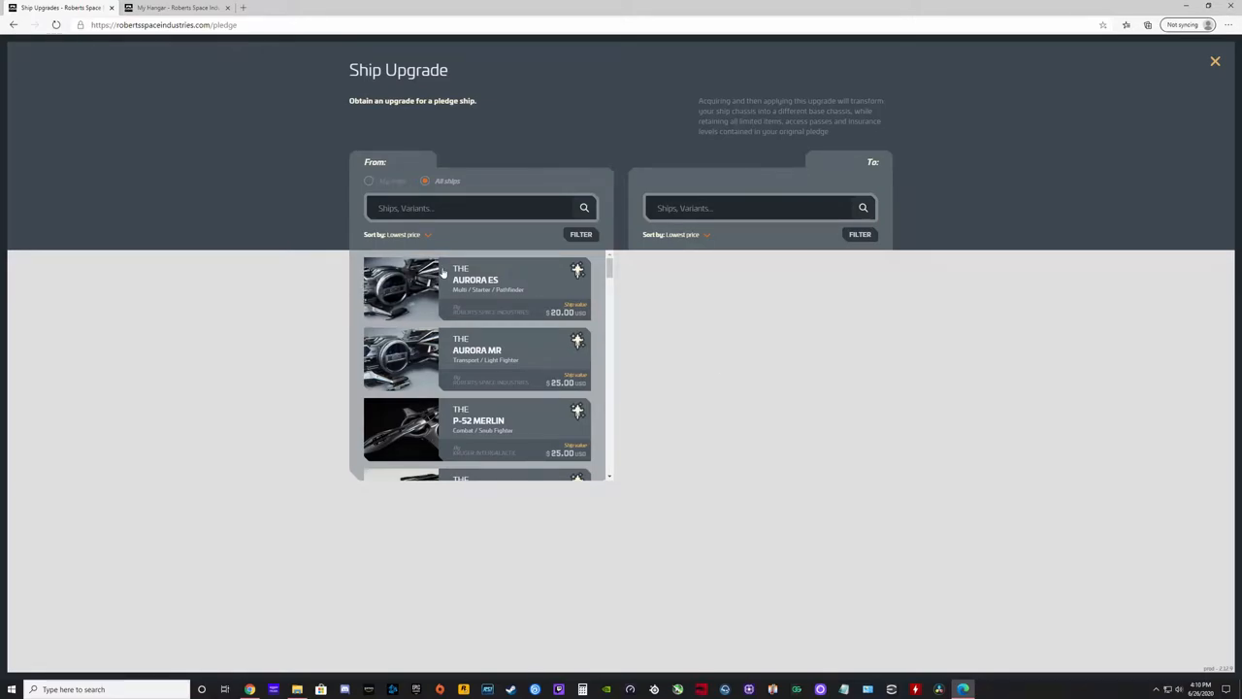
pyautogui.moveTo(467, 254)
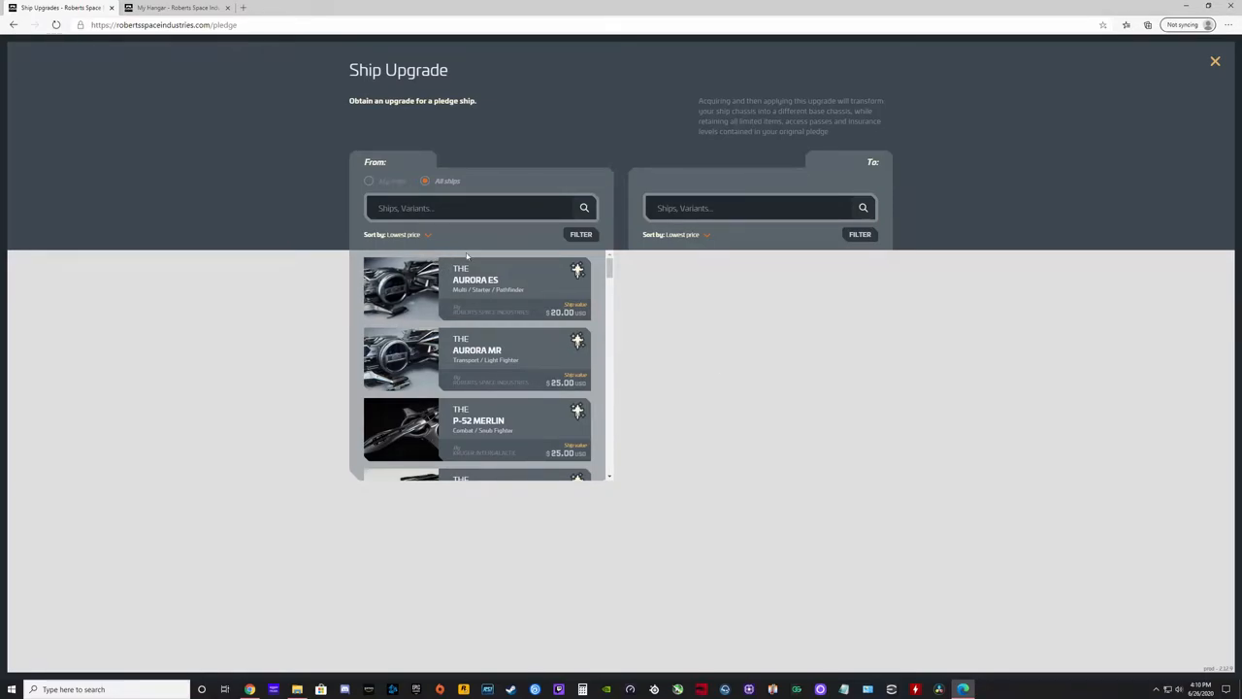
pyautogui.scroll(-3)
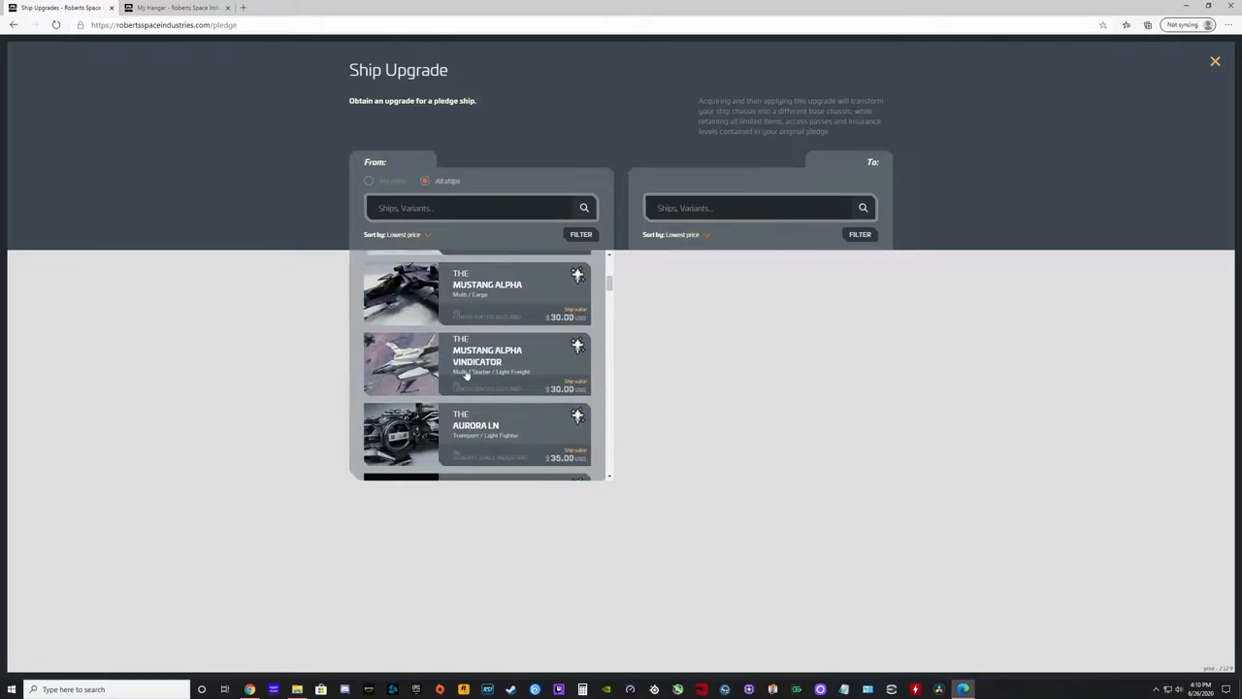
pyautogui.scroll(-3)
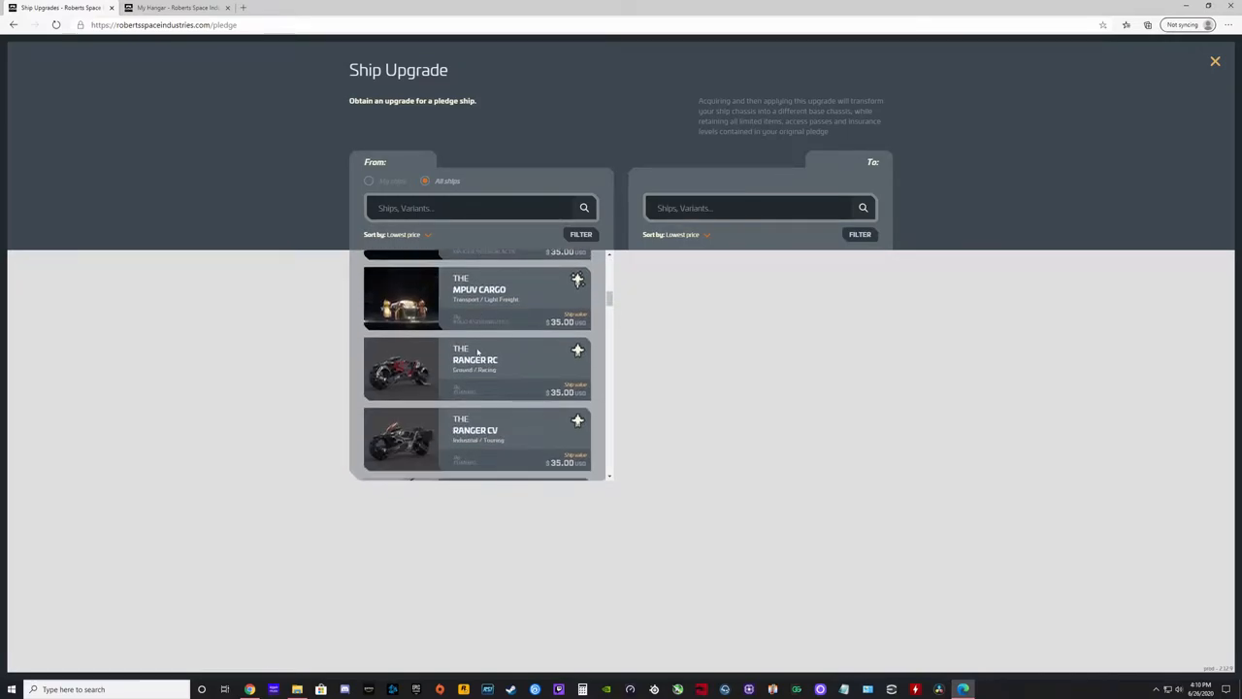
pyautogui.scroll(-3)
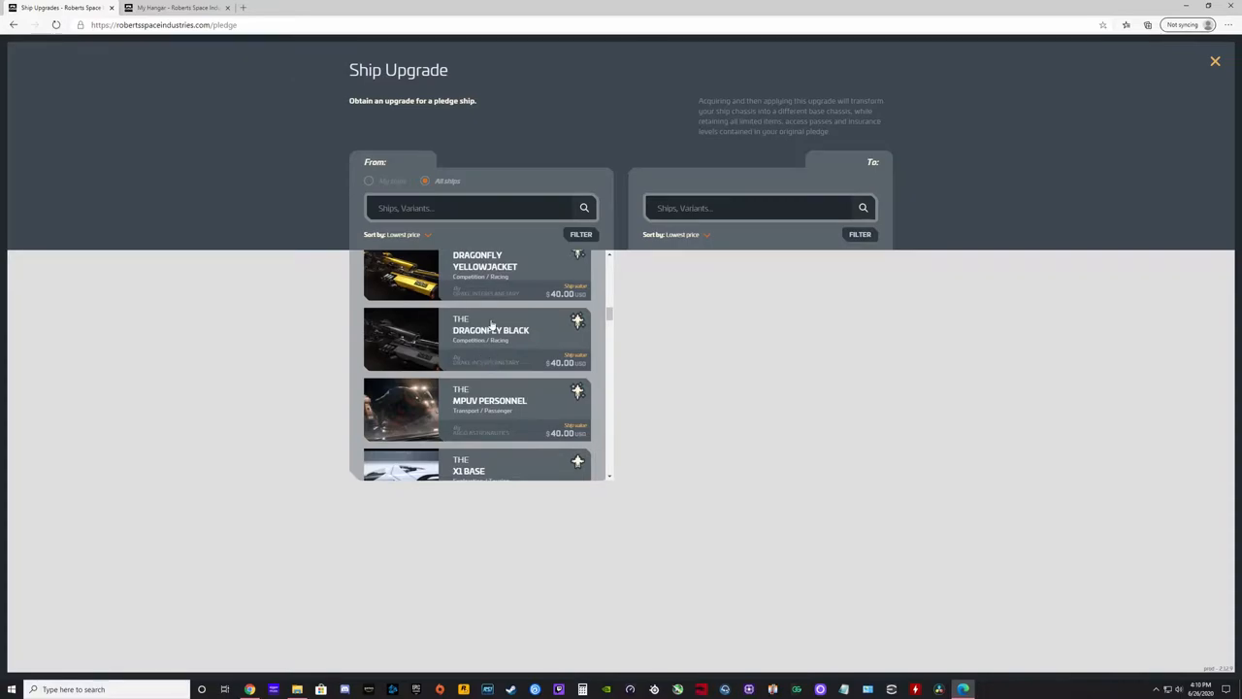
pyautogui.scroll(-3)
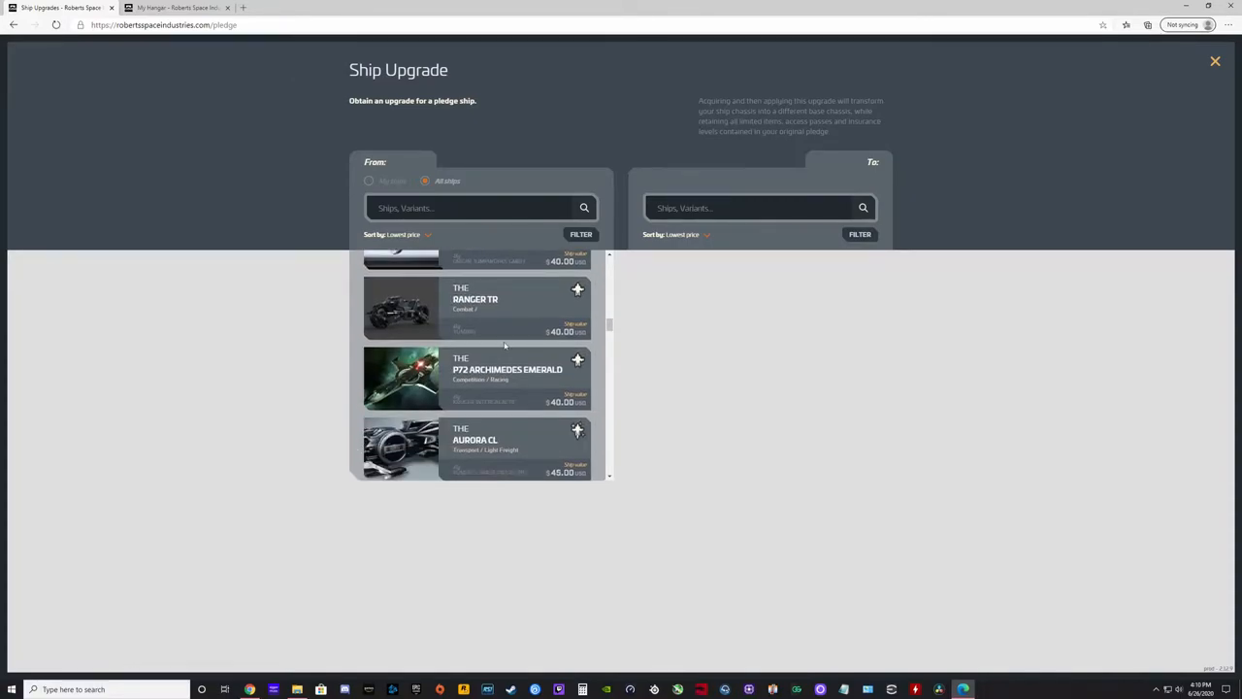
pyautogui.scroll(-3)
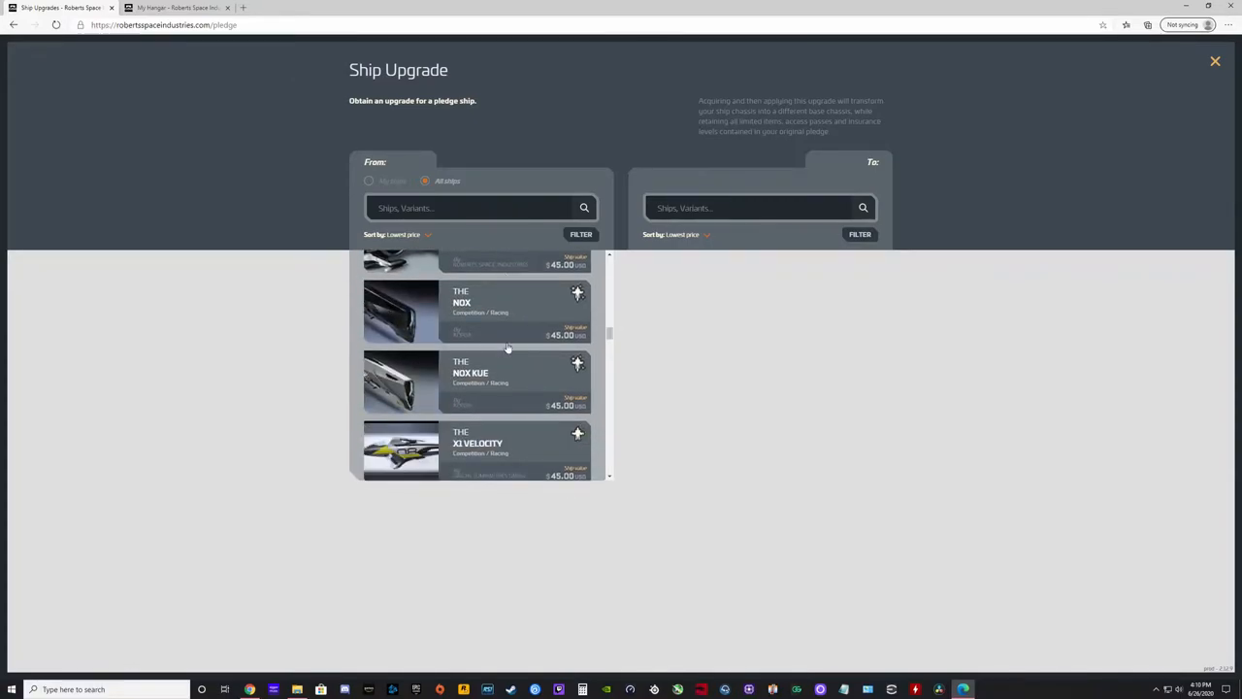
pyautogui.scroll(-3)
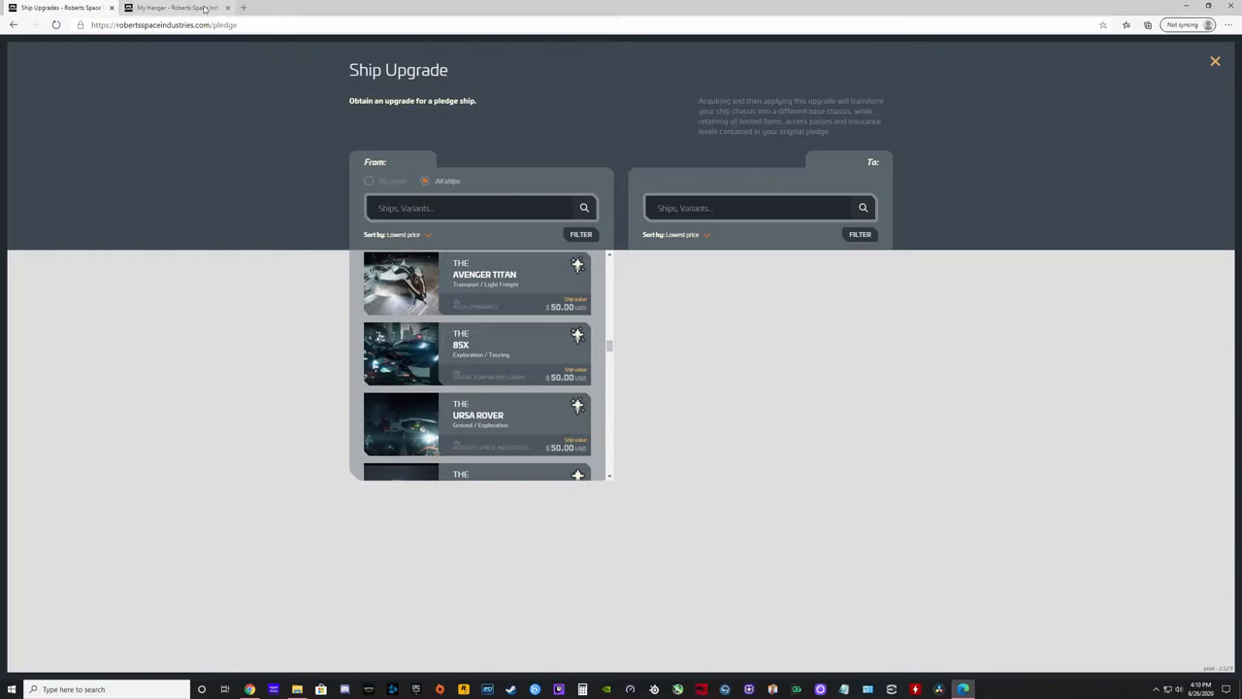
# Step: In the other tab, open the full ships catalogue and search for 'constellation'
pyautogui.click(179, 10)
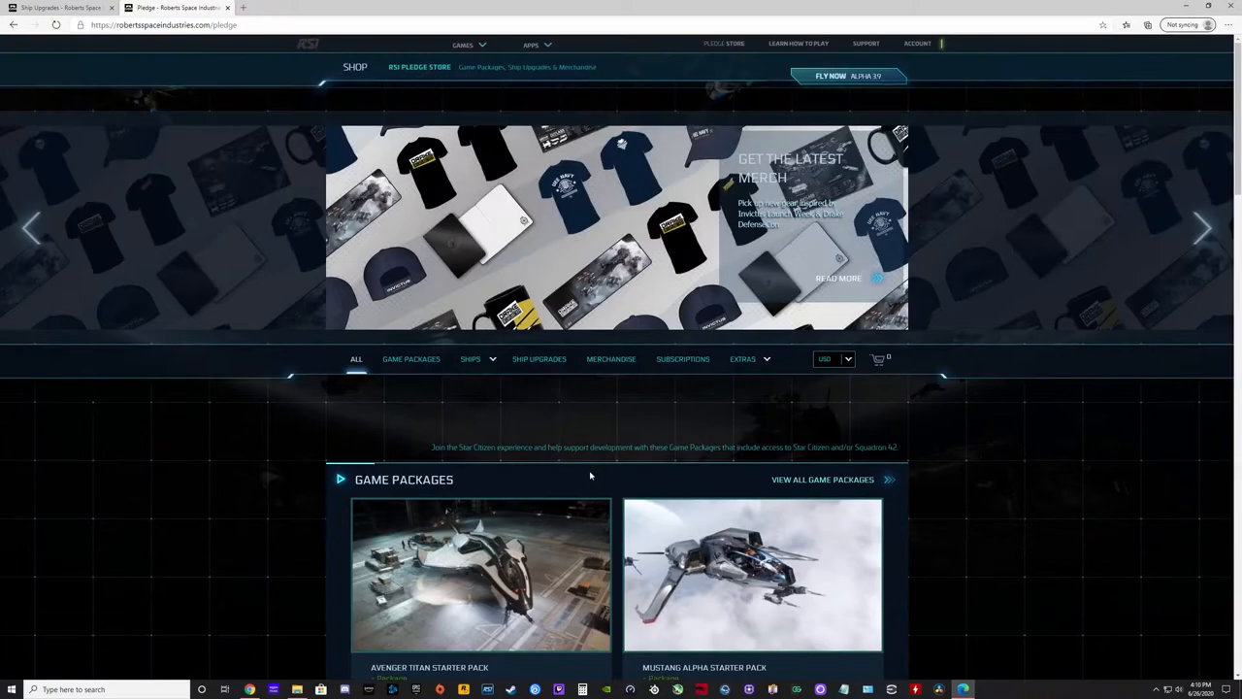
pyautogui.click(470, 359)
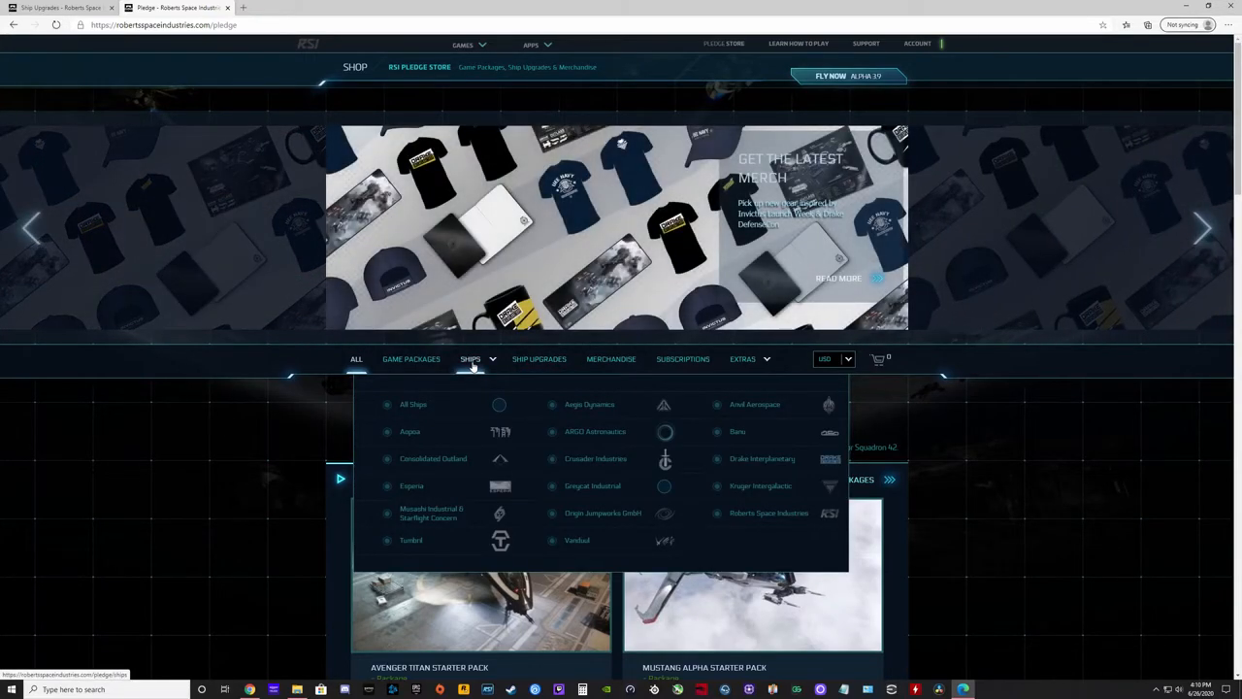
pyautogui.click(414, 405)
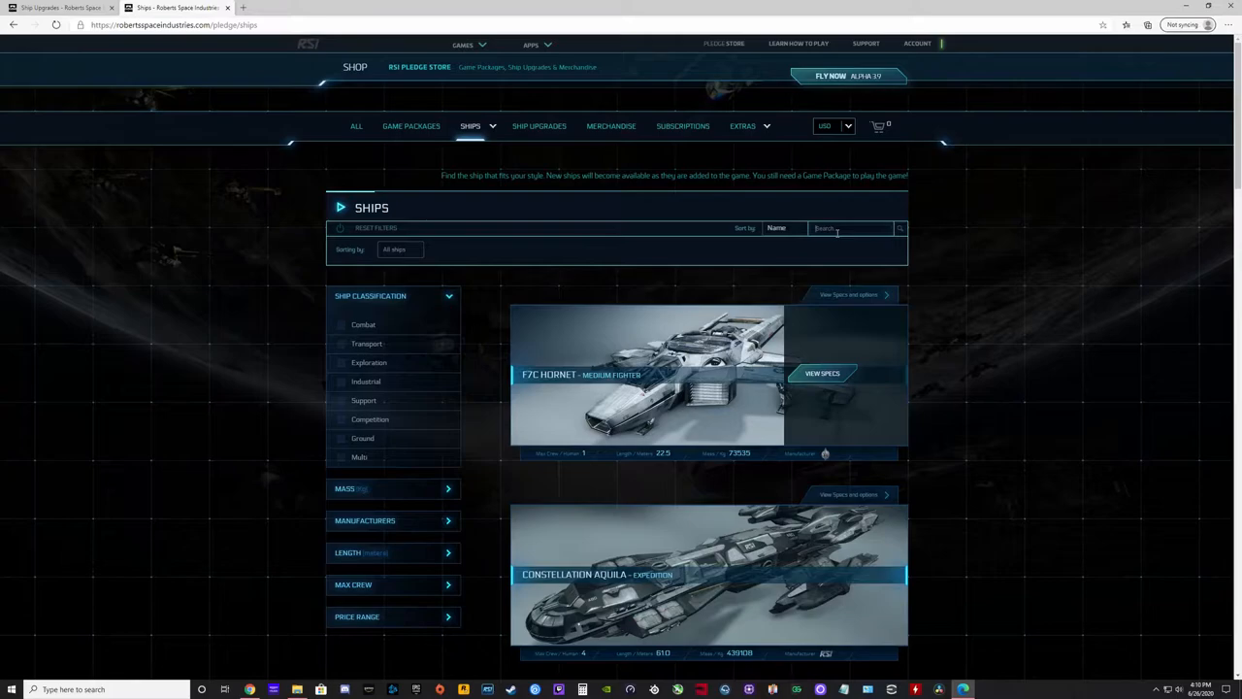
pyautogui.write('consti')
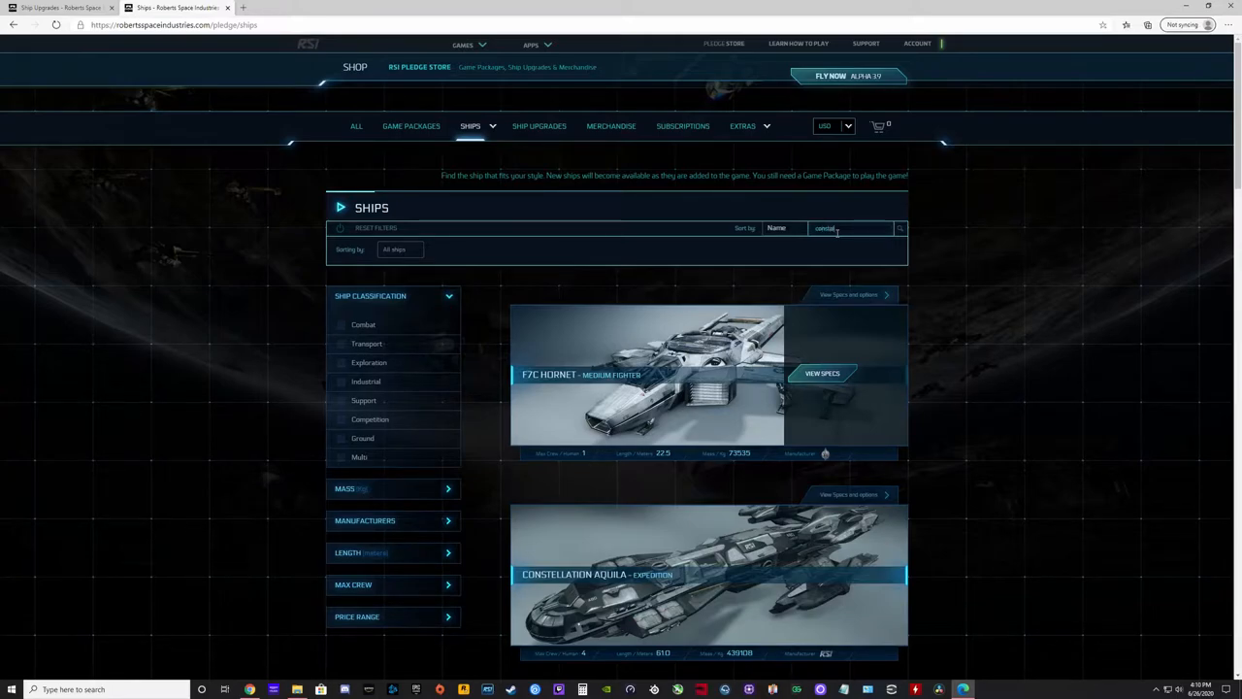
pyautogui.write('constellation')
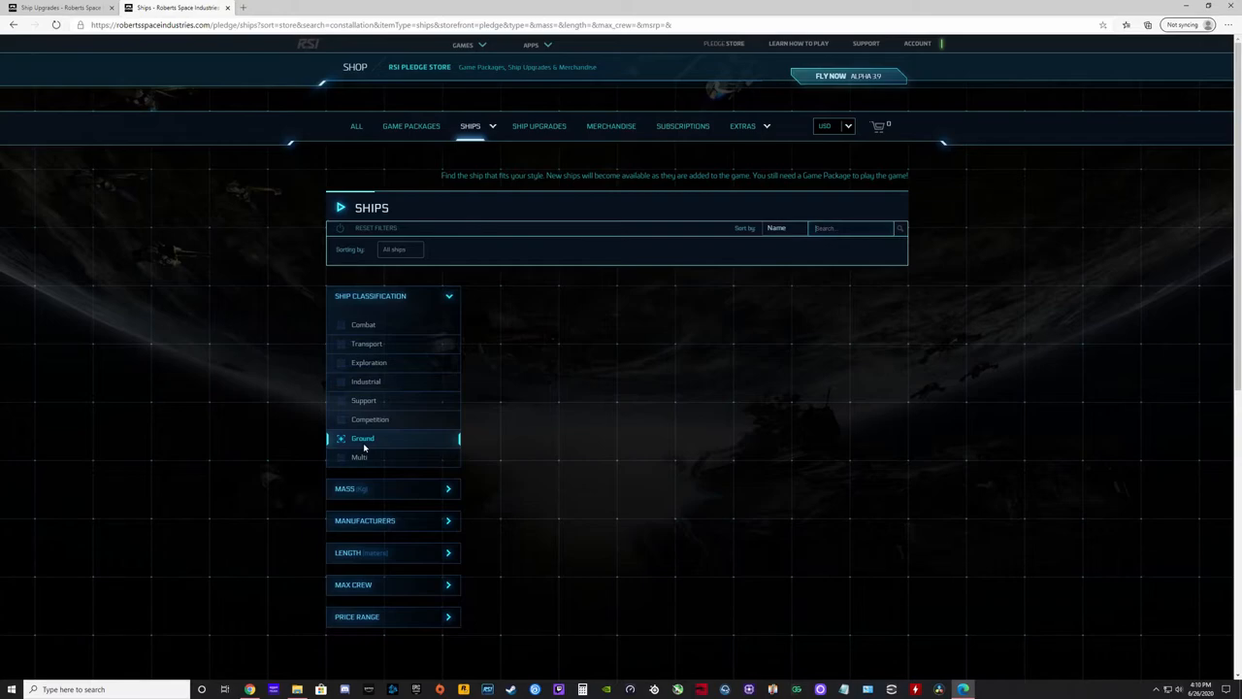
pyautogui.moveTo(366, 382)
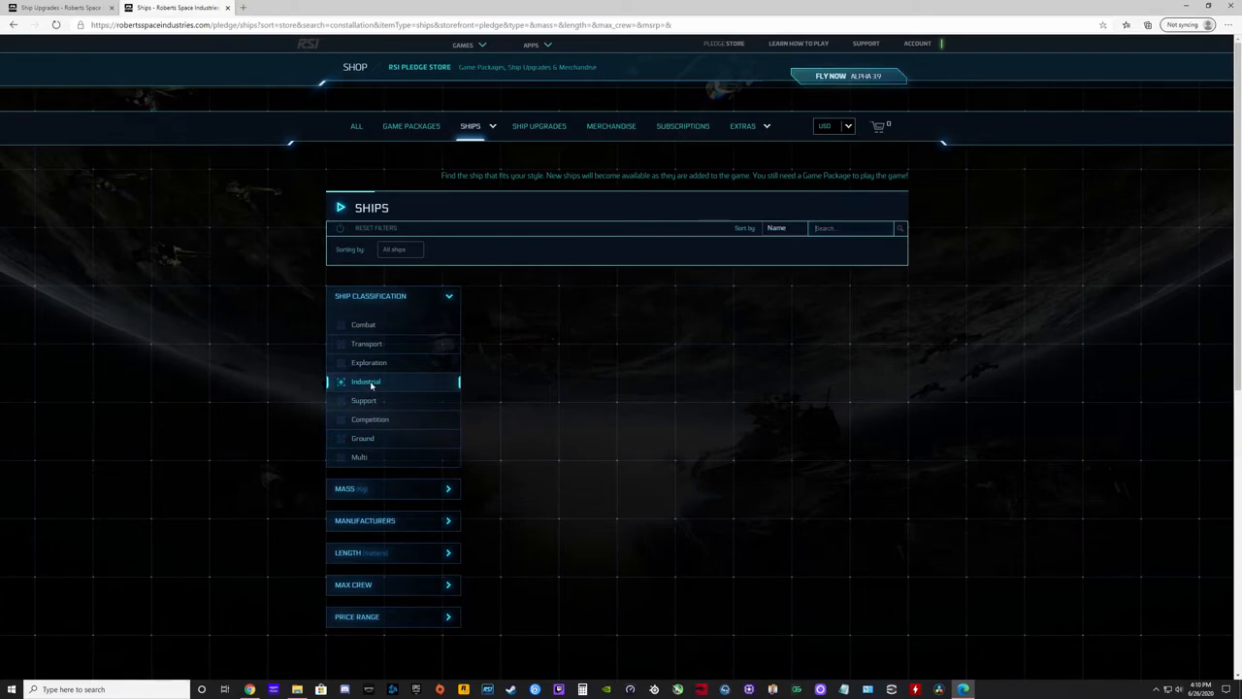
# Step: Filter to Exploration ships, open the Constellation Aquila page and scroll through its overview
pyautogui.click(368, 362)
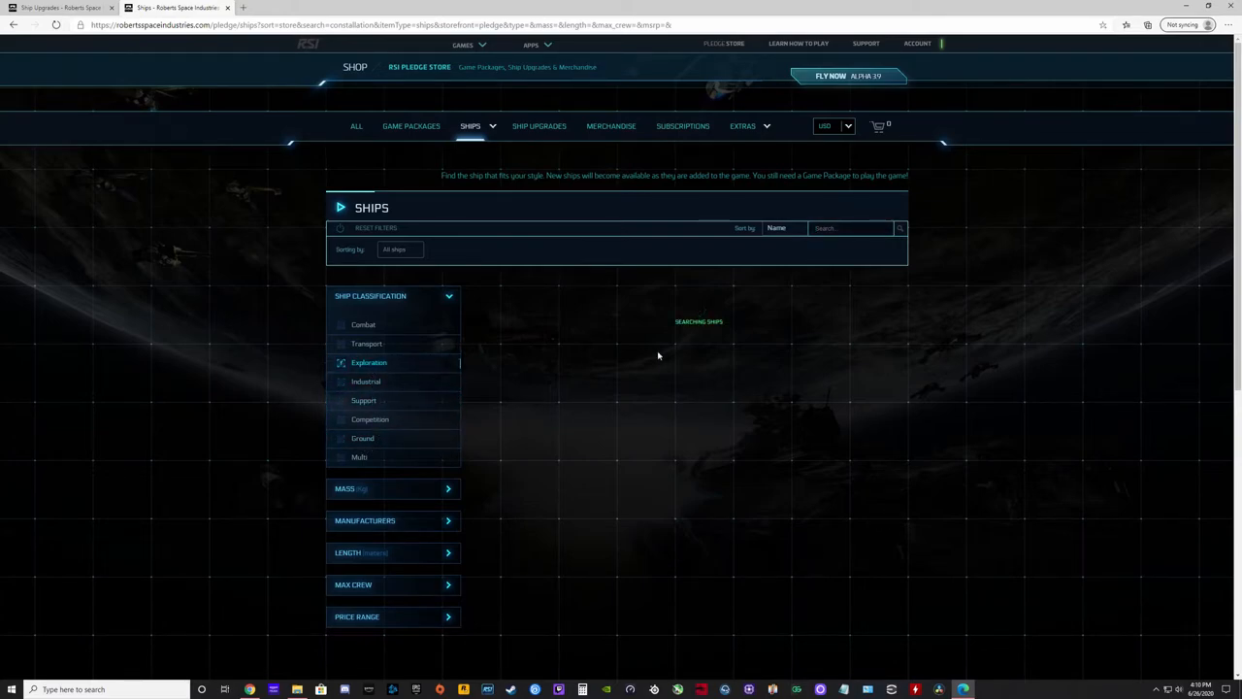
pyautogui.click(369, 362)
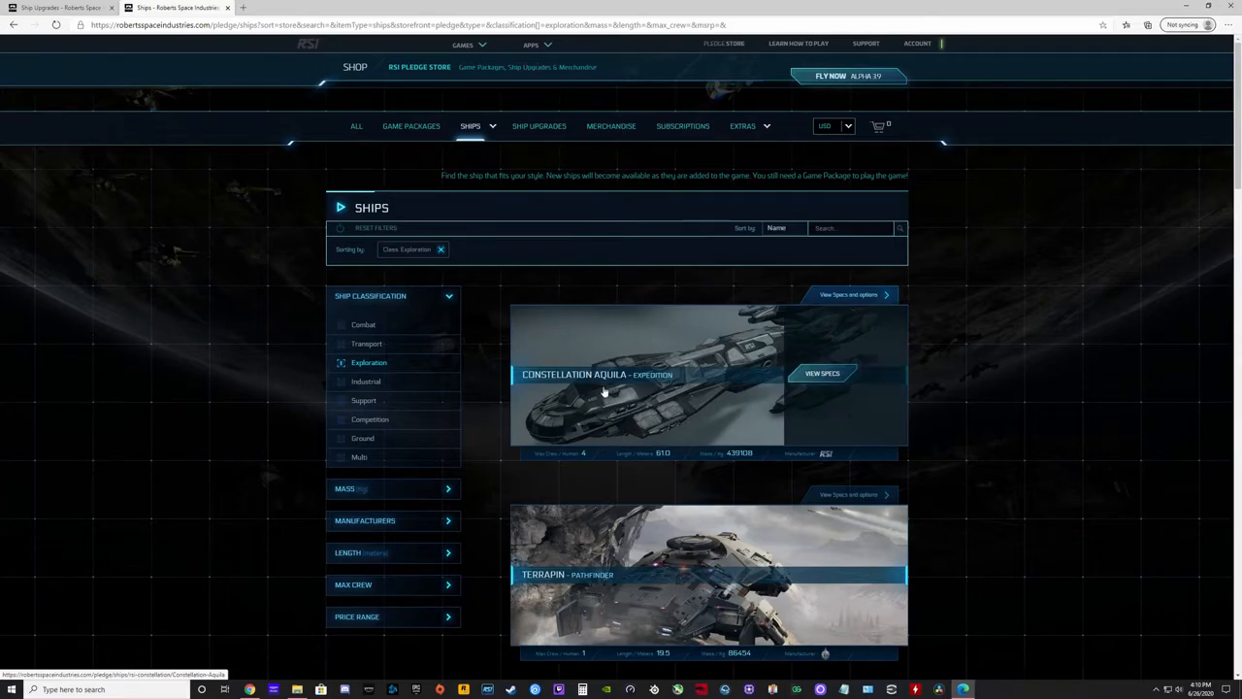
pyautogui.click(599, 376)
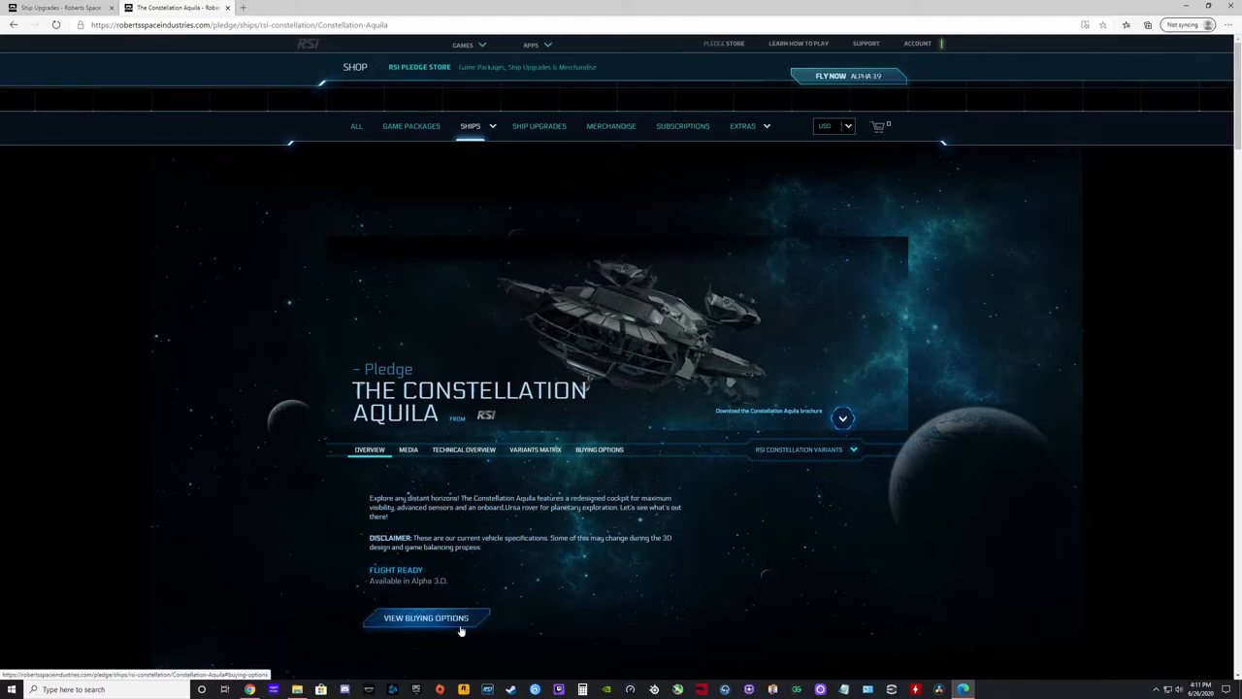
pyautogui.moveTo(597, 559)
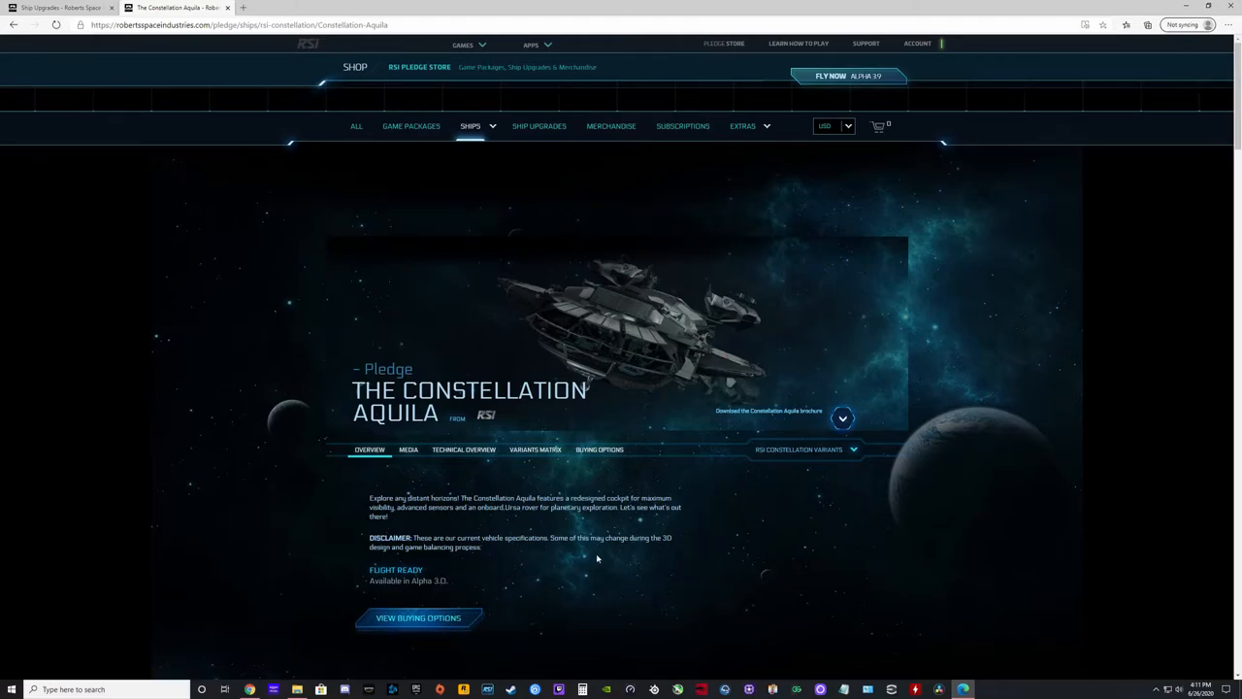
pyautogui.moveTo(537, 549)
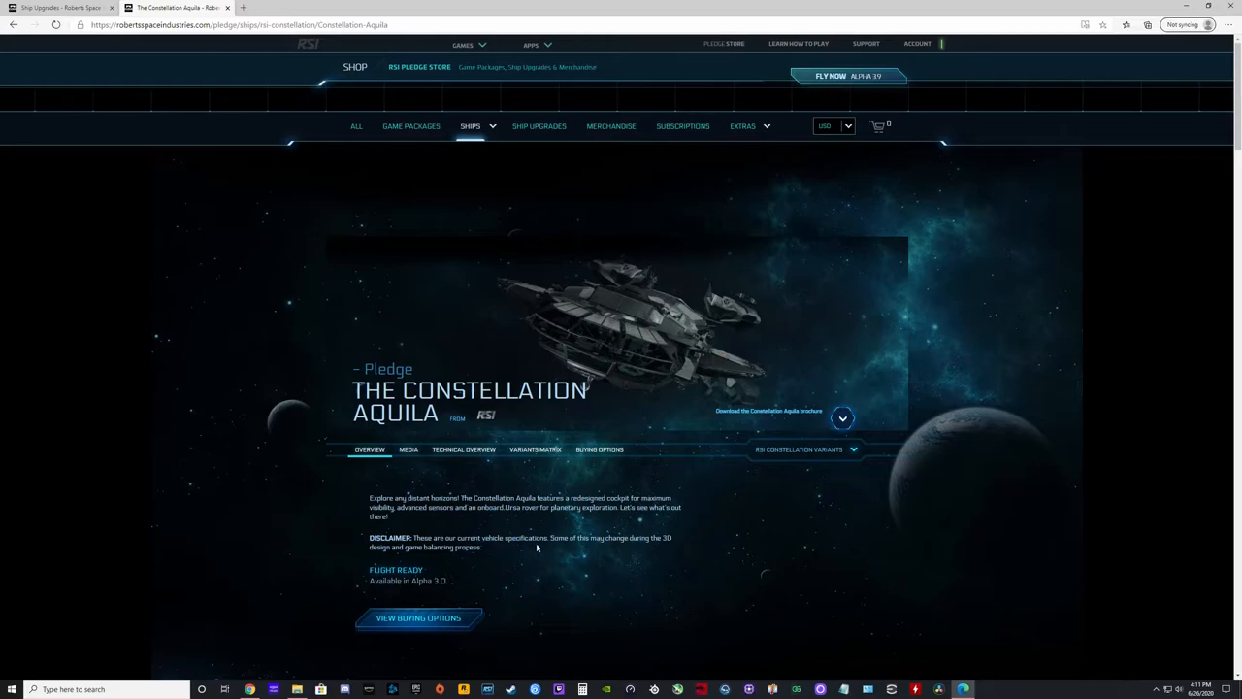
pyautogui.scroll(-3)
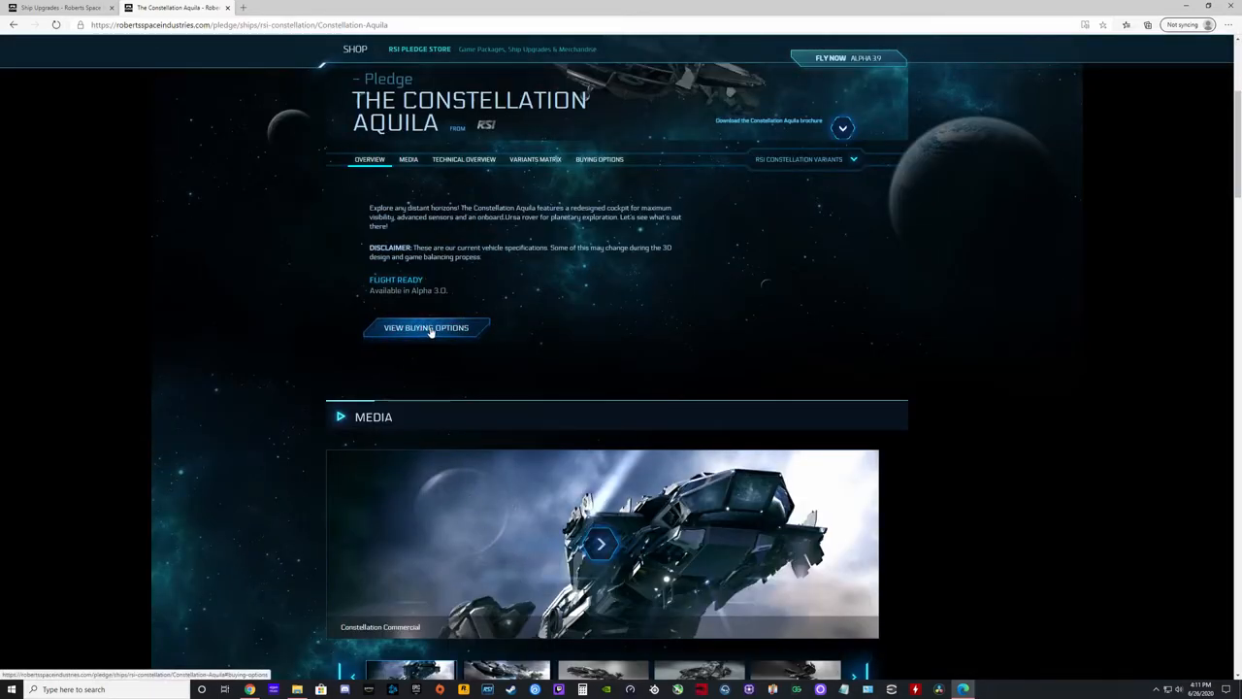
pyautogui.moveTo(120, 69)
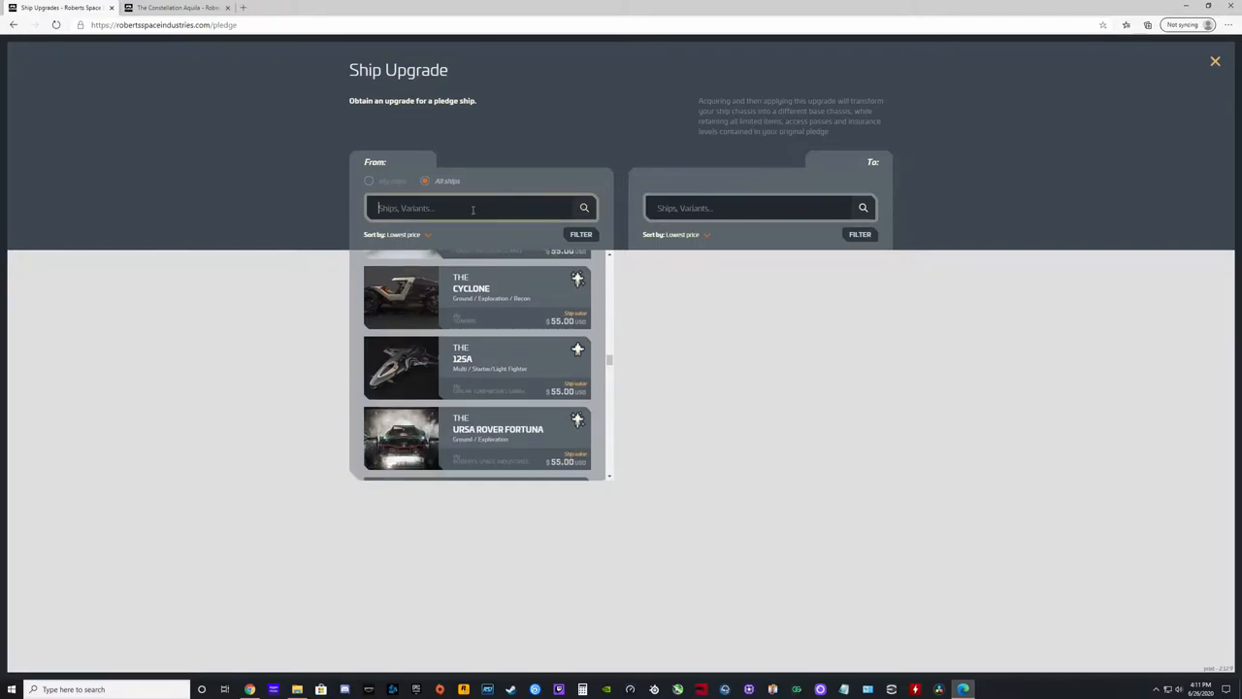
# Step: Search 'aqui' under From and pick the Constellation Aquila as the starting ship
pyautogui.write('aqui')
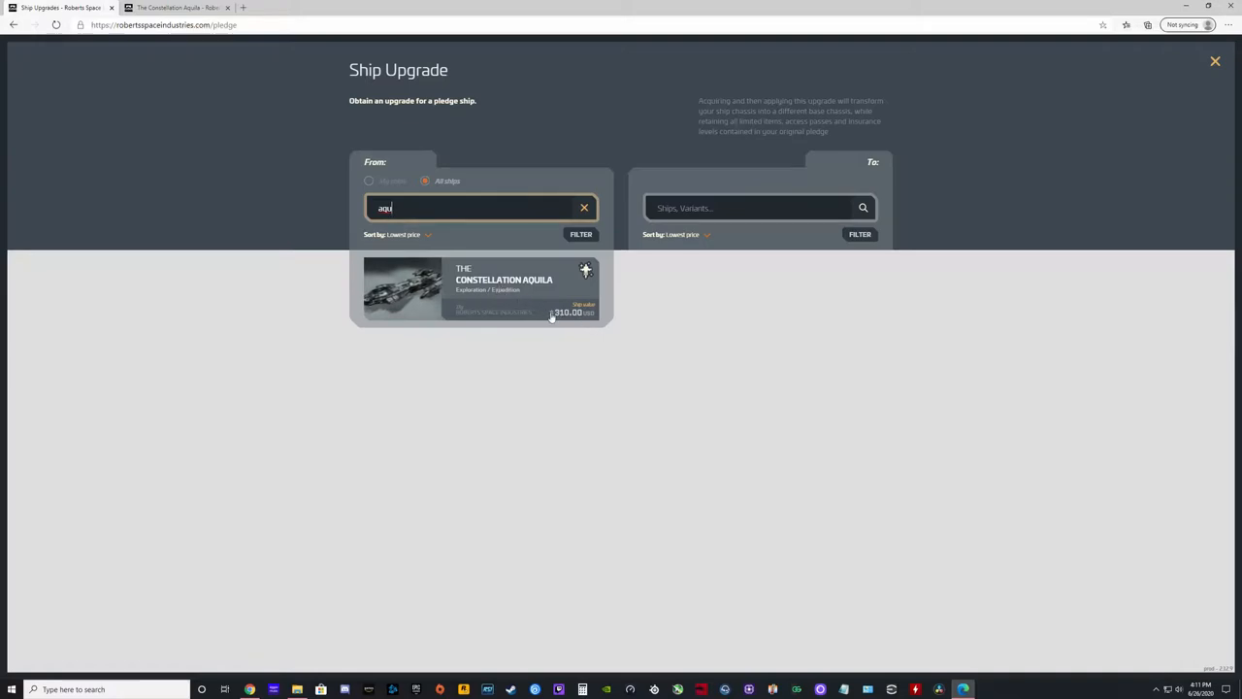
pyautogui.moveTo(579, 318)
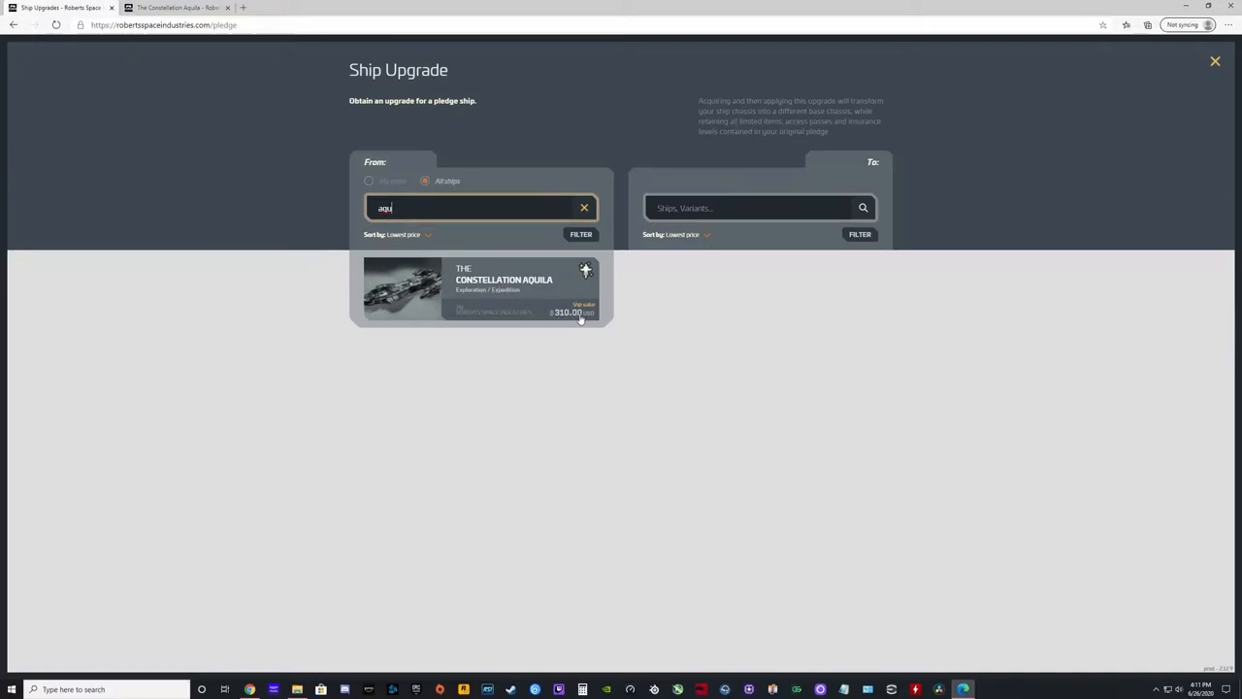
pyautogui.click(480, 288)
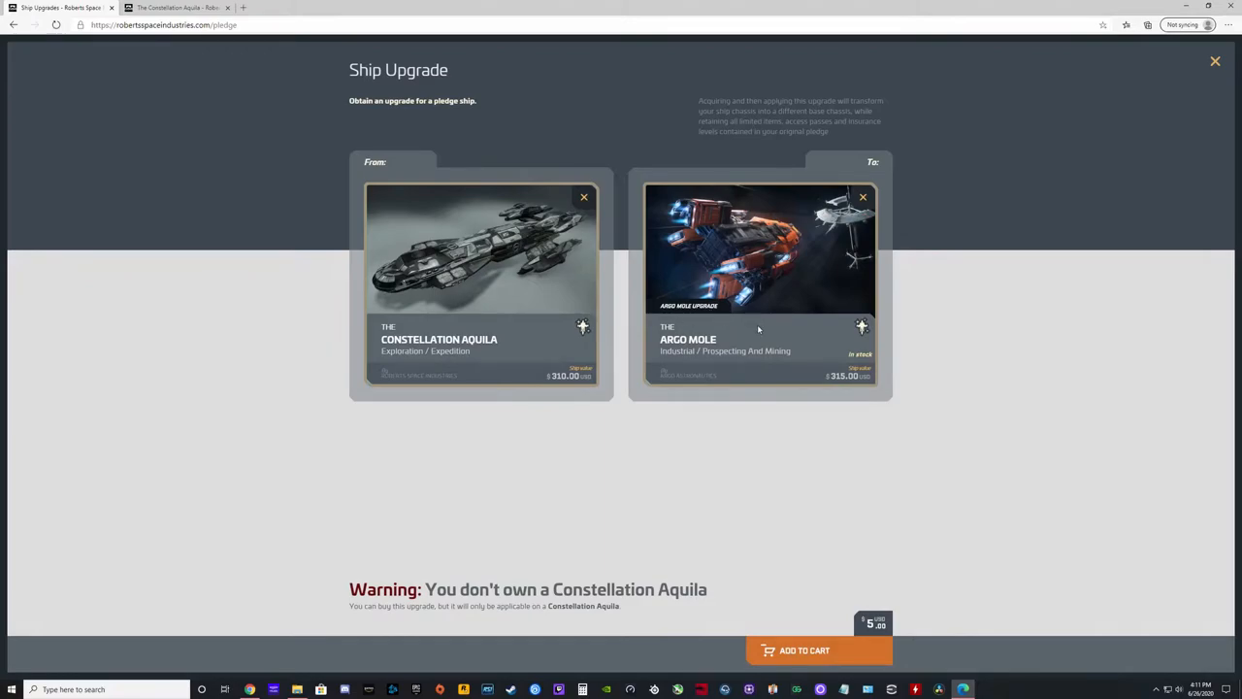
pyautogui.moveTo(1021, 412)
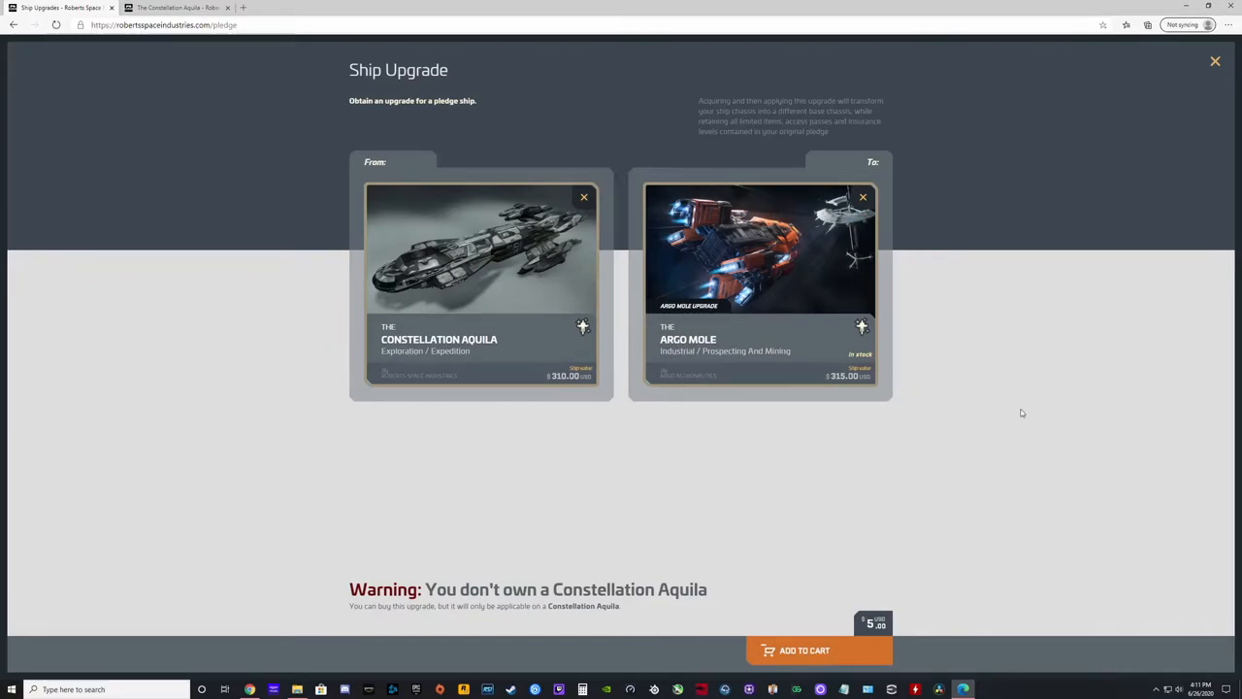
pyautogui.moveTo(1038, 412)
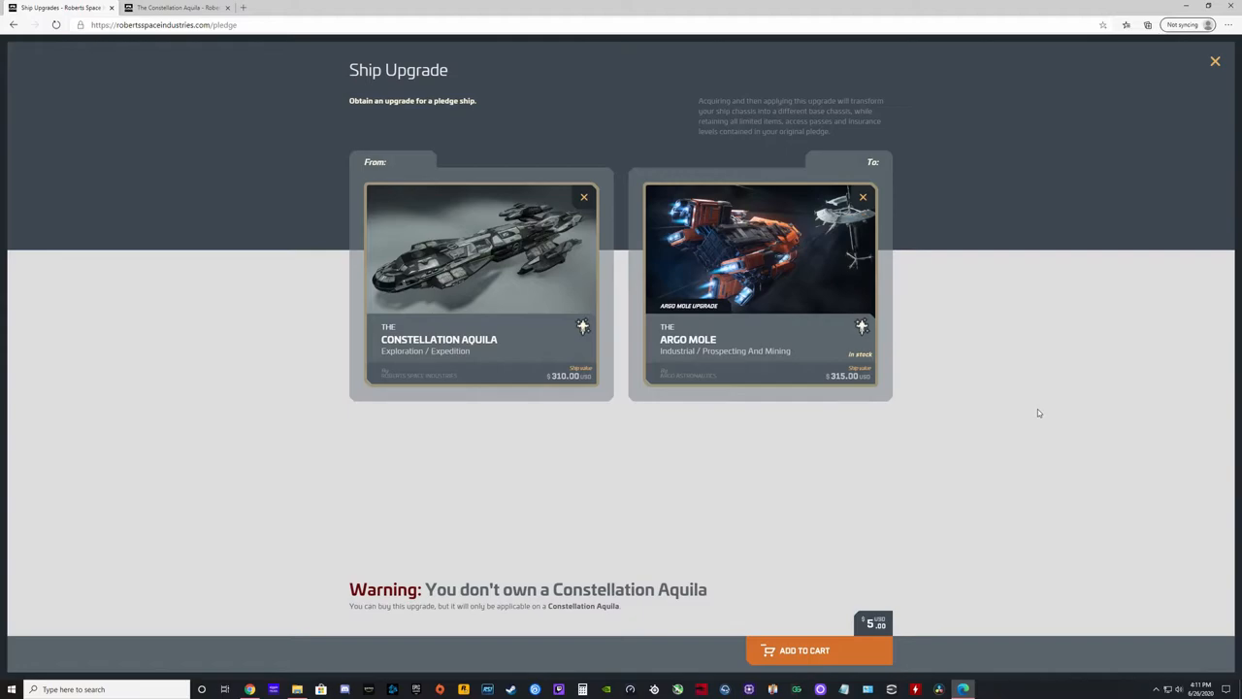
pyautogui.moveTo(501, 502)
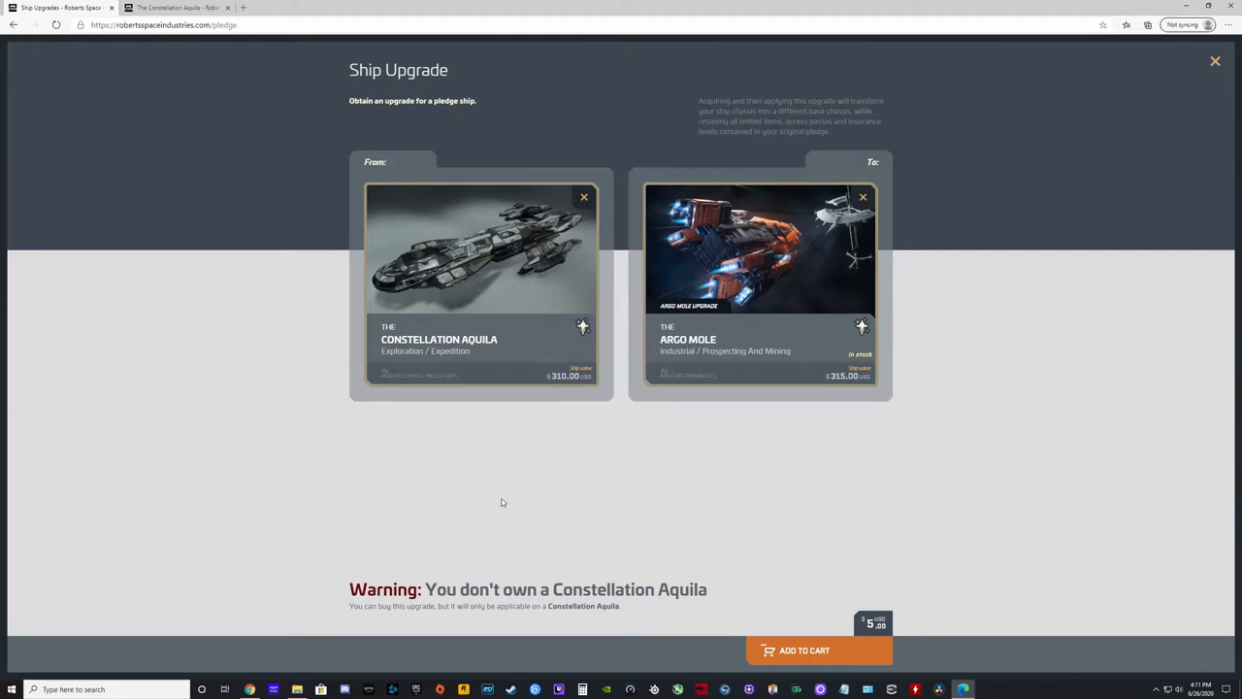
pyautogui.moveTo(734, 620)
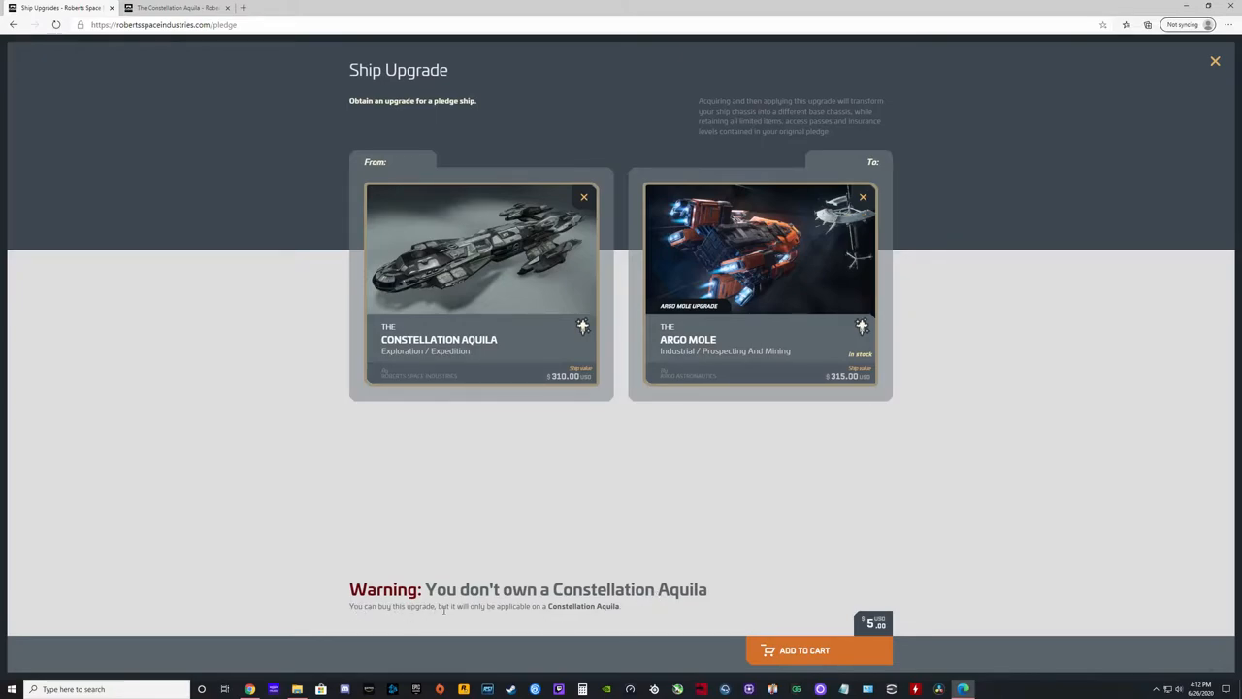
pyautogui.moveTo(549, 622)
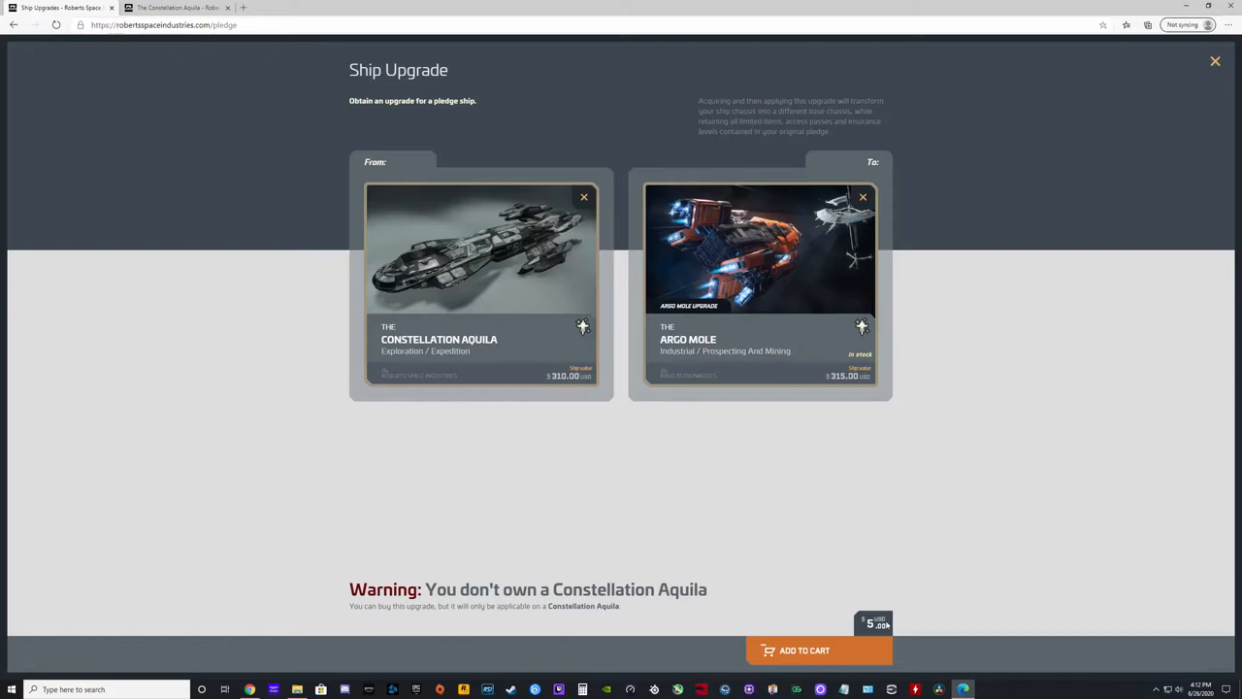
pyautogui.moveTo(621, 302)
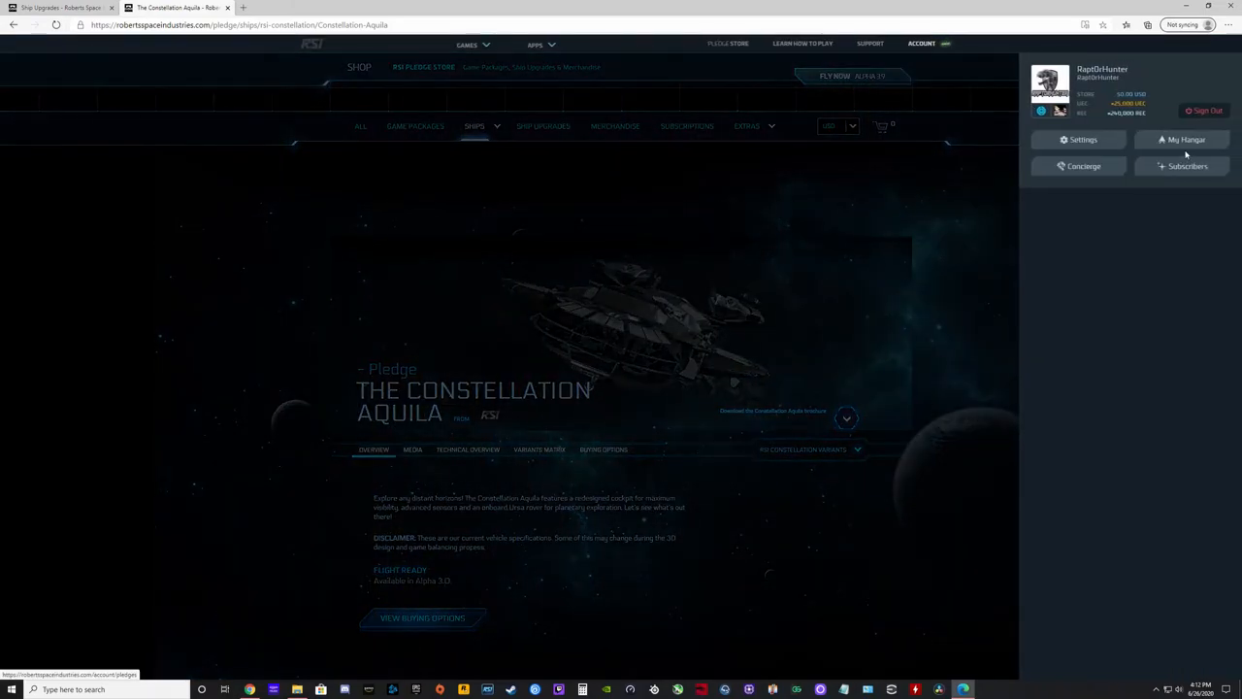
# Step: Open My Hangar to view the Constellation Aquila to Merchantman upgrade pledge
pyautogui.click(1182, 139)
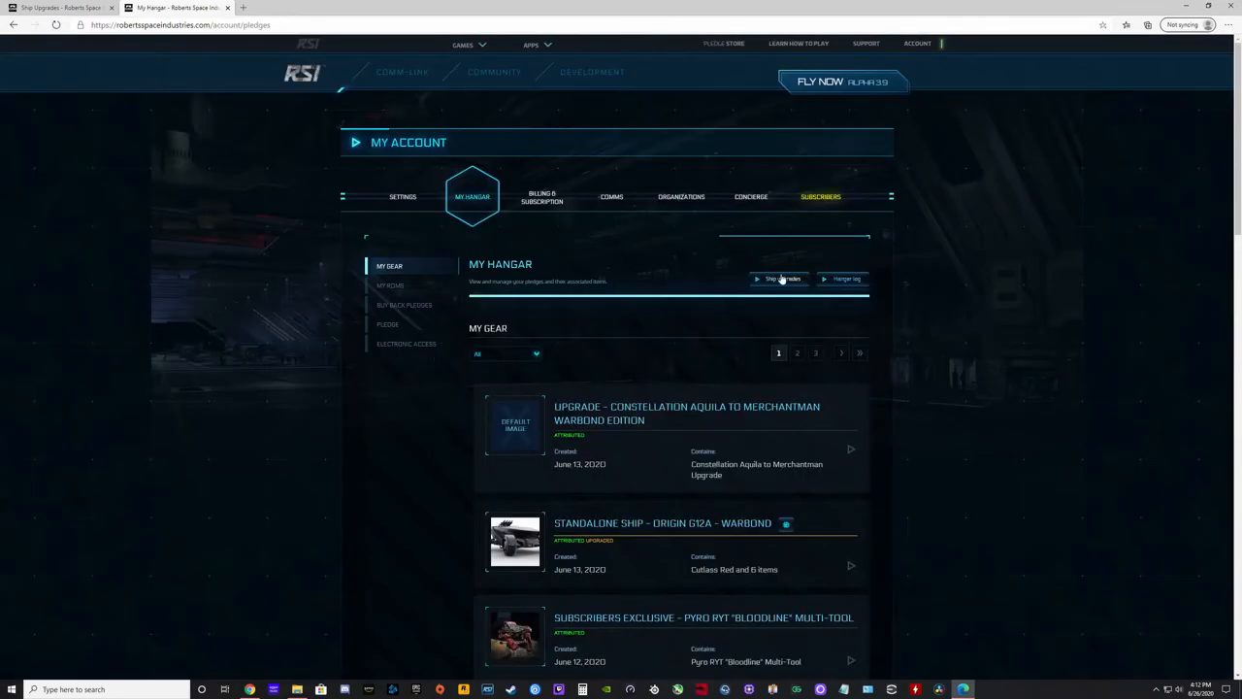
pyautogui.moveTo(454, 403)
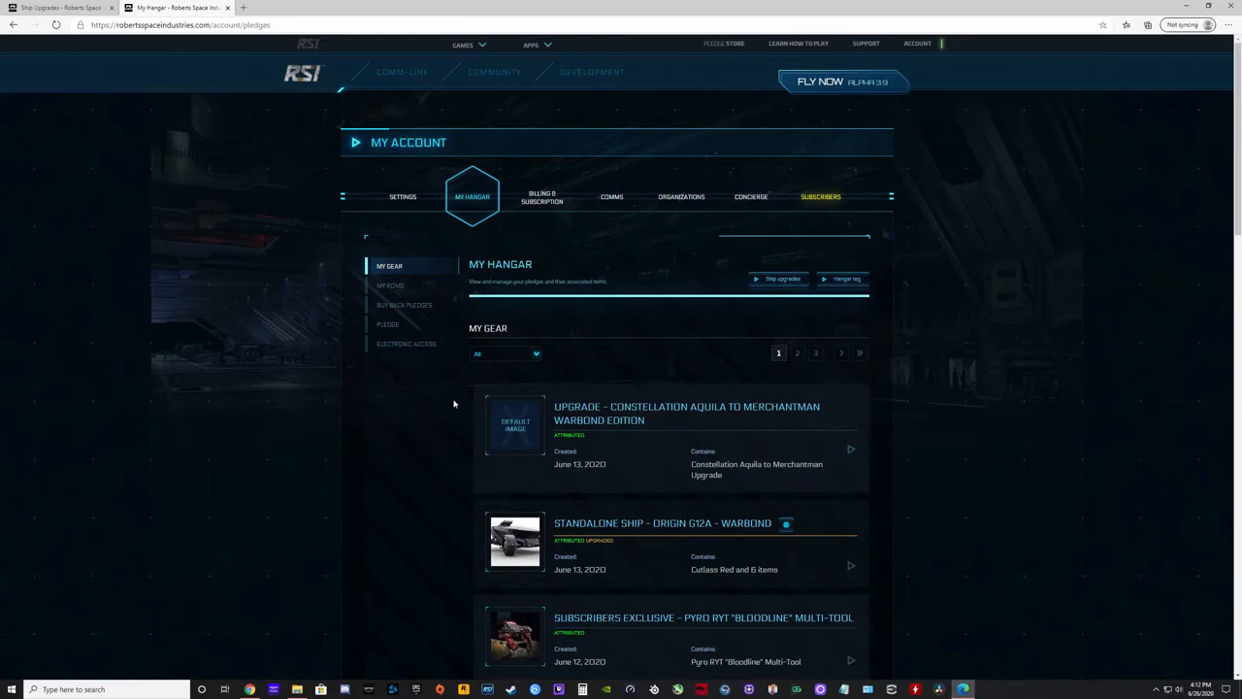
pyautogui.moveTo(737, 426)
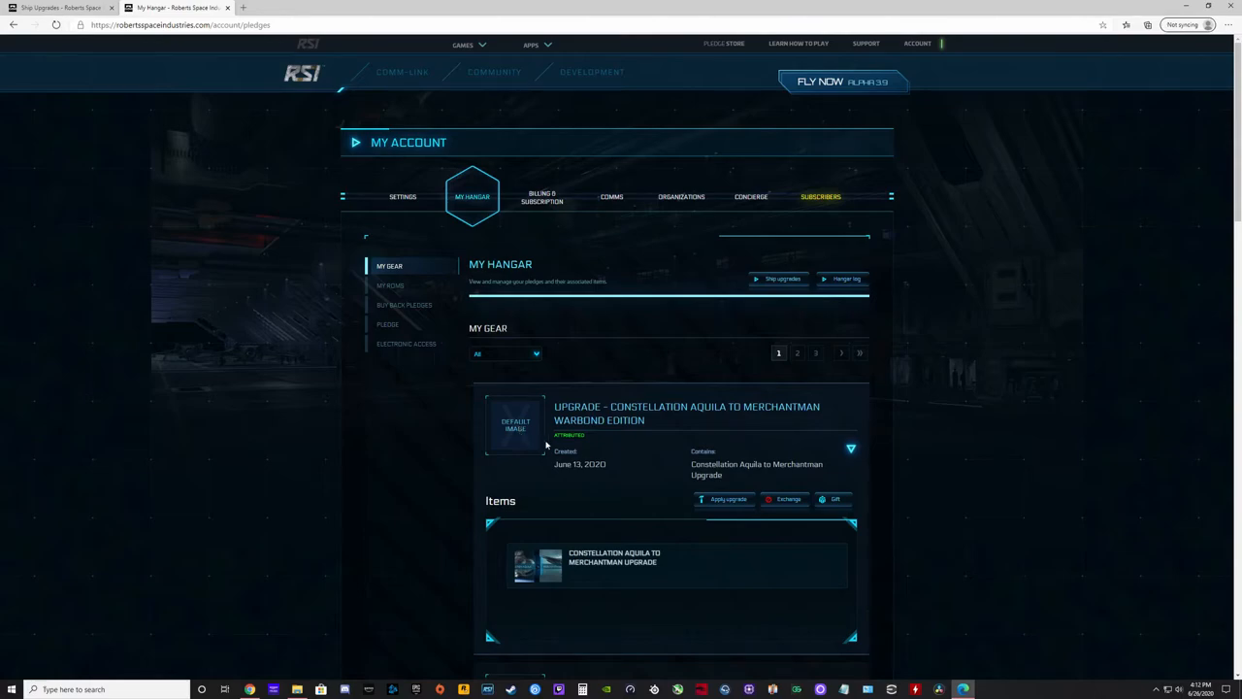
pyautogui.moveTo(558, 557)
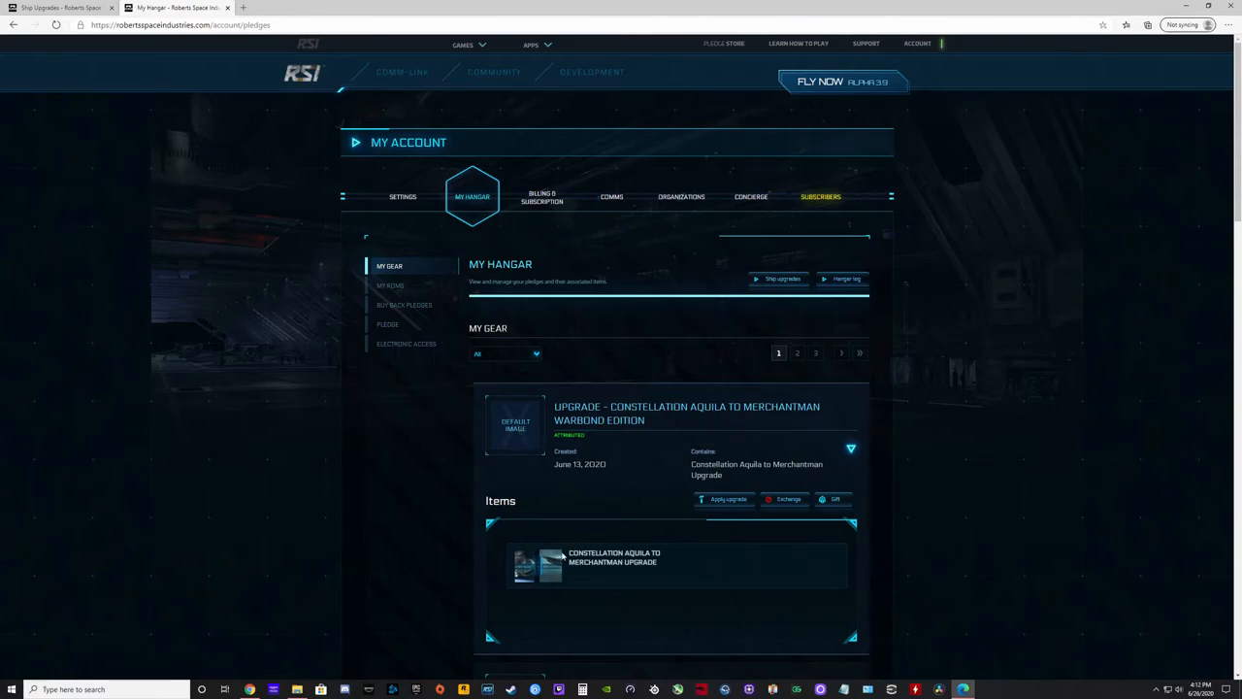
pyautogui.moveTo(597, 593)
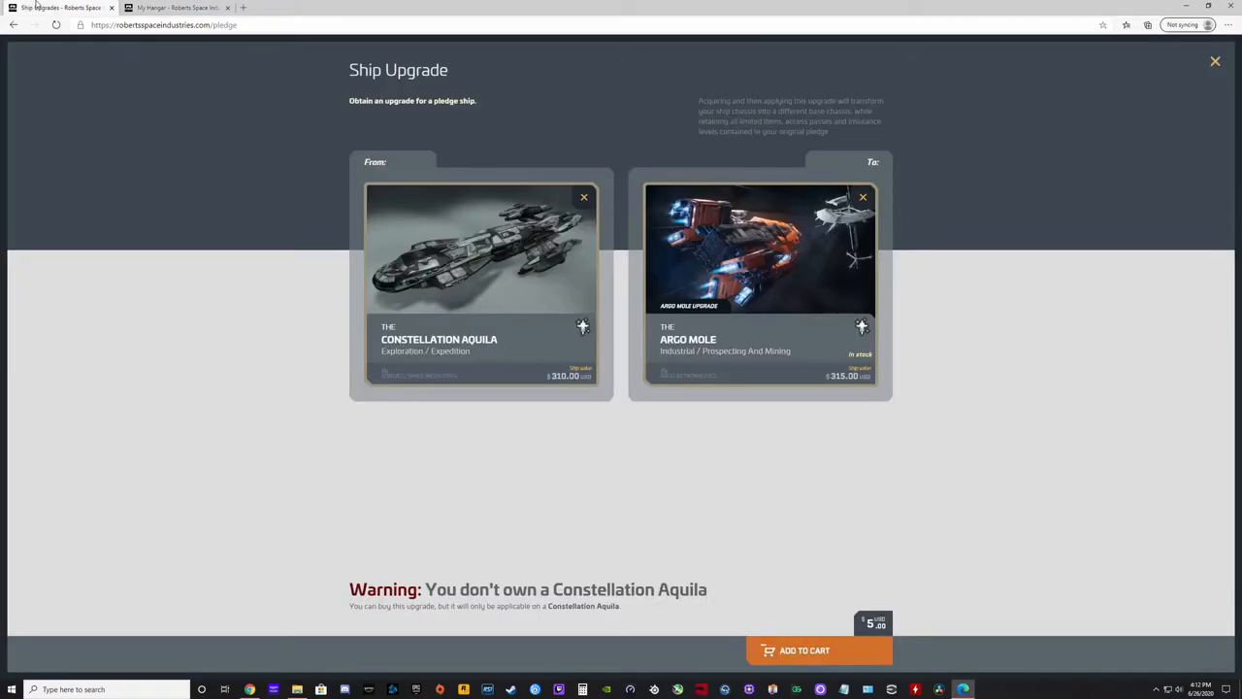
pyautogui.moveTo(732, 366)
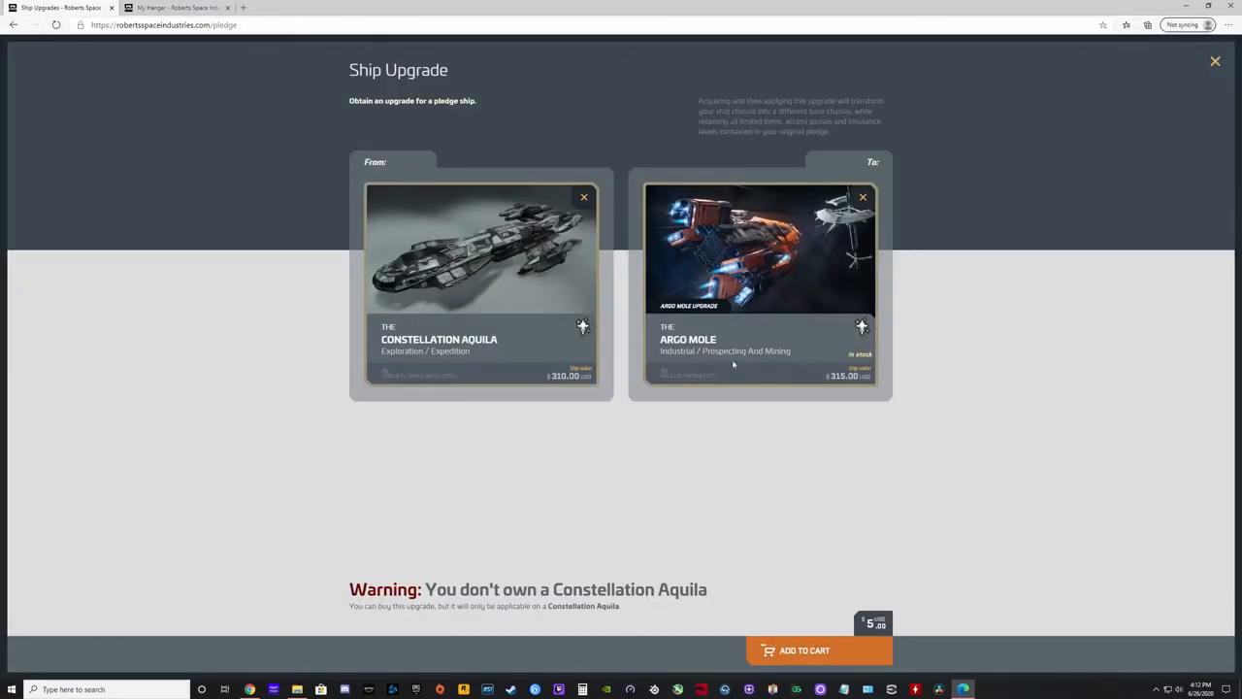
pyautogui.moveTo(565, 133)
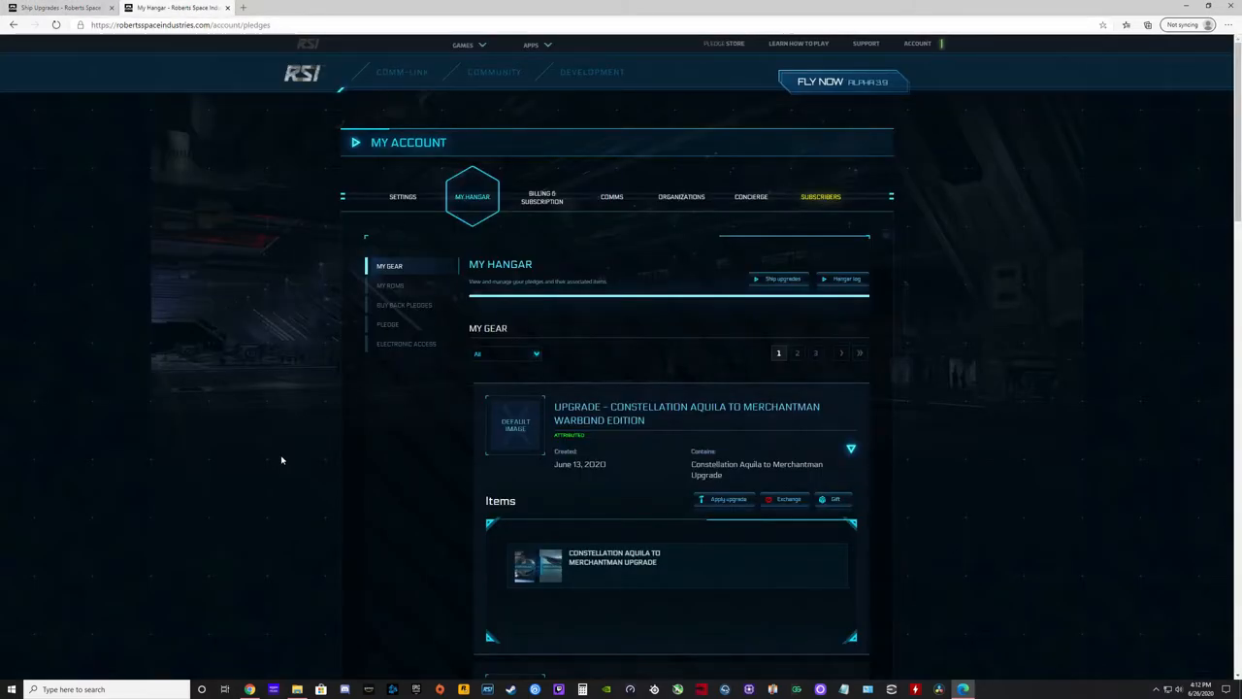
pyautogui.moveTo(308, 428)
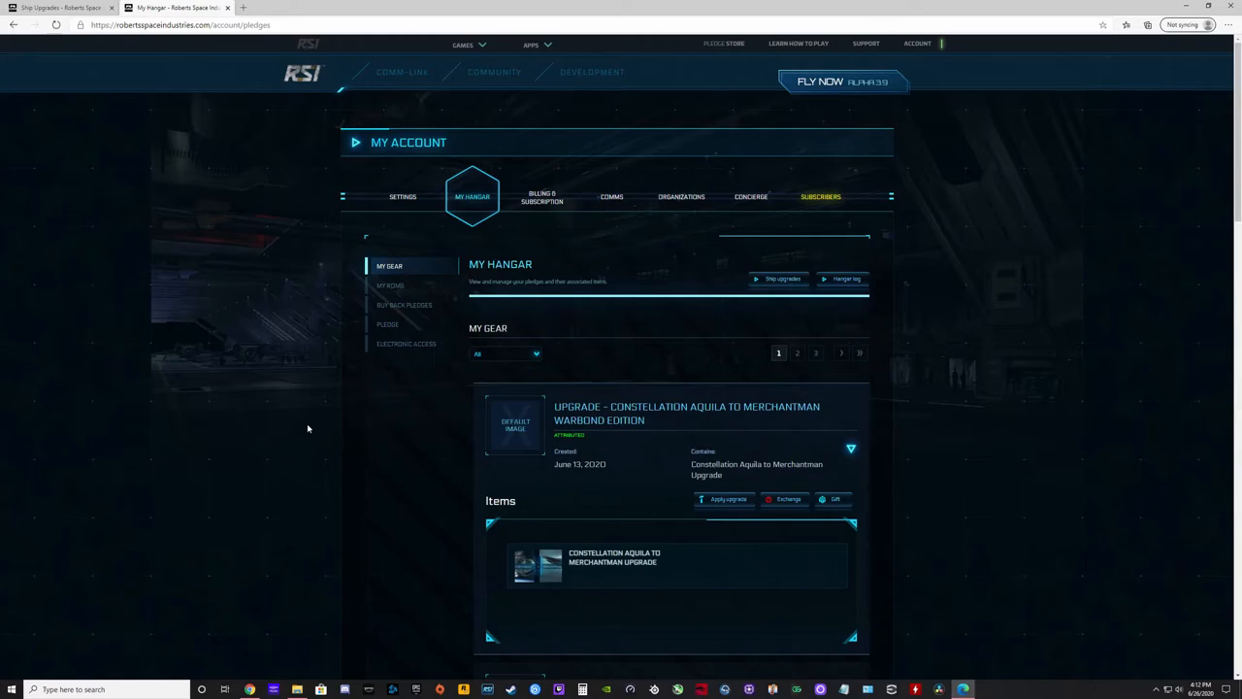
pyautogui.moveTo(190, 228)
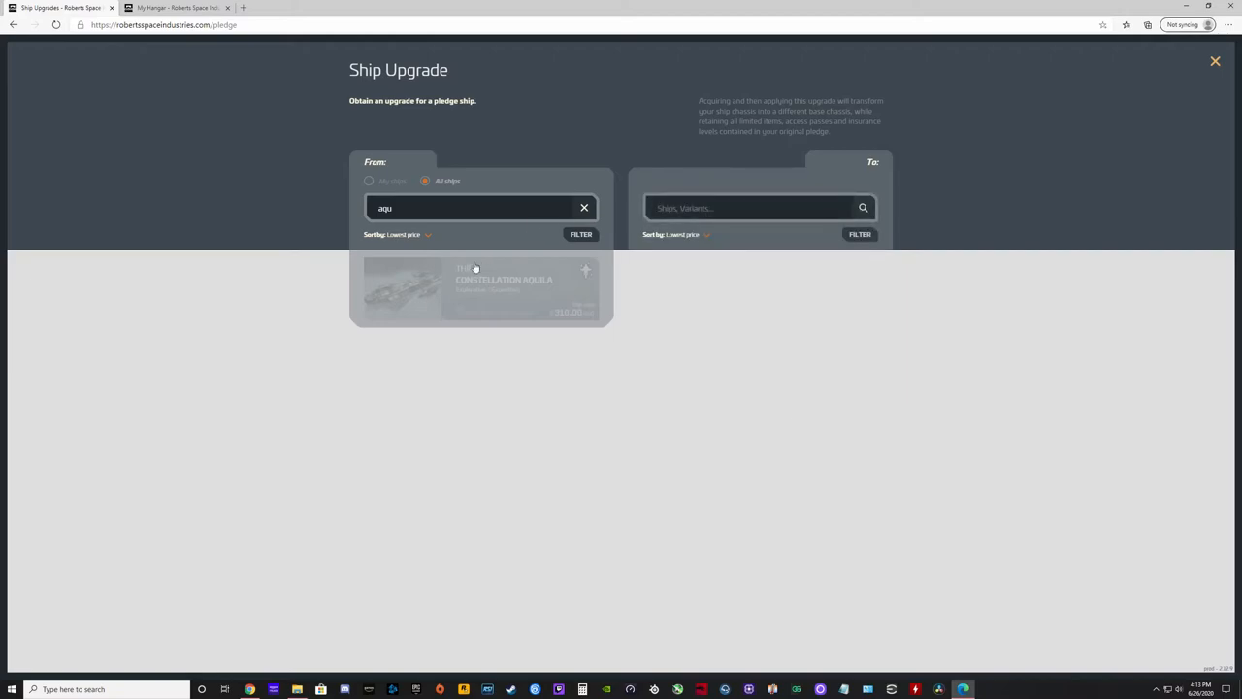
# Step: Limit From to owned ships, pick the Cutlass Red, and choose the Constellation Aquila as target
pyautogui.click(368, 181)
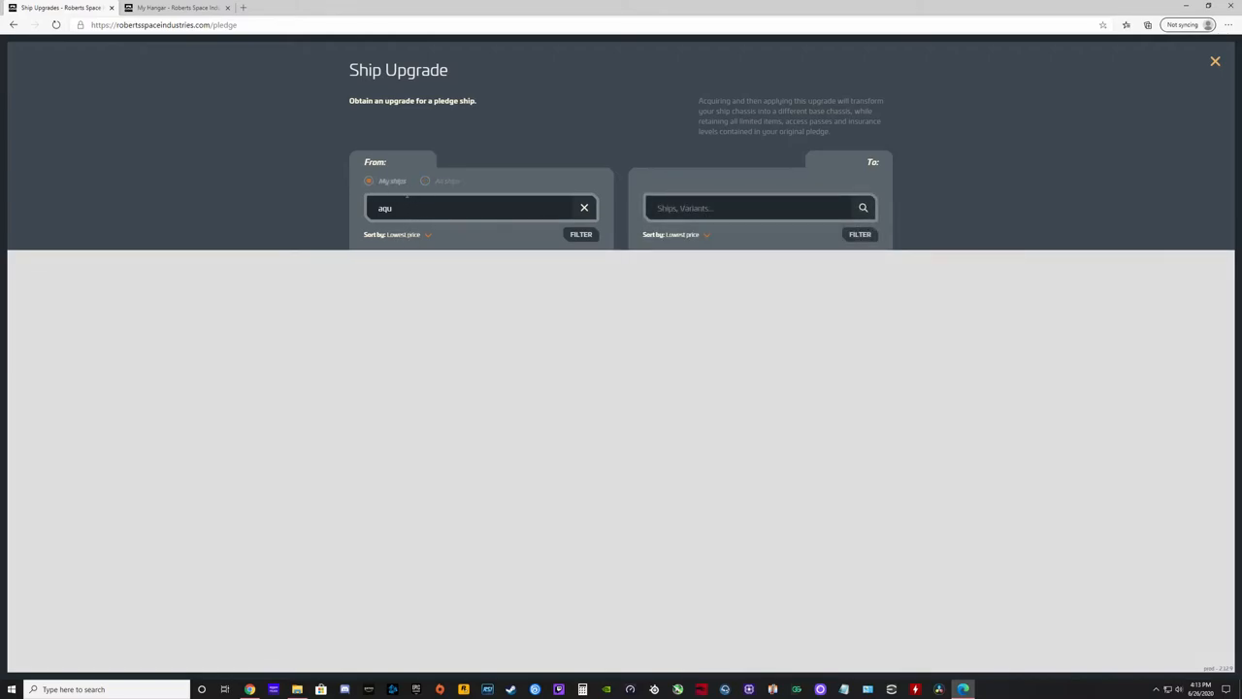
pyautogui.click(585, 208)
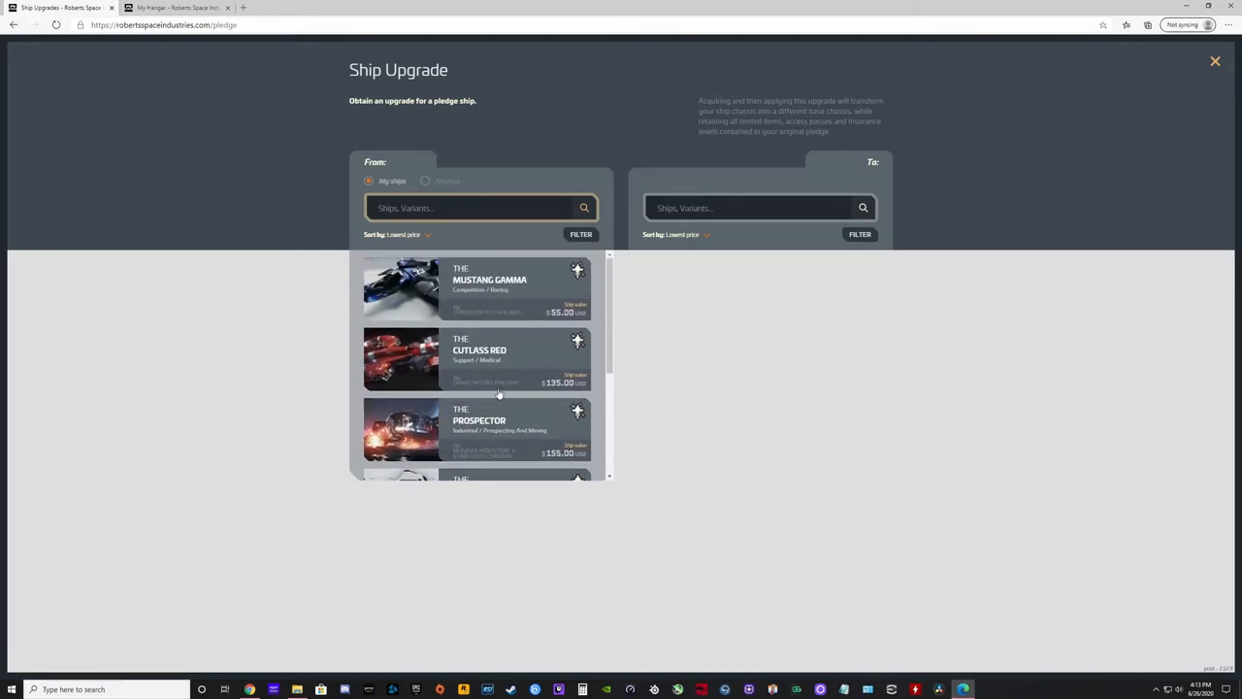
pyautogui.click(475, 207)
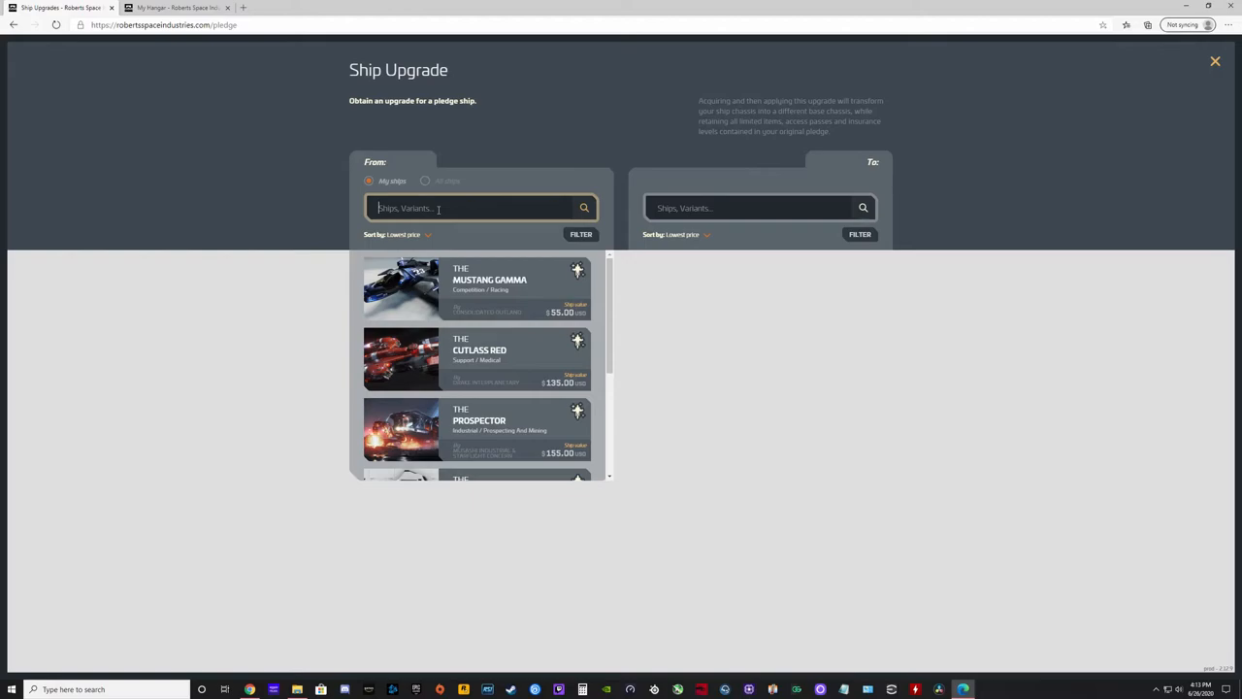
pyautogui.moveTo(478, 372)
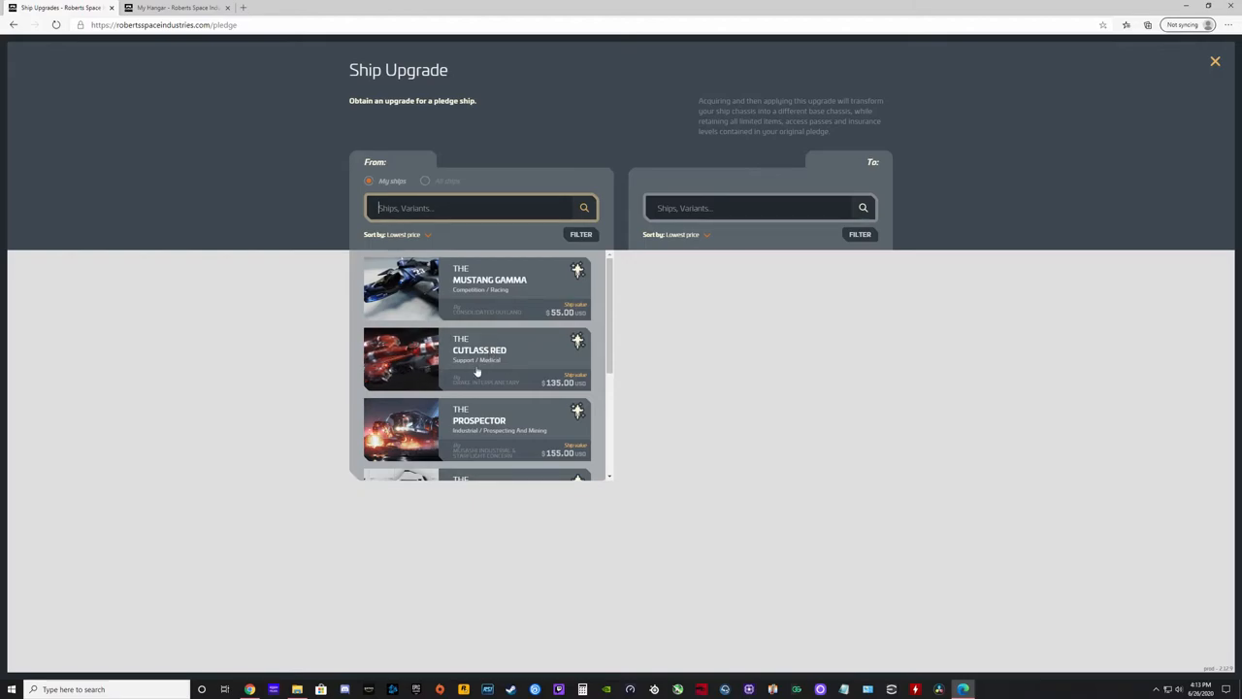
pyautogui.click(477, 358)
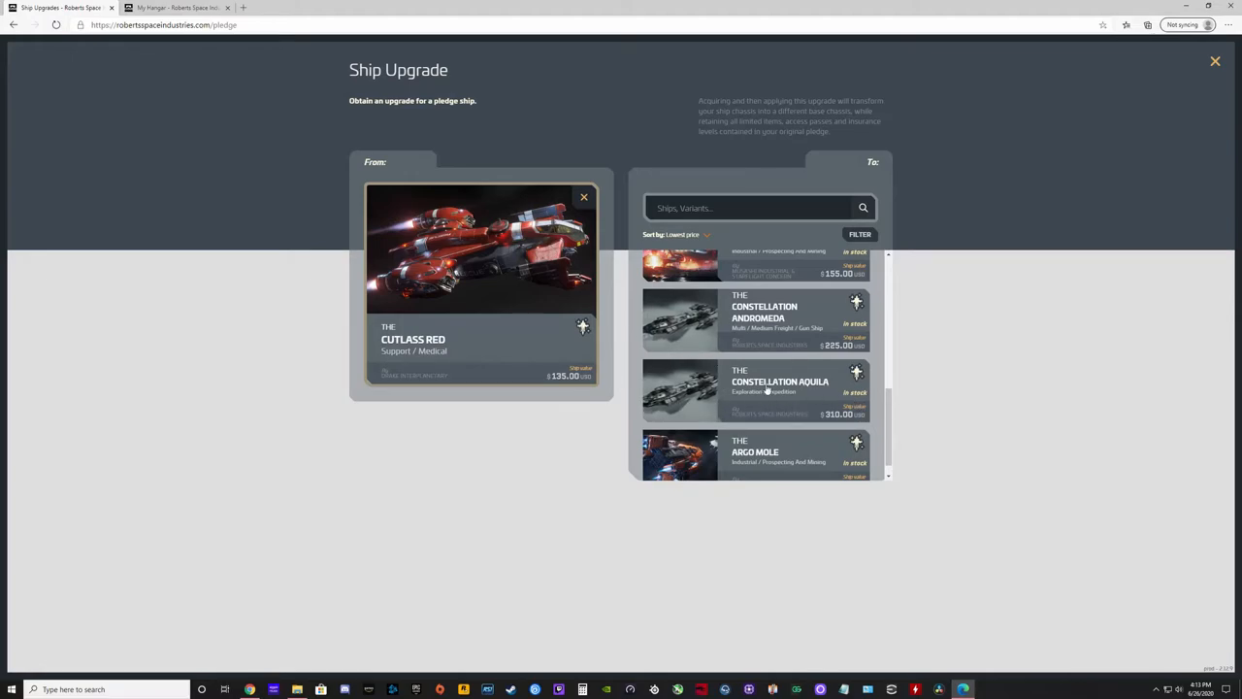
pyautogui.click(767, 391)
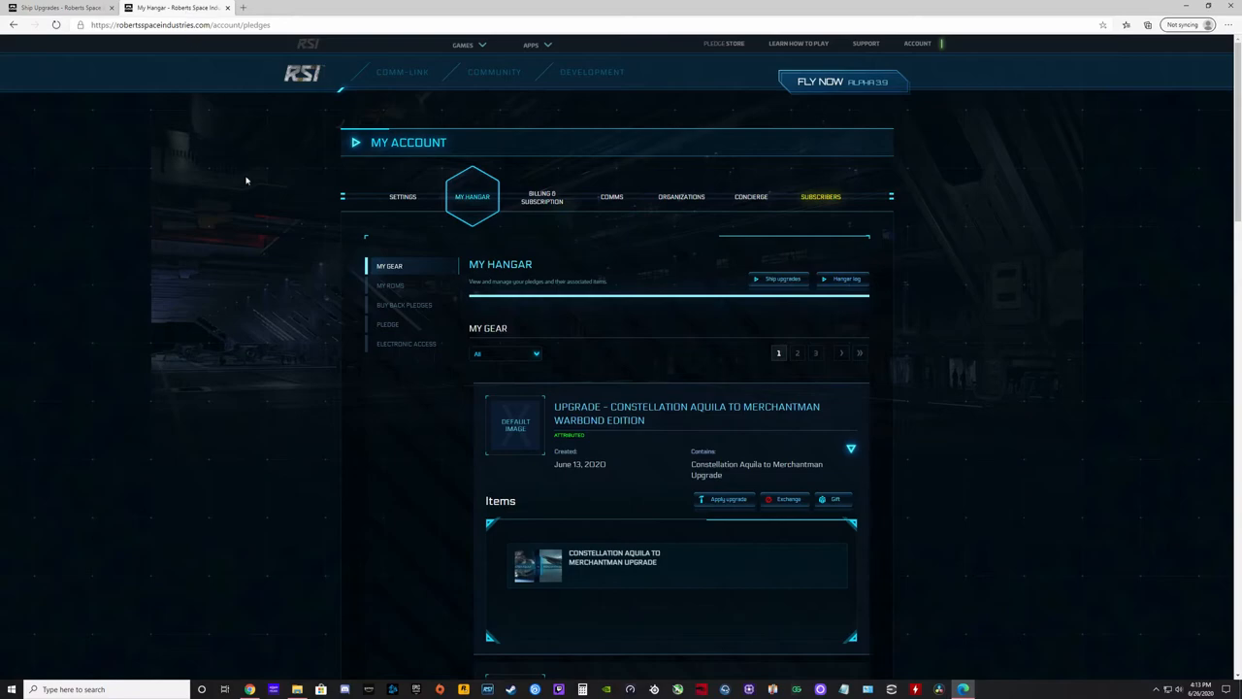
# Step: Return to the Ship Upgrade tool with the Argo Mole as target
pyautogui.click(779, 280)
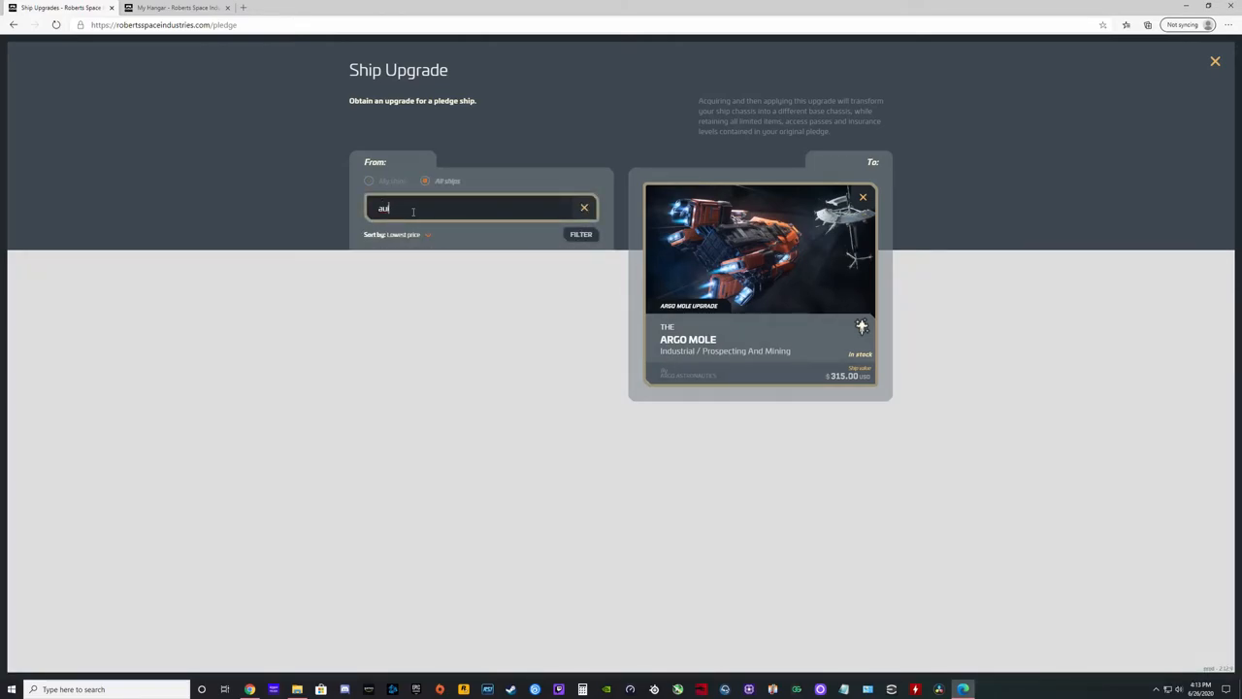
# Step: Pick the Constellation Aquila from the search results as the source ship
pyautogui.write('q')
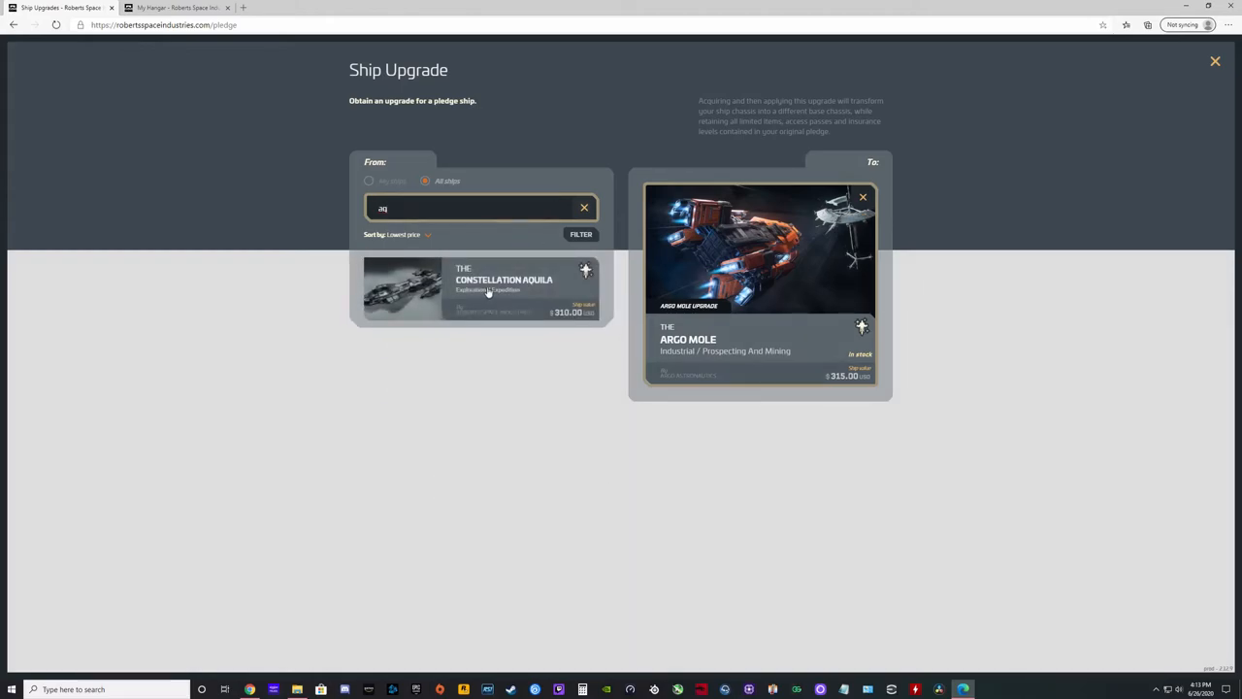
pyautogui.click(480, 289)
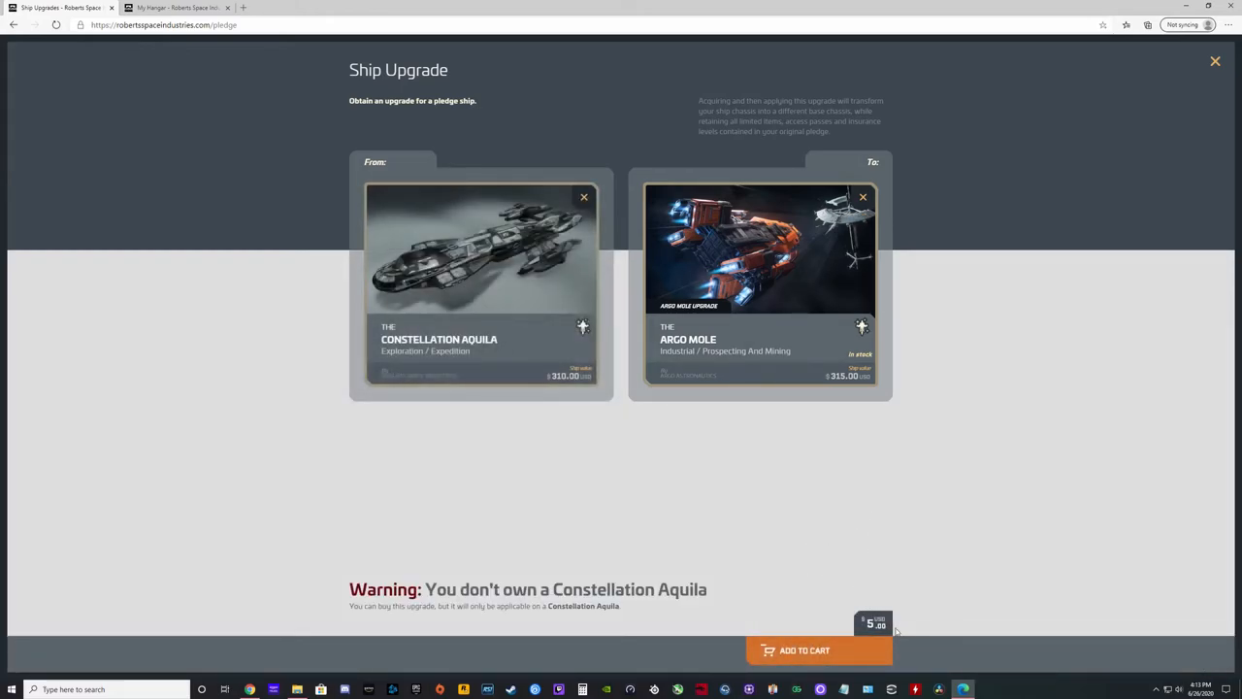
pyautogui.moveTo(963, 527)
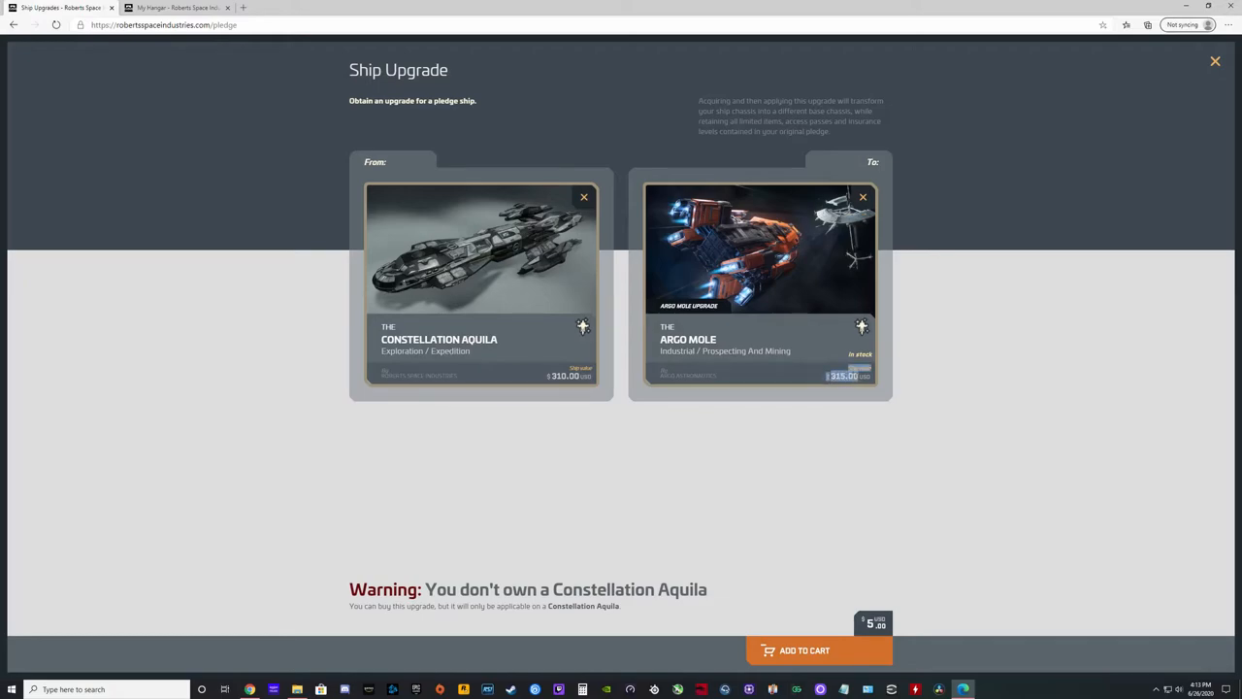
pyautogui.moveTo(950, 394)
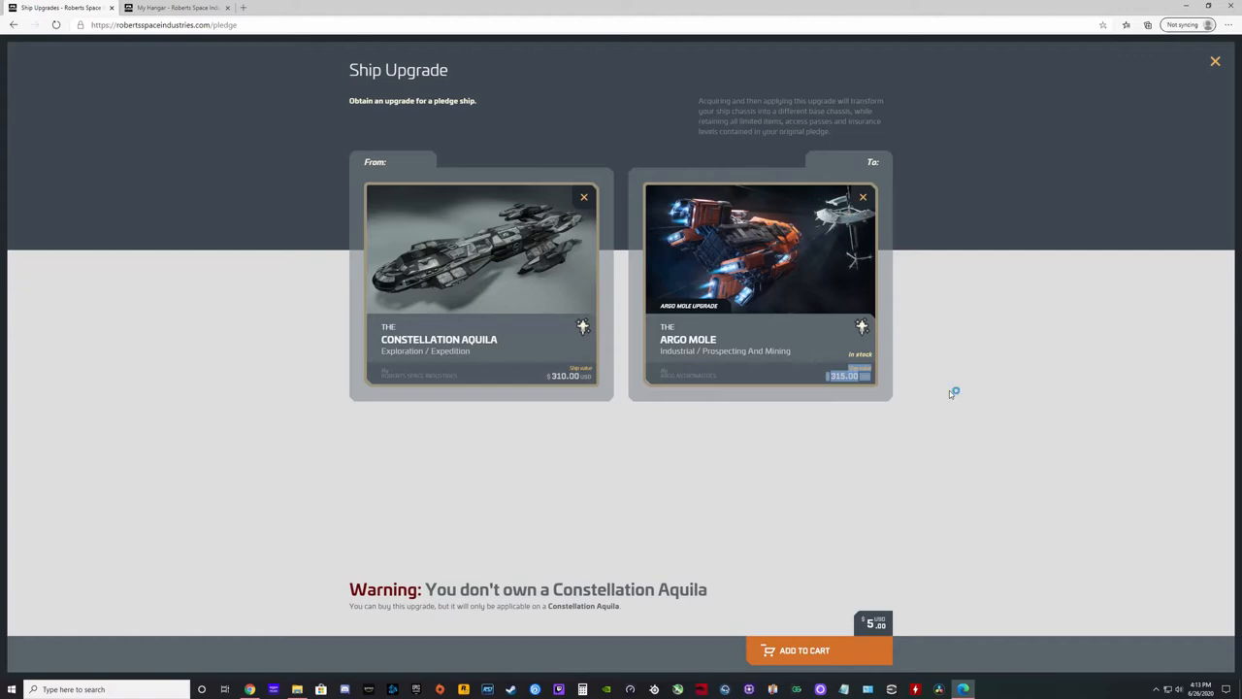
pyautogui.moveTo(1019, 216)
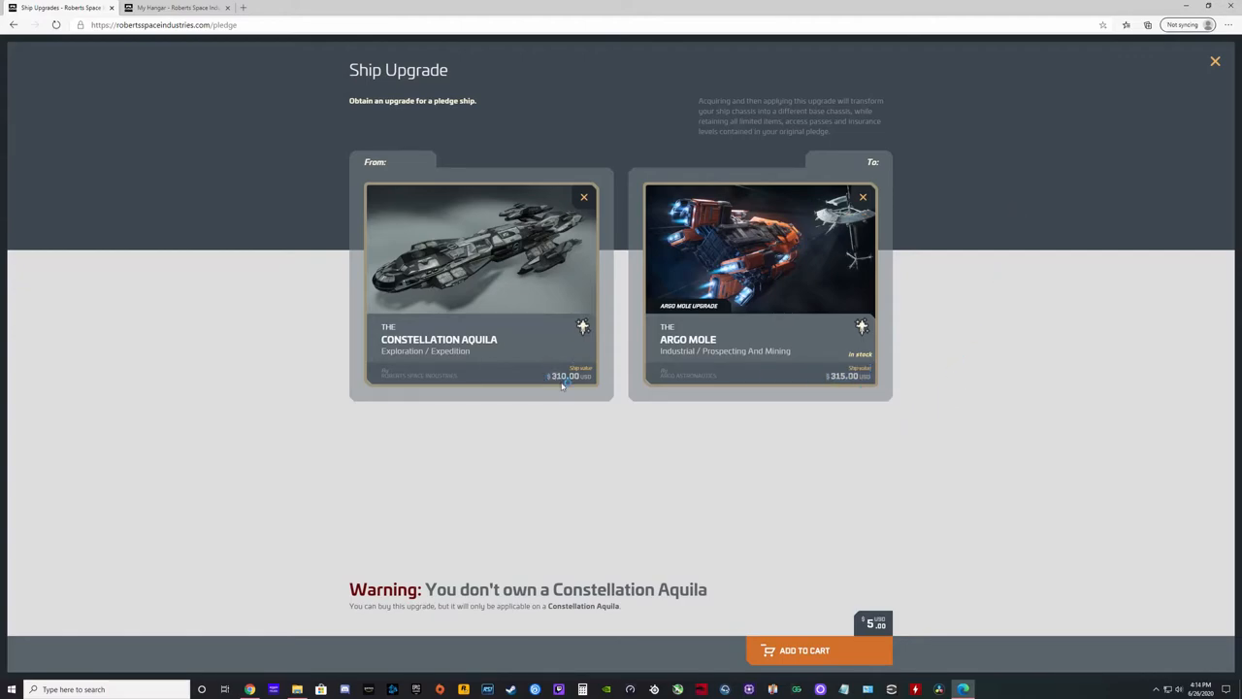
pyautogui.moveTo(519, 298)
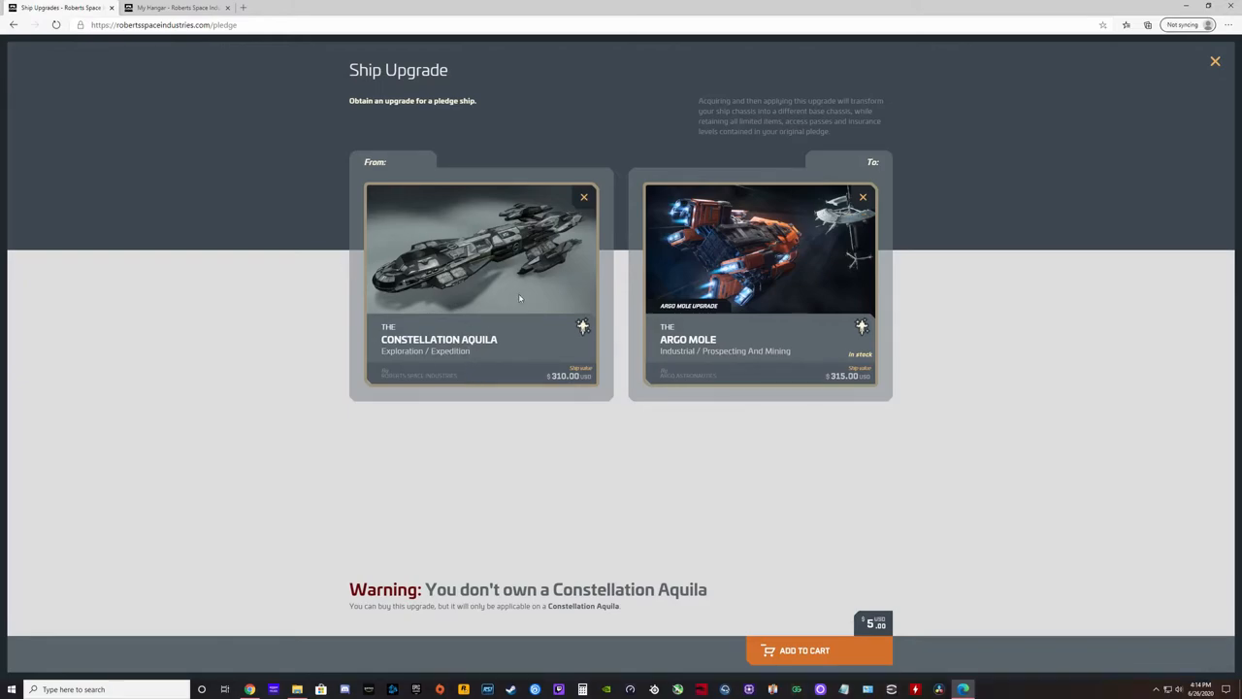
pyautogui.moveTo(852, 305)
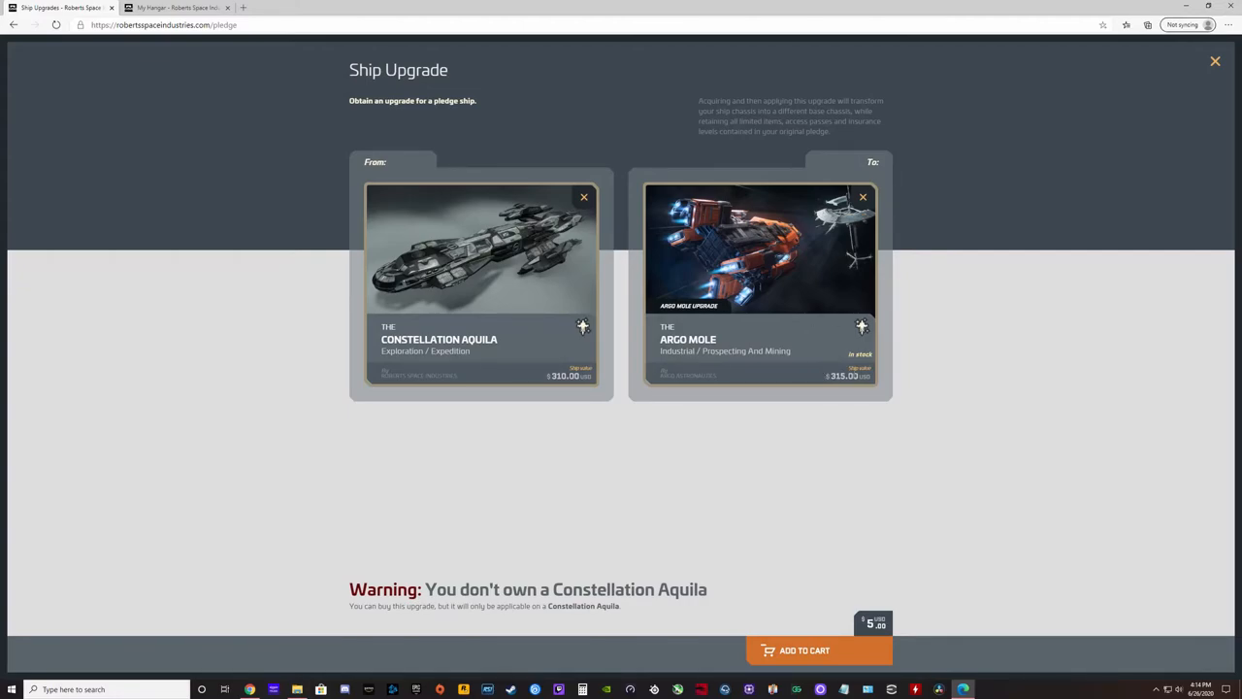
pyautogui.moveTo(902, 375)
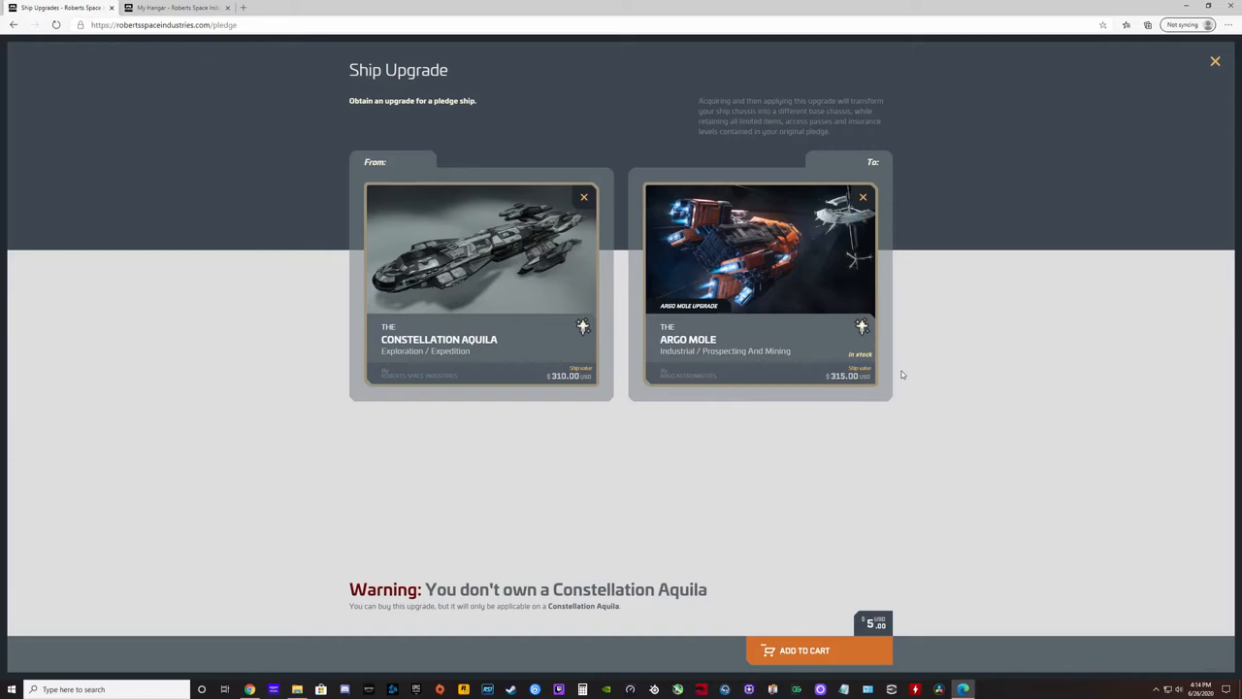
pyautogui.moveTo(881, 430)
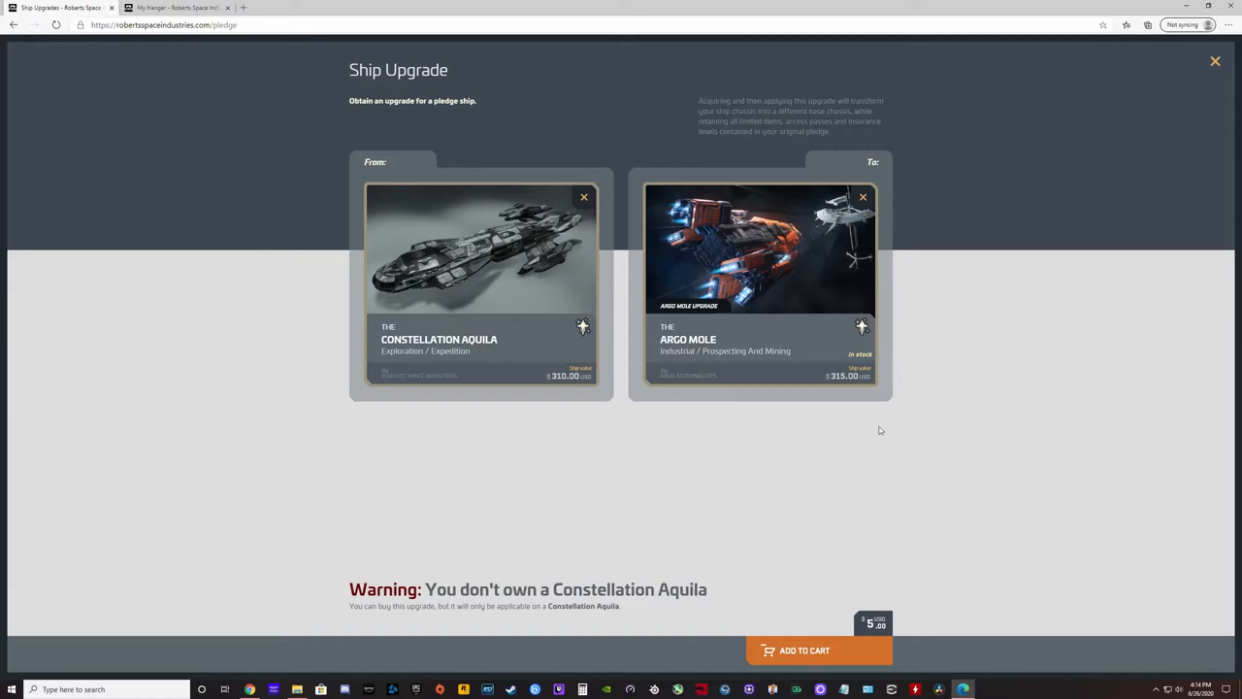
pyautogui.moveTo(888, 630)
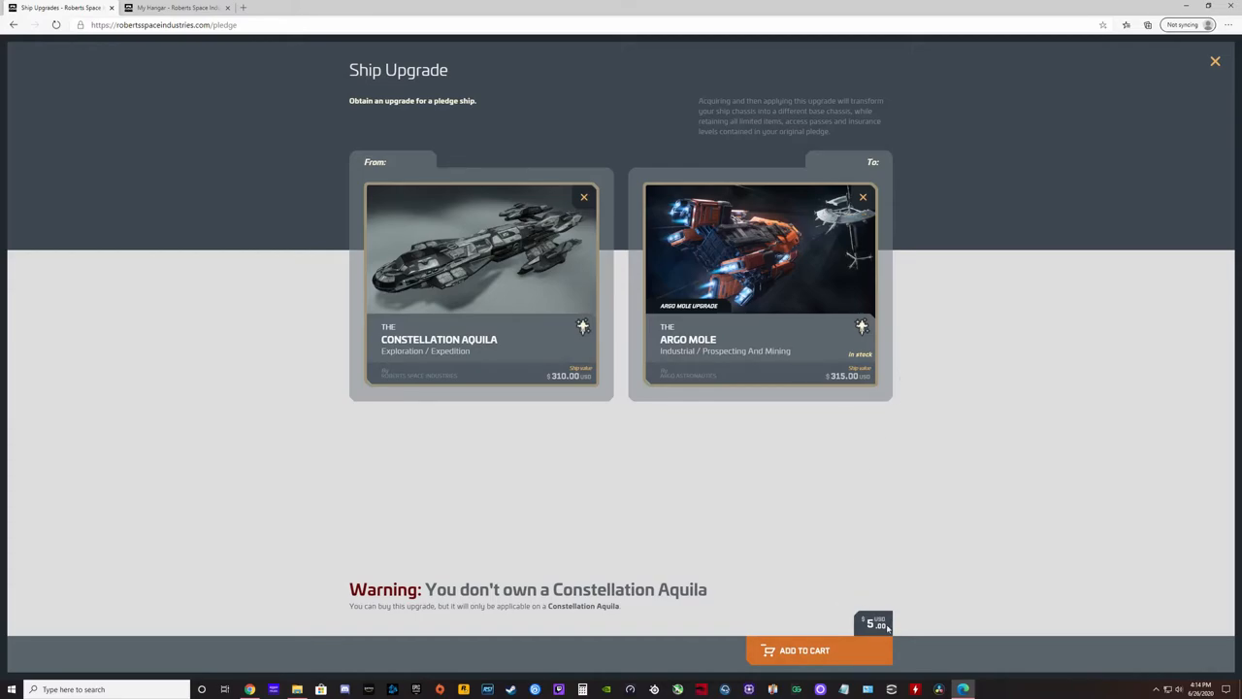
pyautogui.moveTo(876, 548)
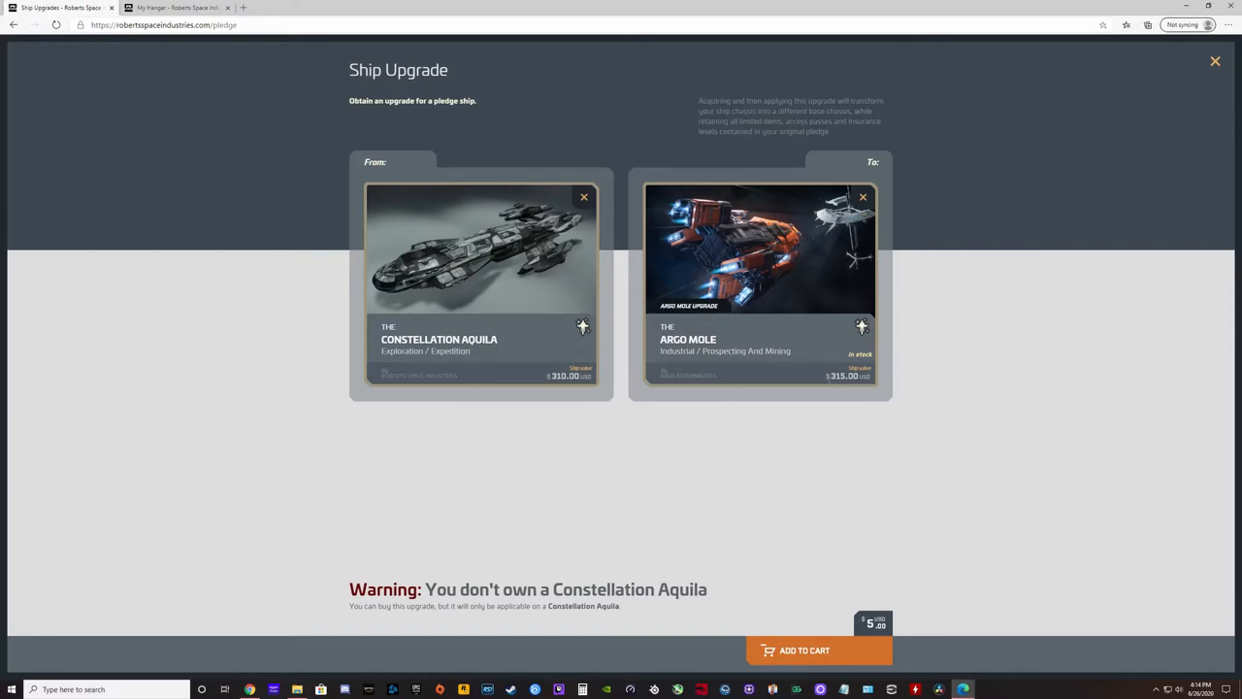
pyautogui.moveTo(885, 428)
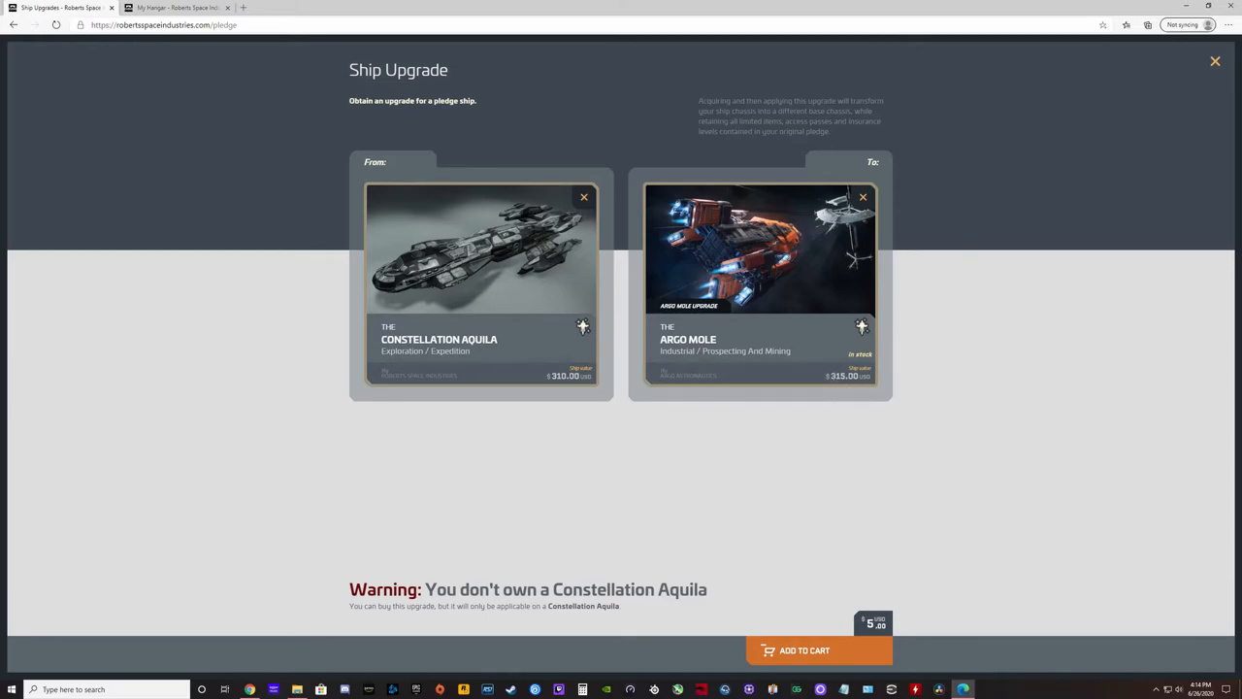
pyautogui.moveTo(855, 525)
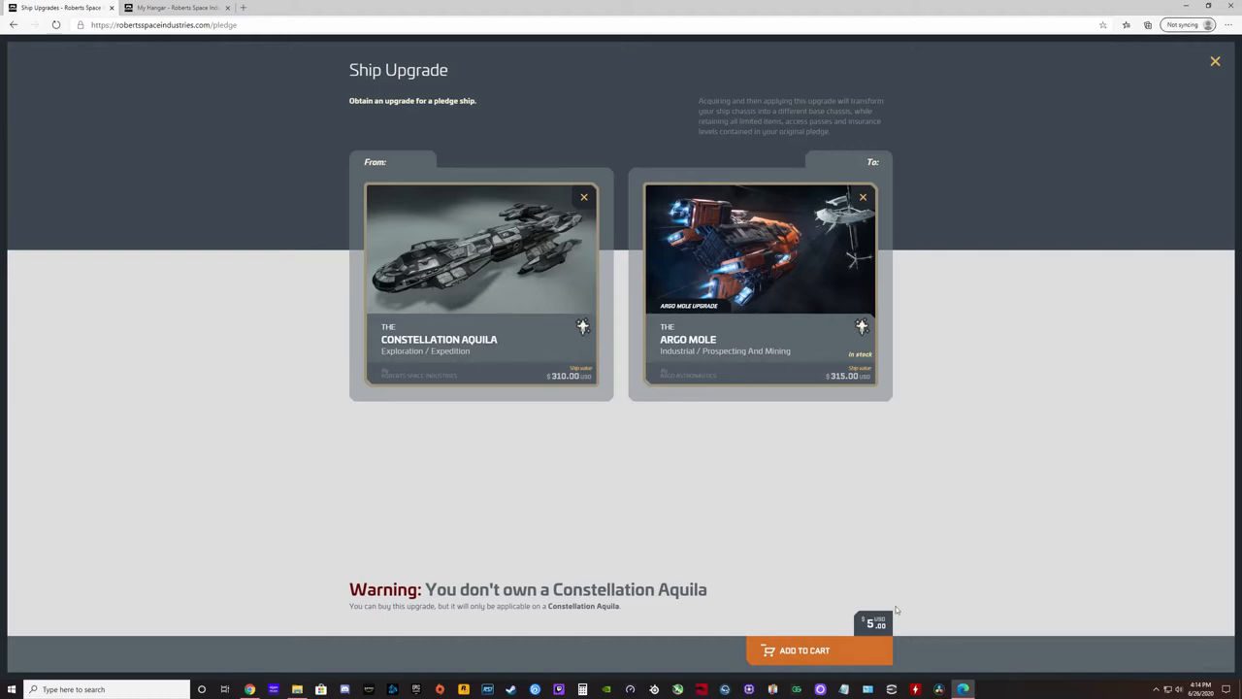
pyautogui.moveTo(401, 576)
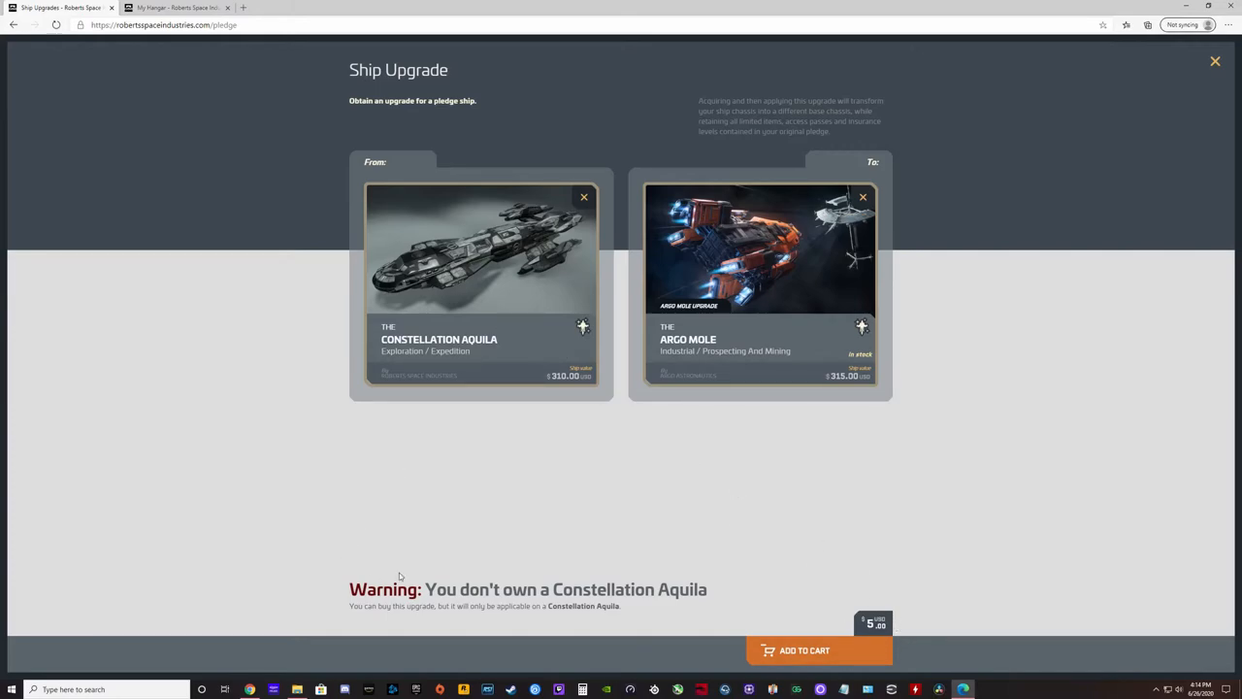
pyautogui.moveTo(606, 448)
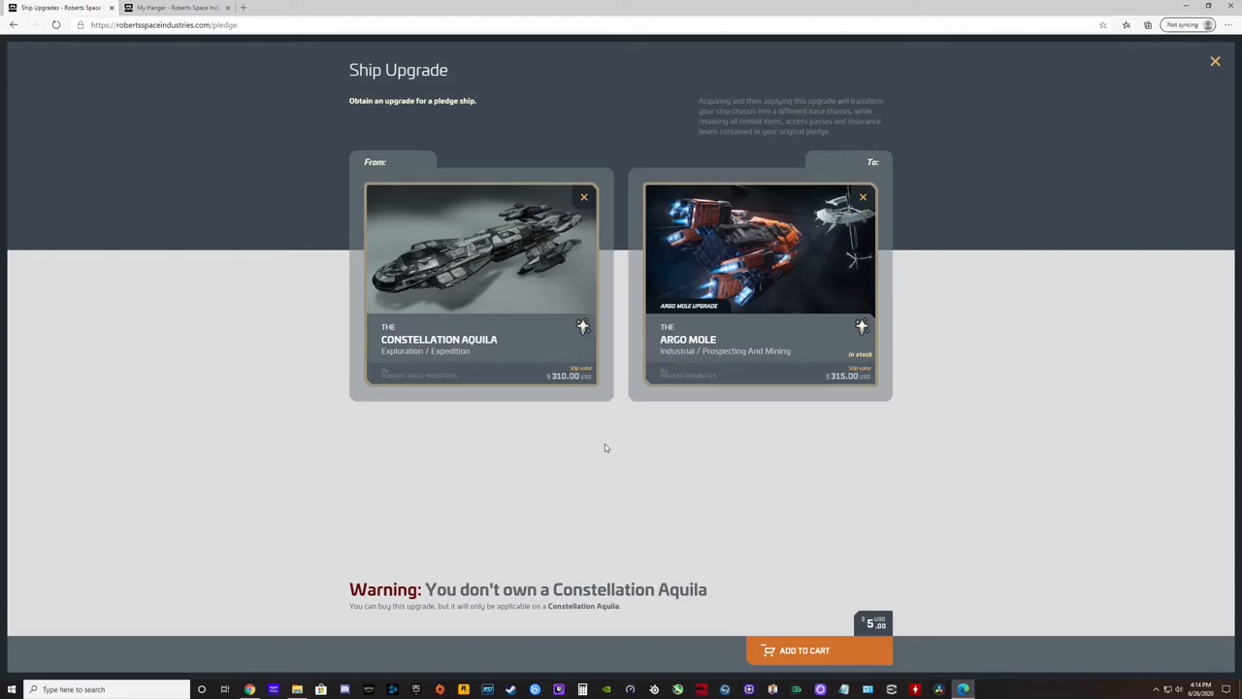
pyautogui.moveTo(1086, 350)
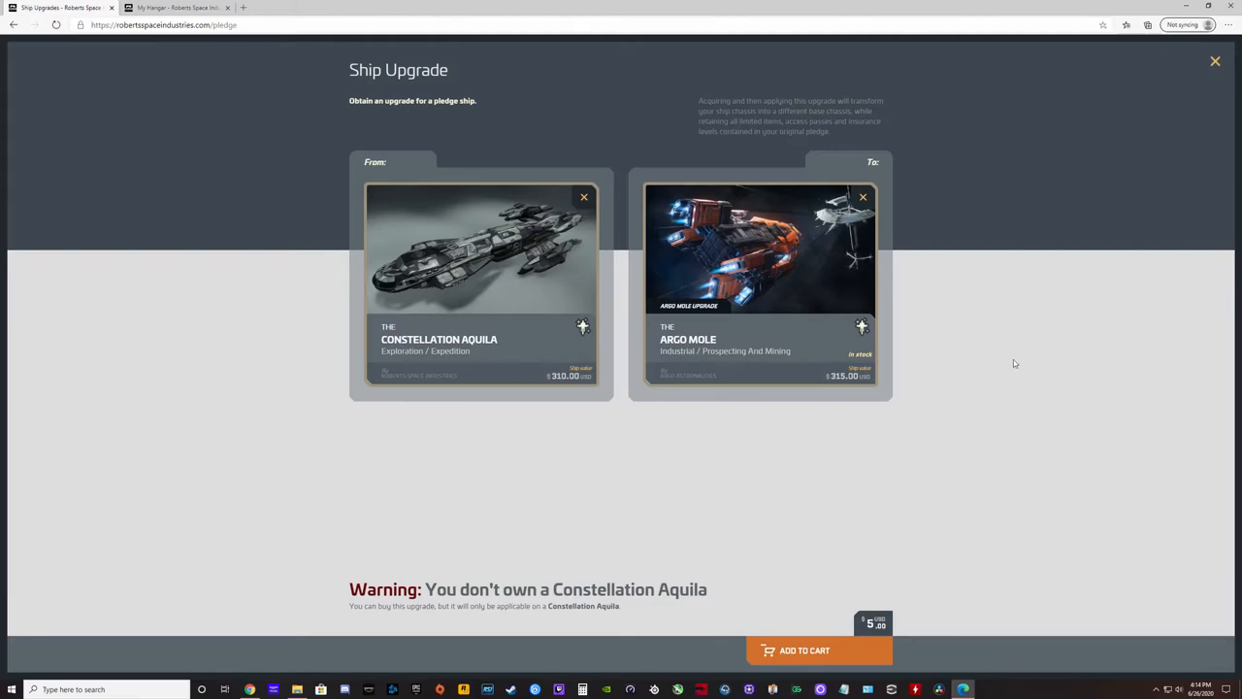
pyautogui.moveTo(1007, 336)
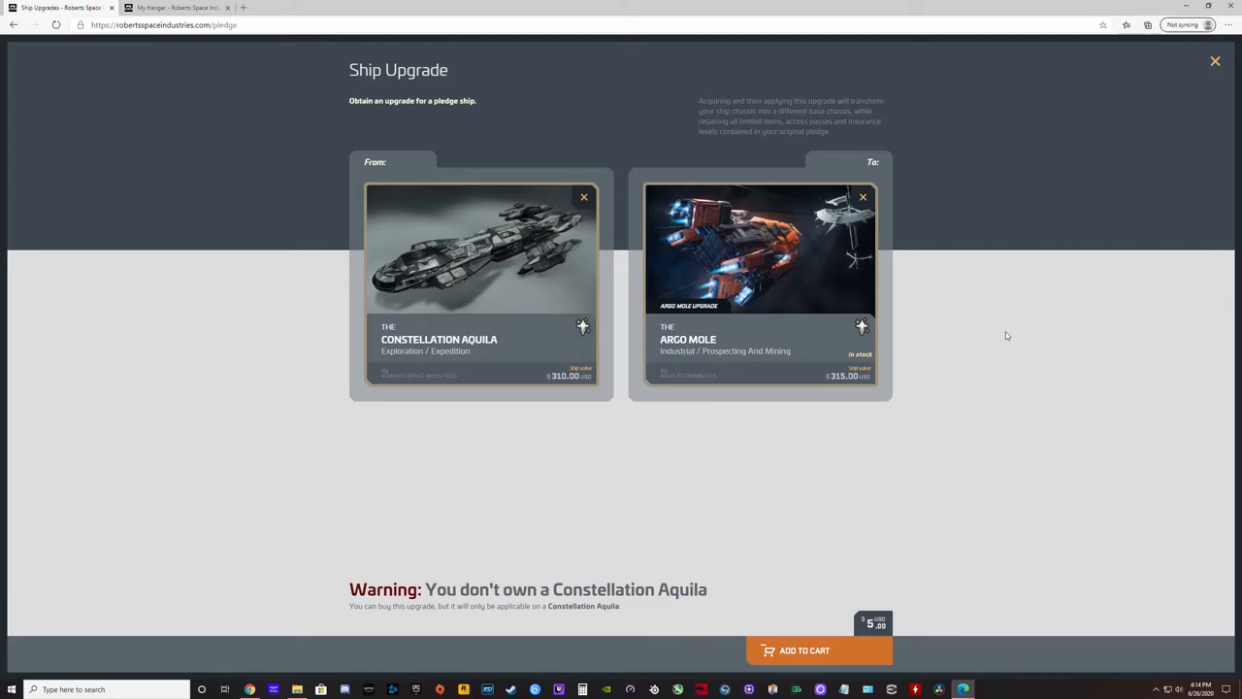
# Step: Check the $5 Aquila-to-Argo Mole upgrade, then return to the My Hangar pledge list
pyautogui.click(179, 8)
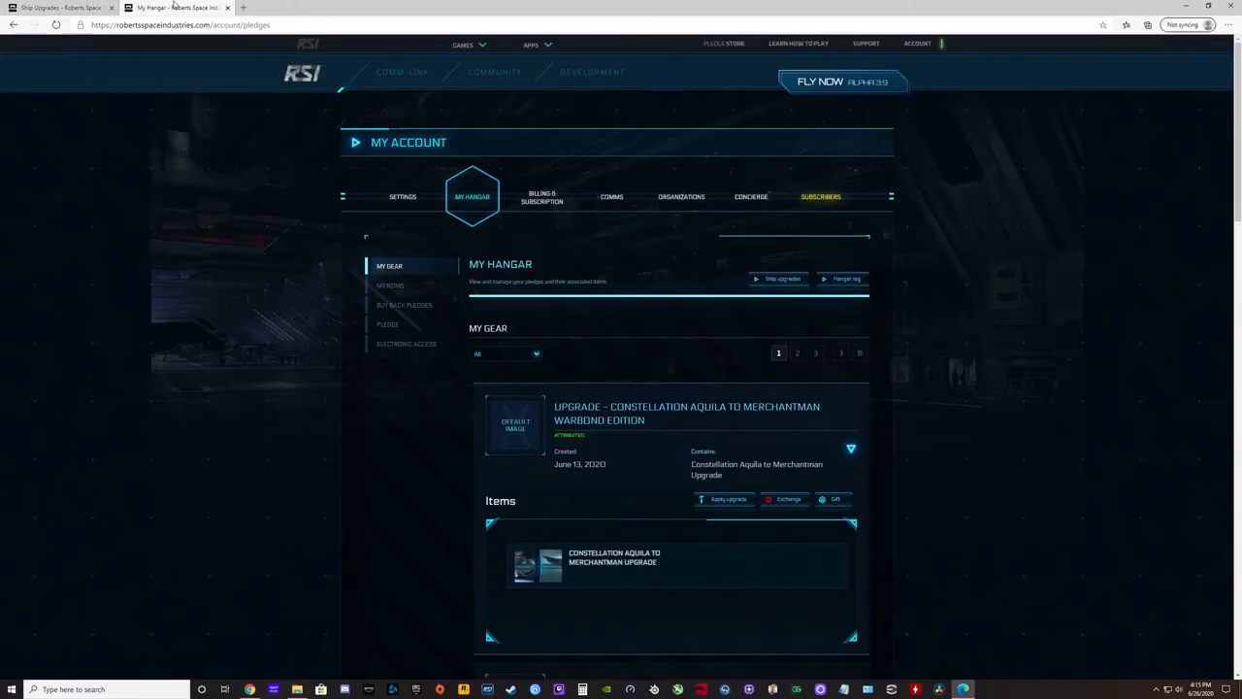
pyautogui.moveTo(601, 379)
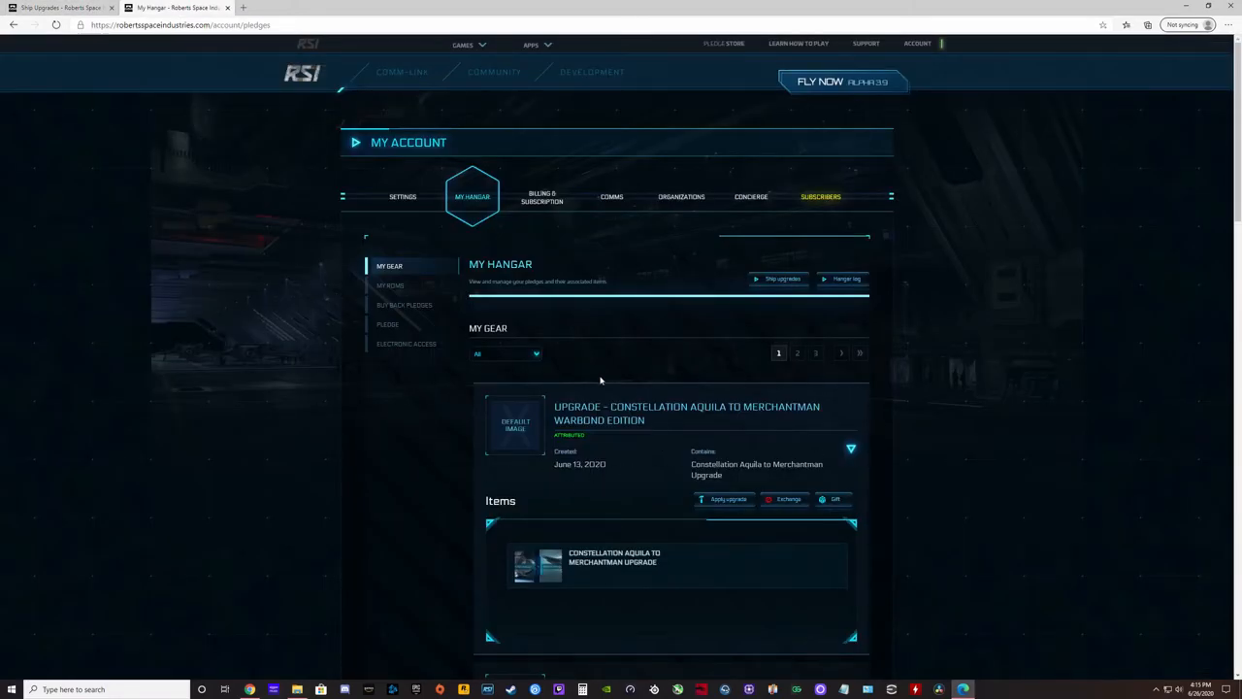
pyautogui.moveTo(527, 418)
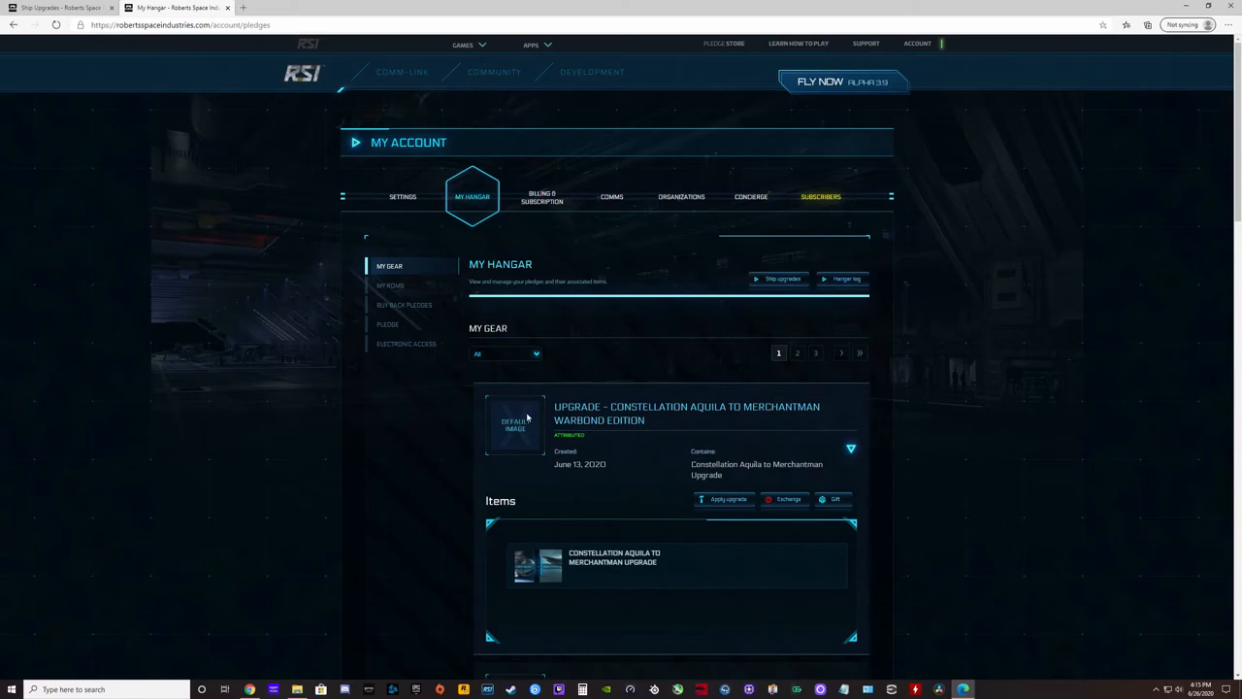
pyautogui.moveTo(152, 95)
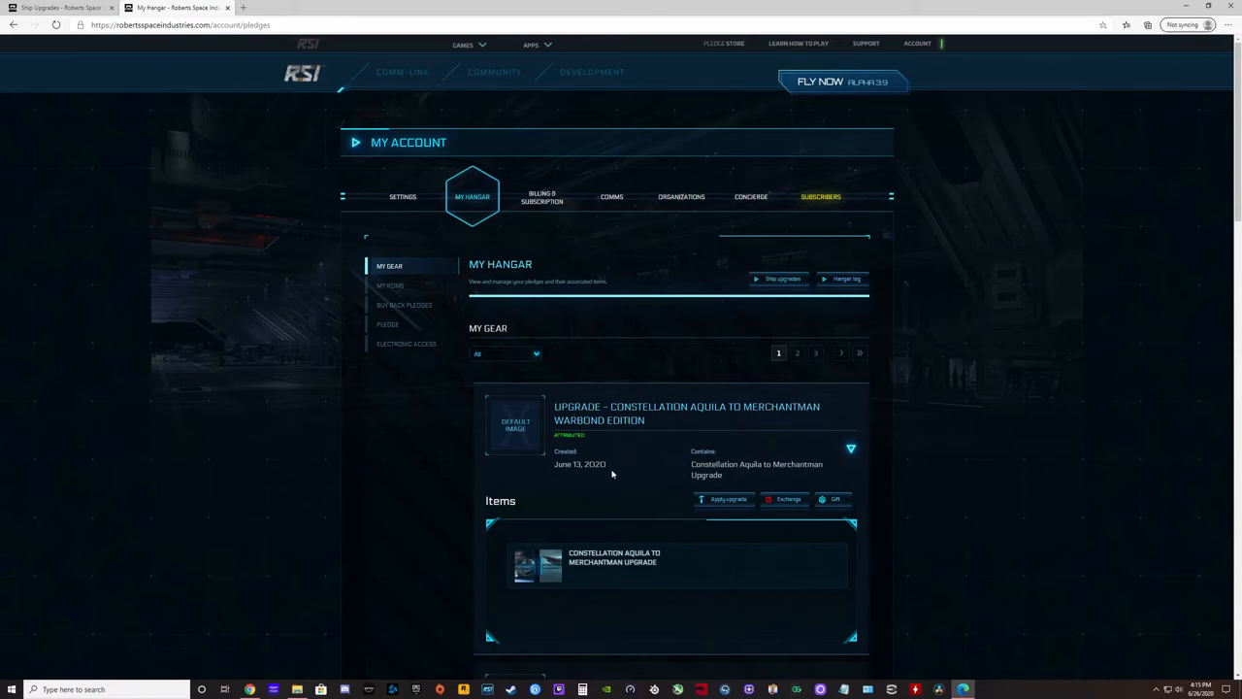
pyautogui.moveTo(577, 494)
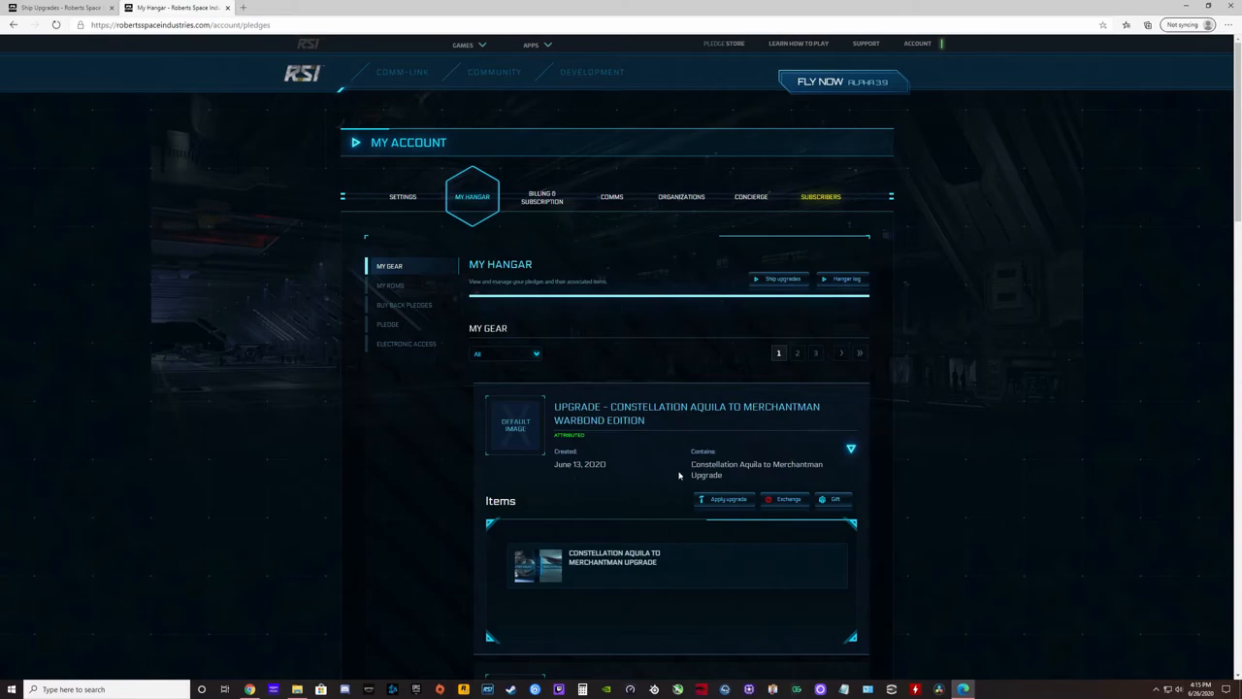
pyautogui.moveTo(613, 548)
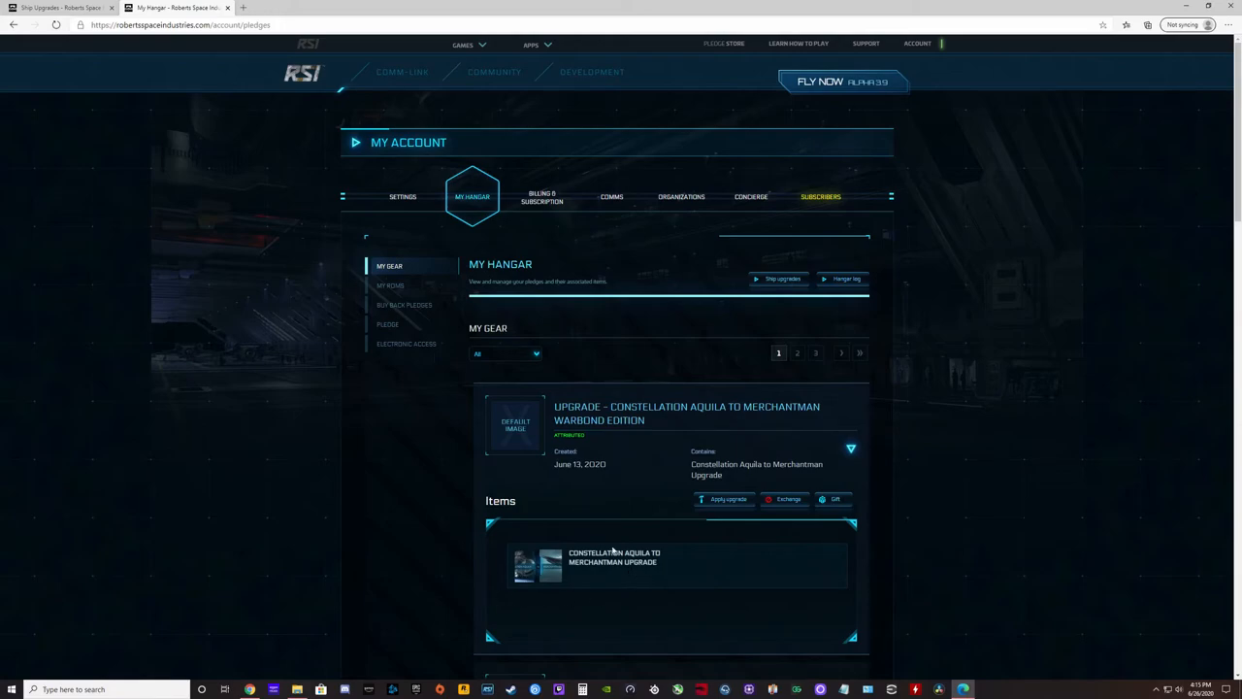
pyautogui.moveTo(630, 499)
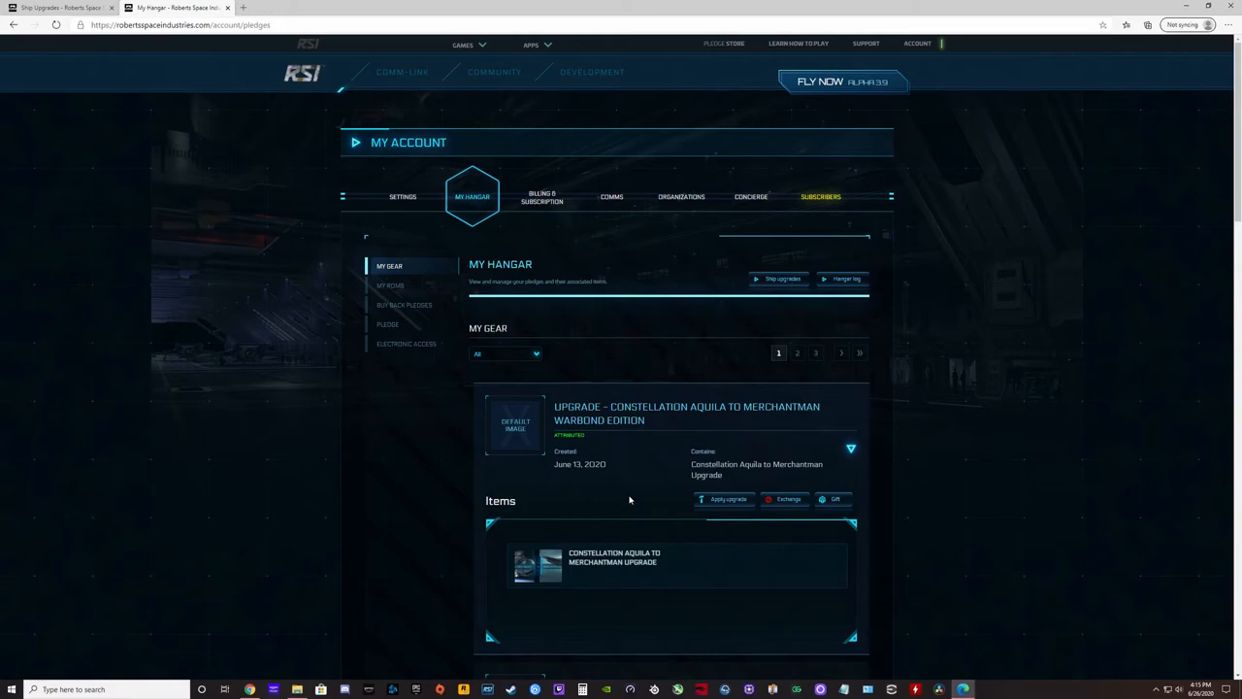
pyautogui.moveTo(573, 455)
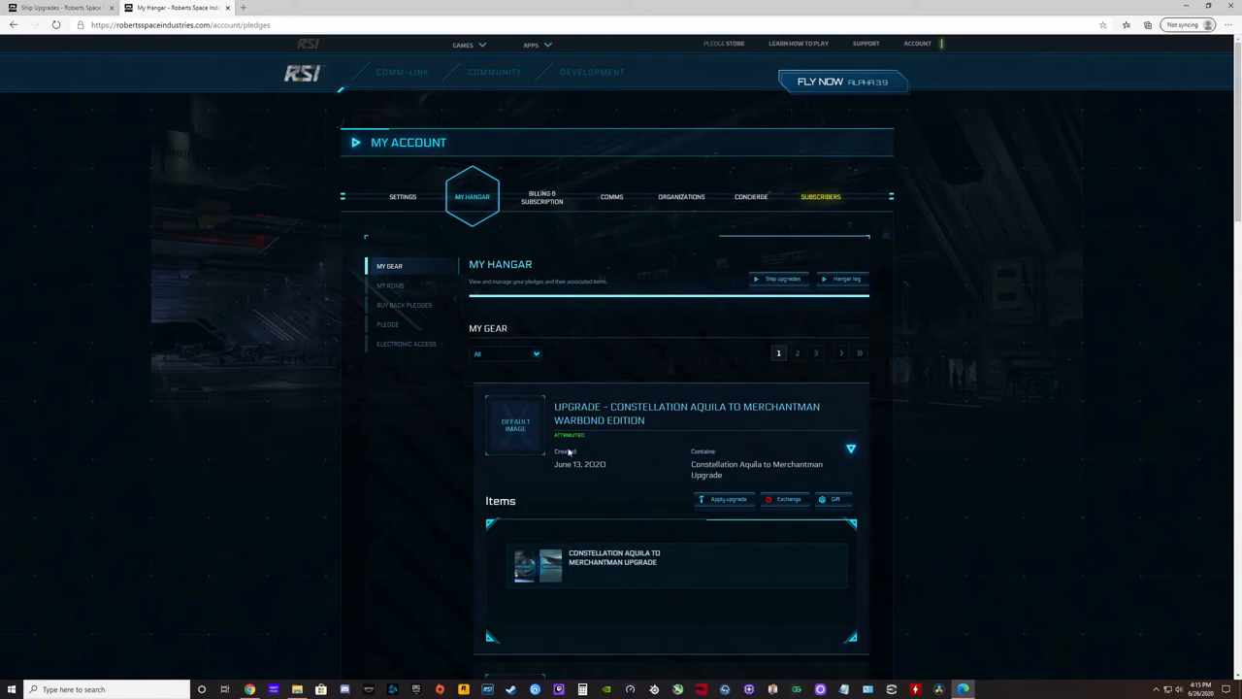
pyautogui.moveTo(467, 515)
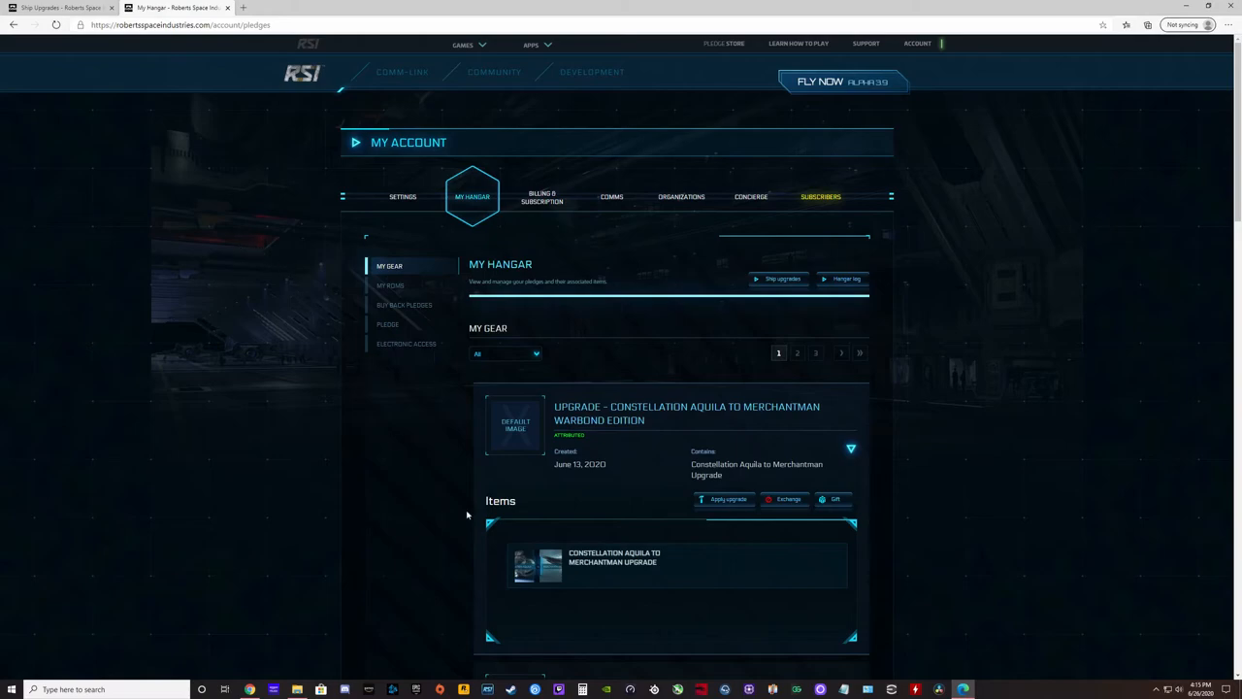
pyautogui.moveTo(457, 428)
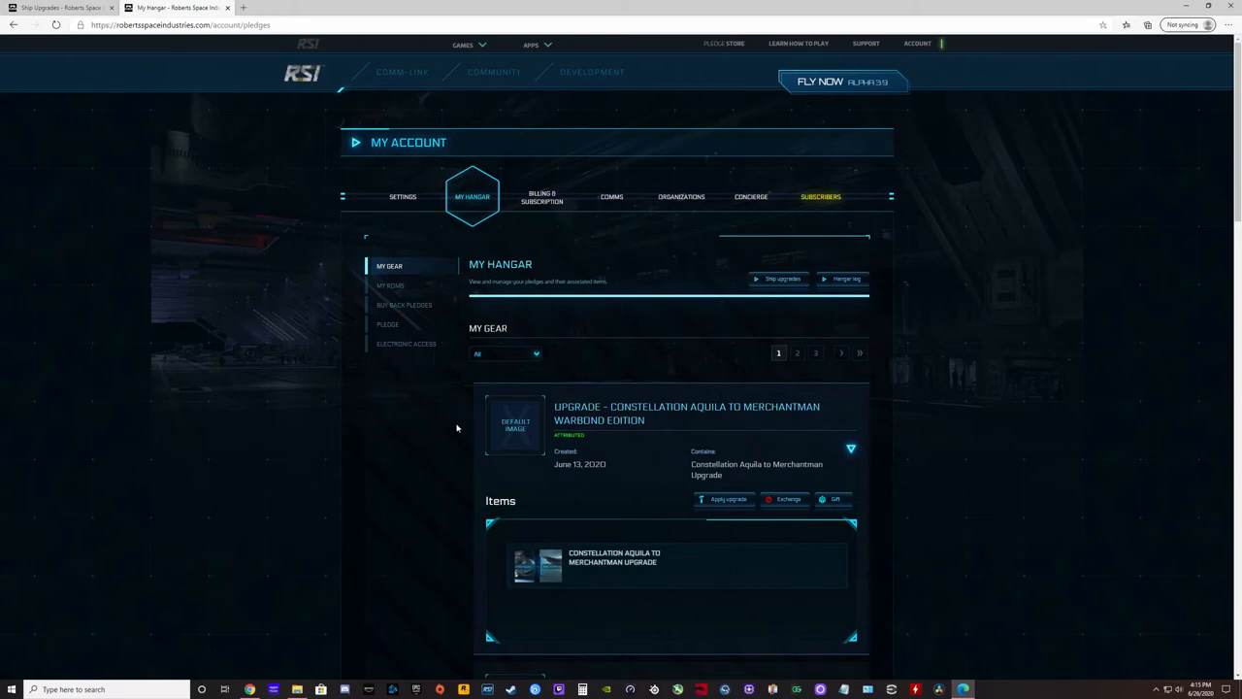
pyautogui.click(778, 280)
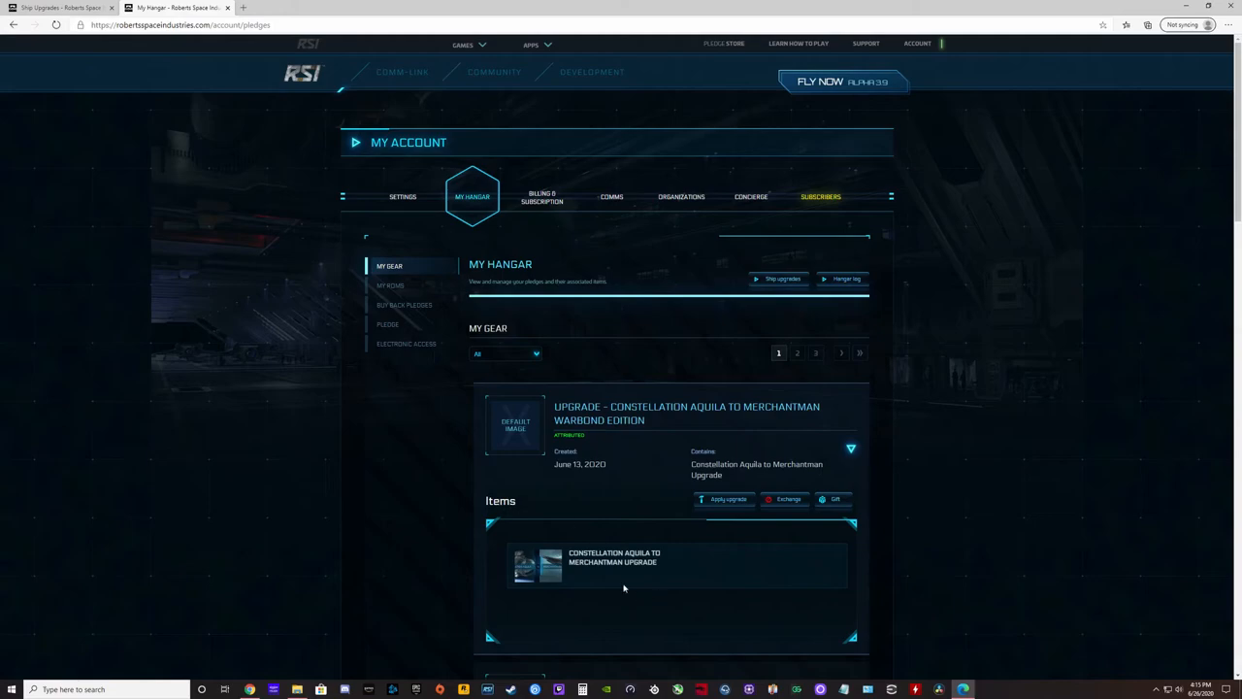
pyautogui.scroll(-3)
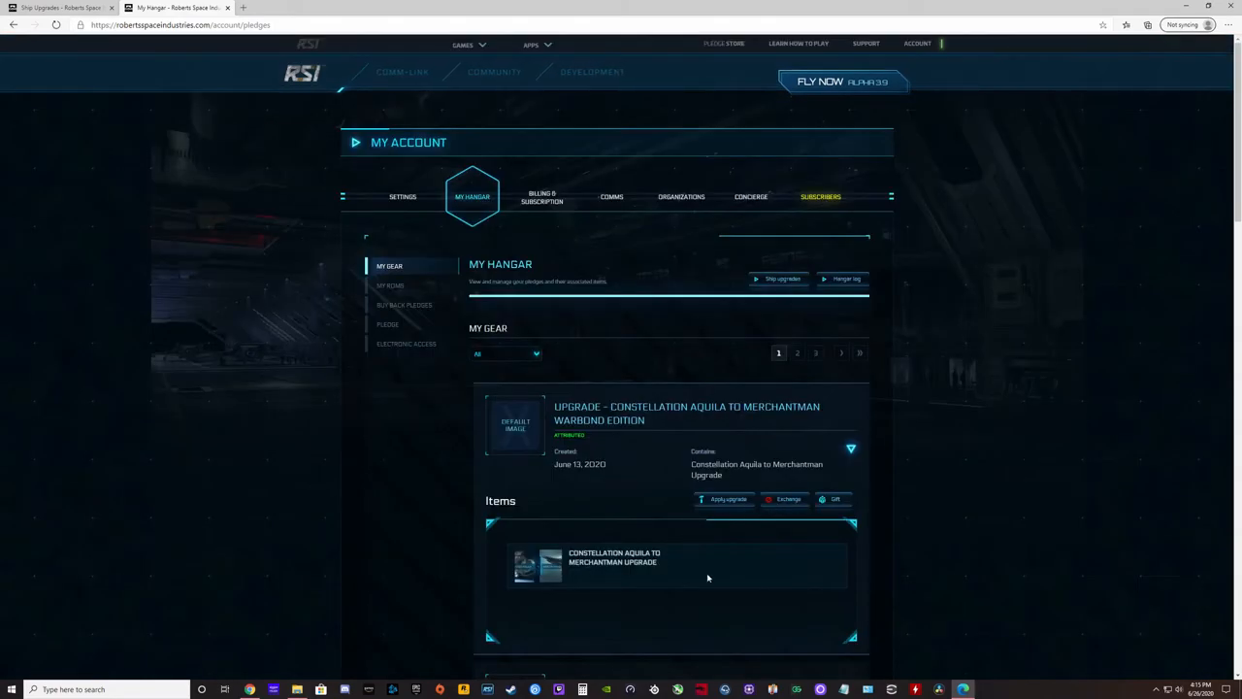
pyautogui.moveTo(661, 512)
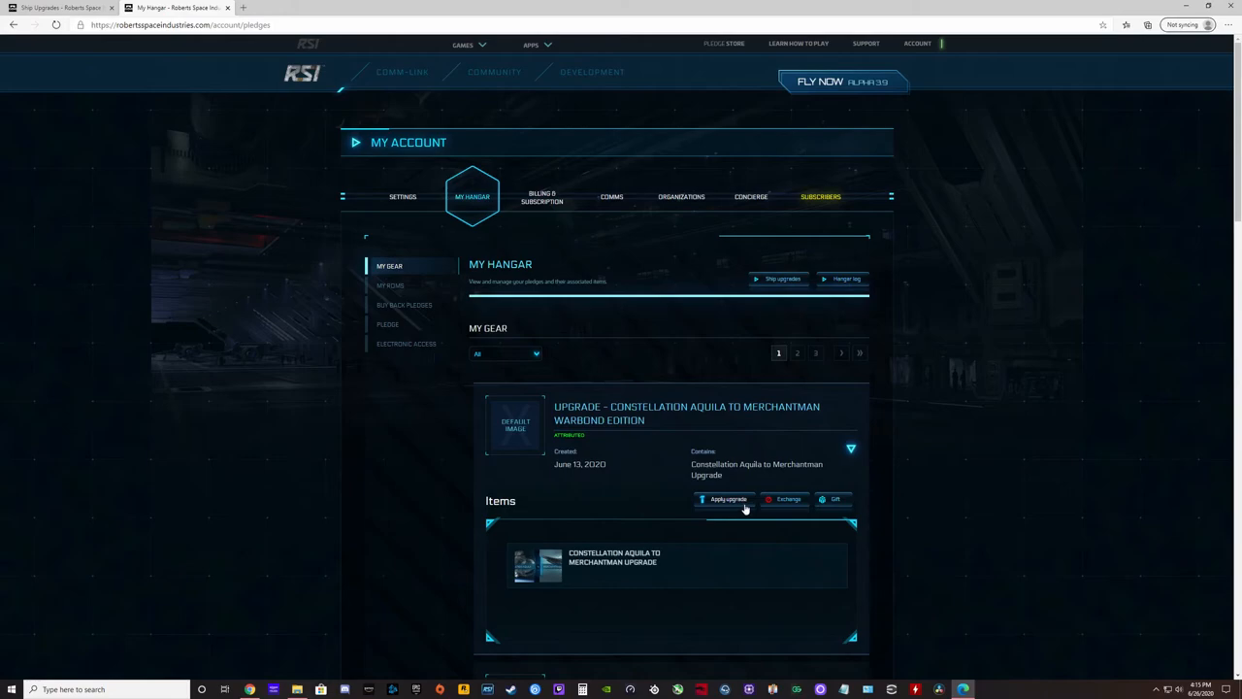
pyautogui.moveTo(621, 491)
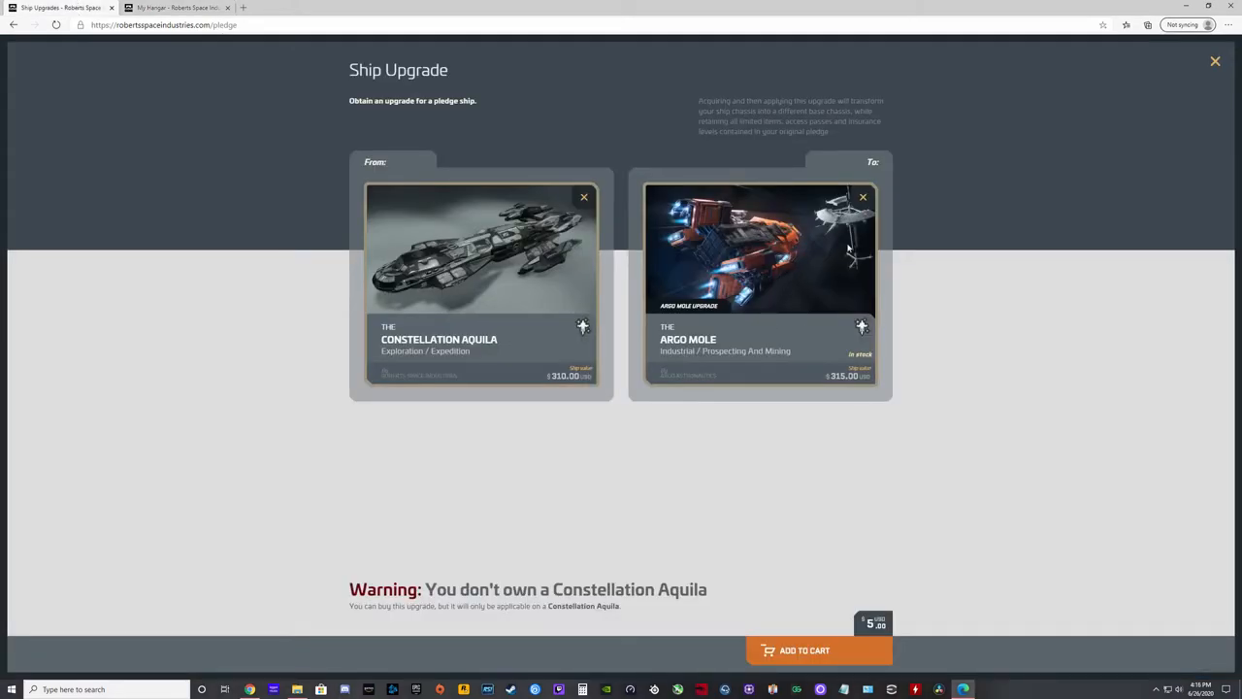
pyautogui.moveTo(845, 299)
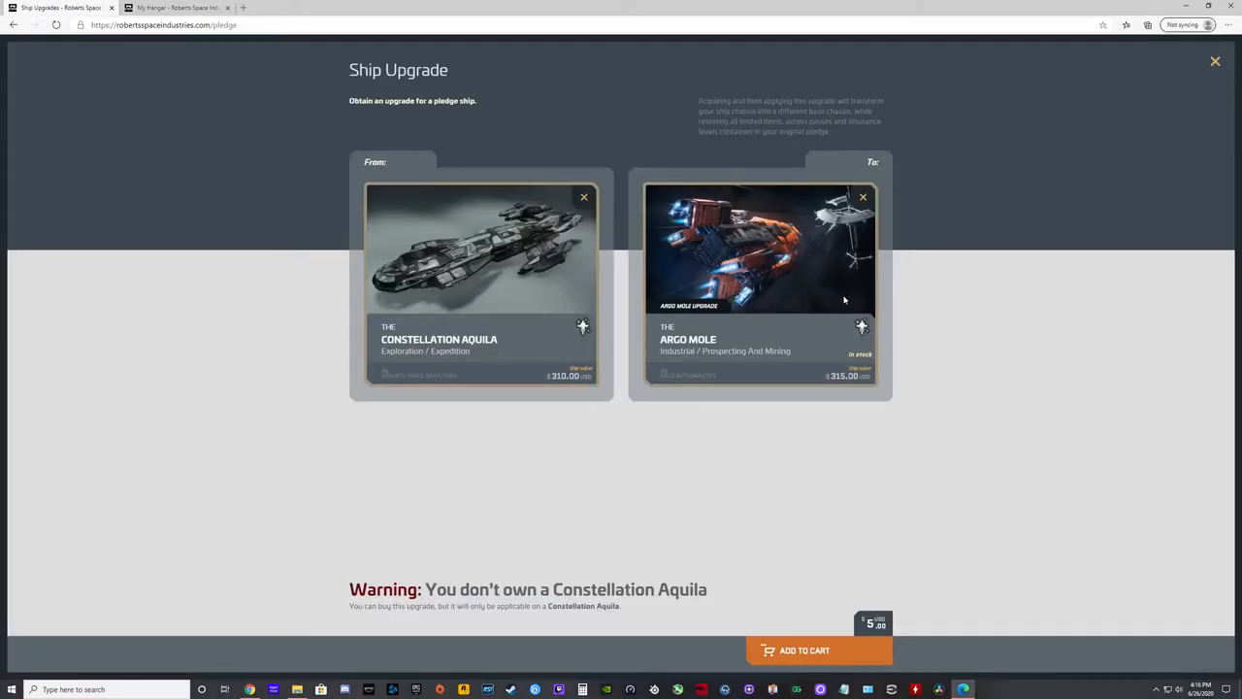
pyautogui.click(180, 8)
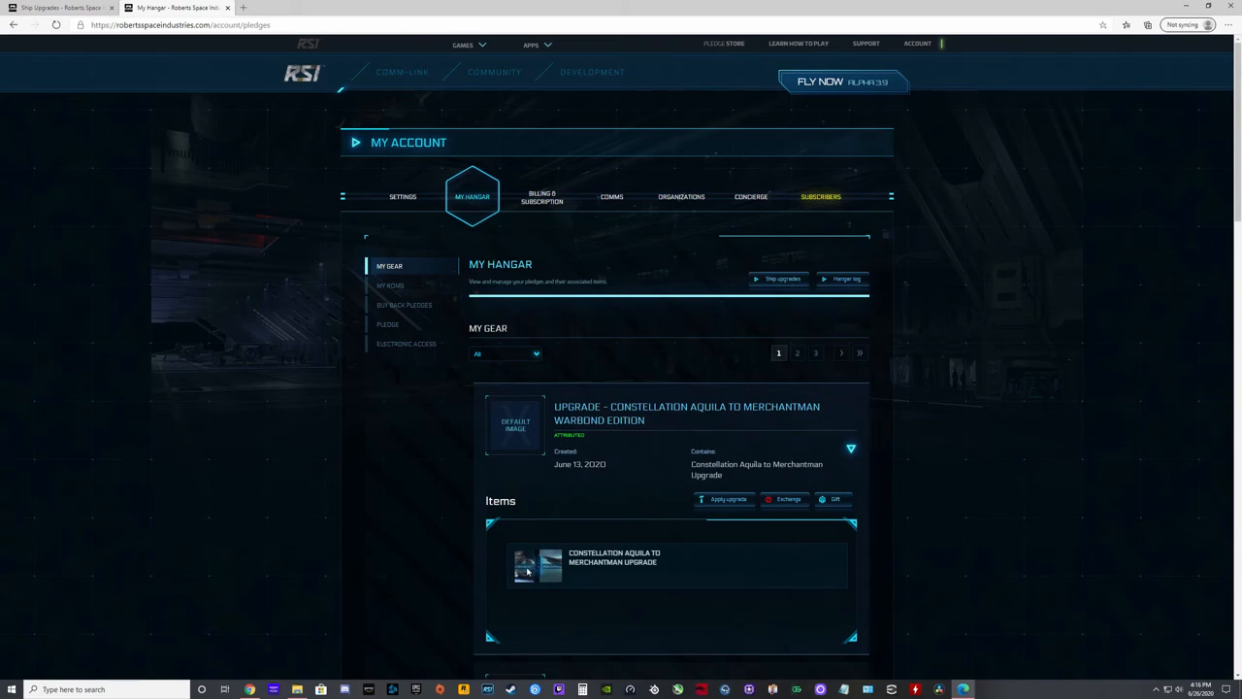
pyautogui.moveTo(726, 499)
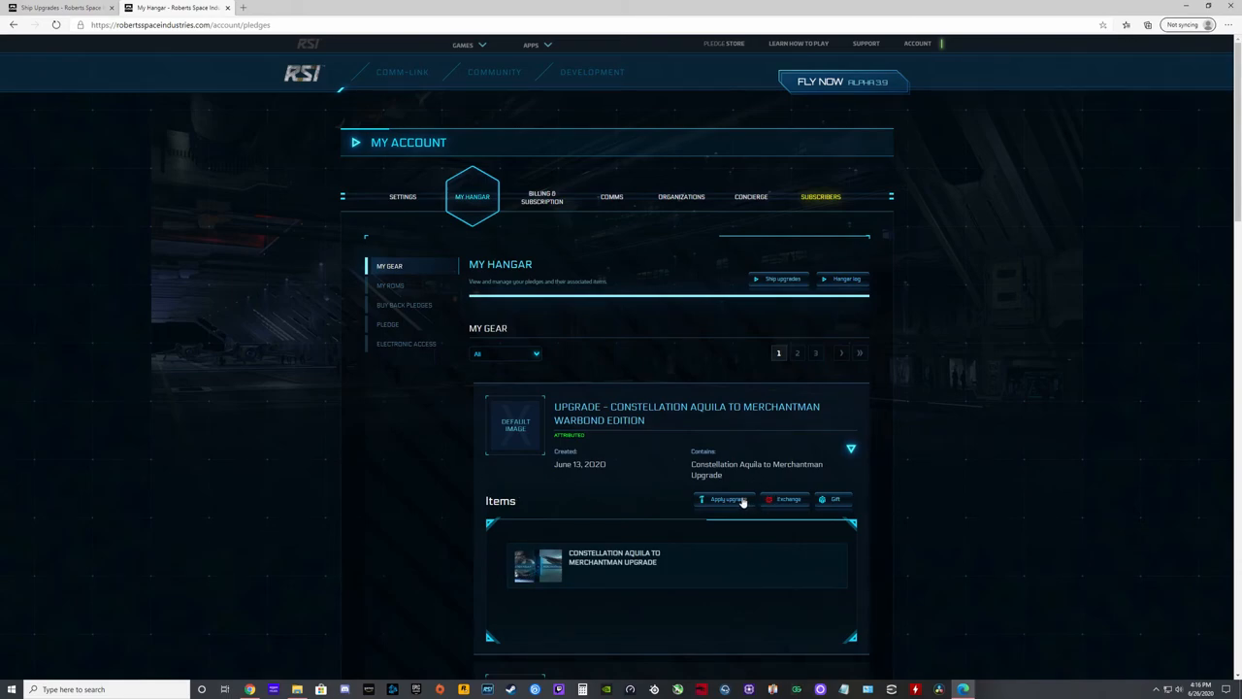
pyautogui.moveTo(623, 495)
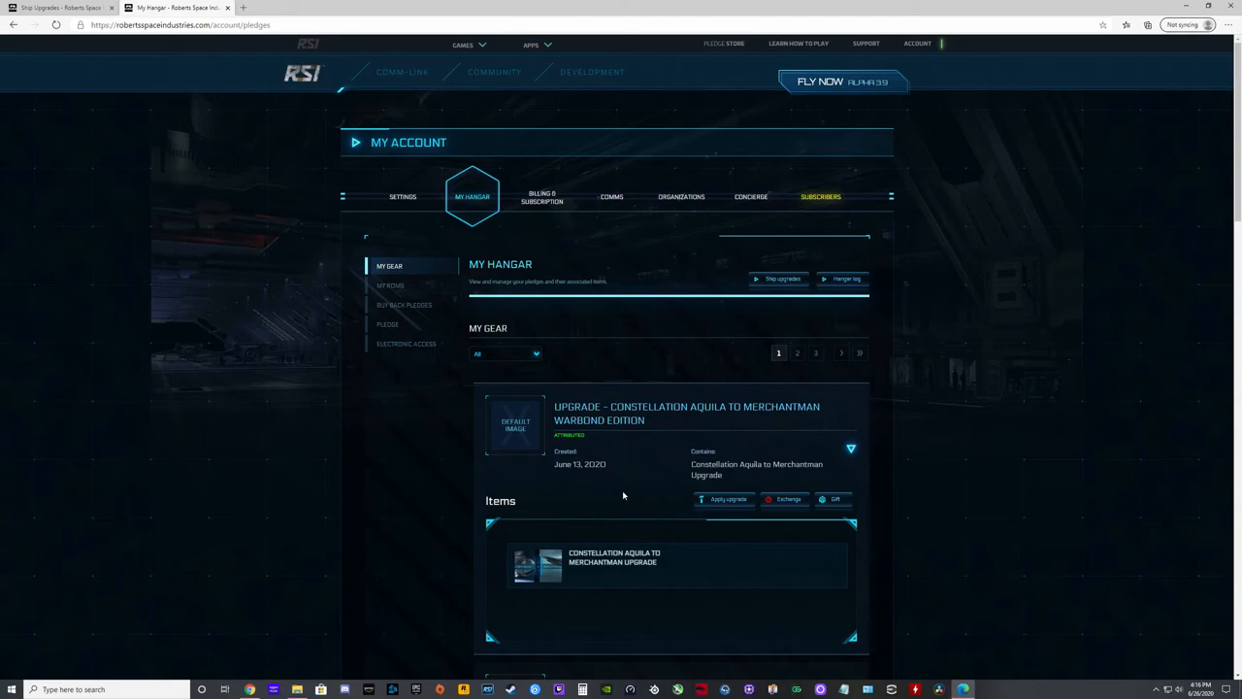
pyautogui.moveTo(737, 475)
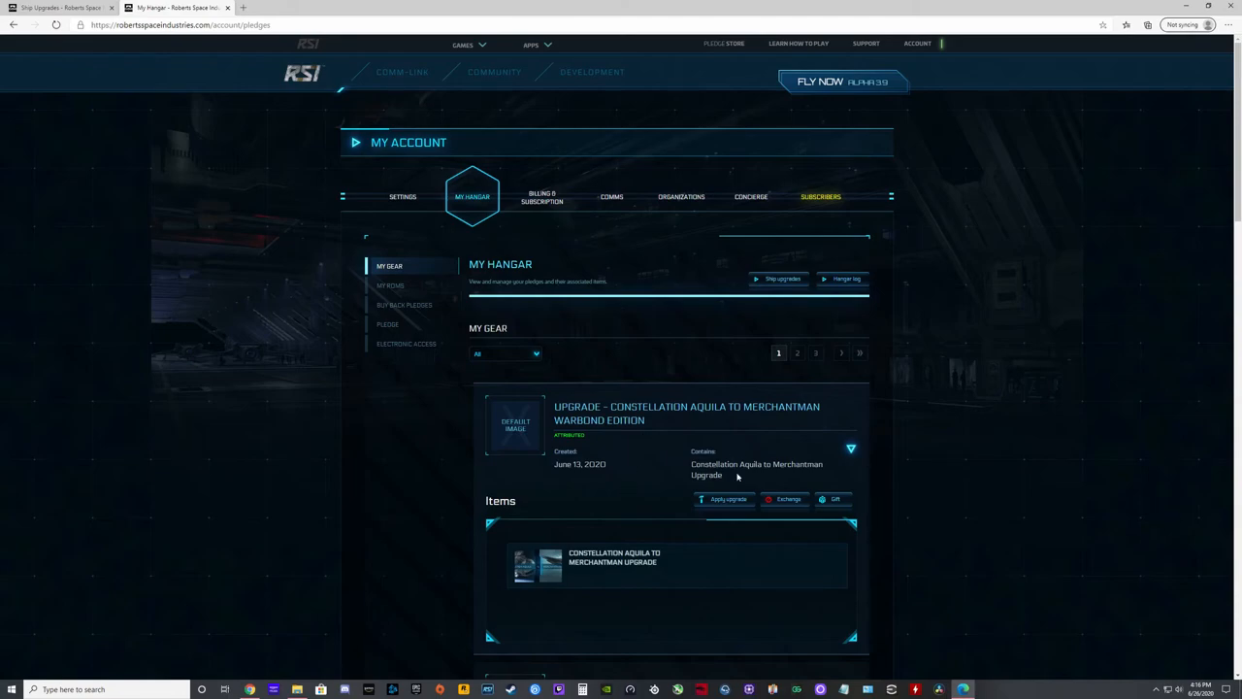
pyautogui.moveTo(893, 501)
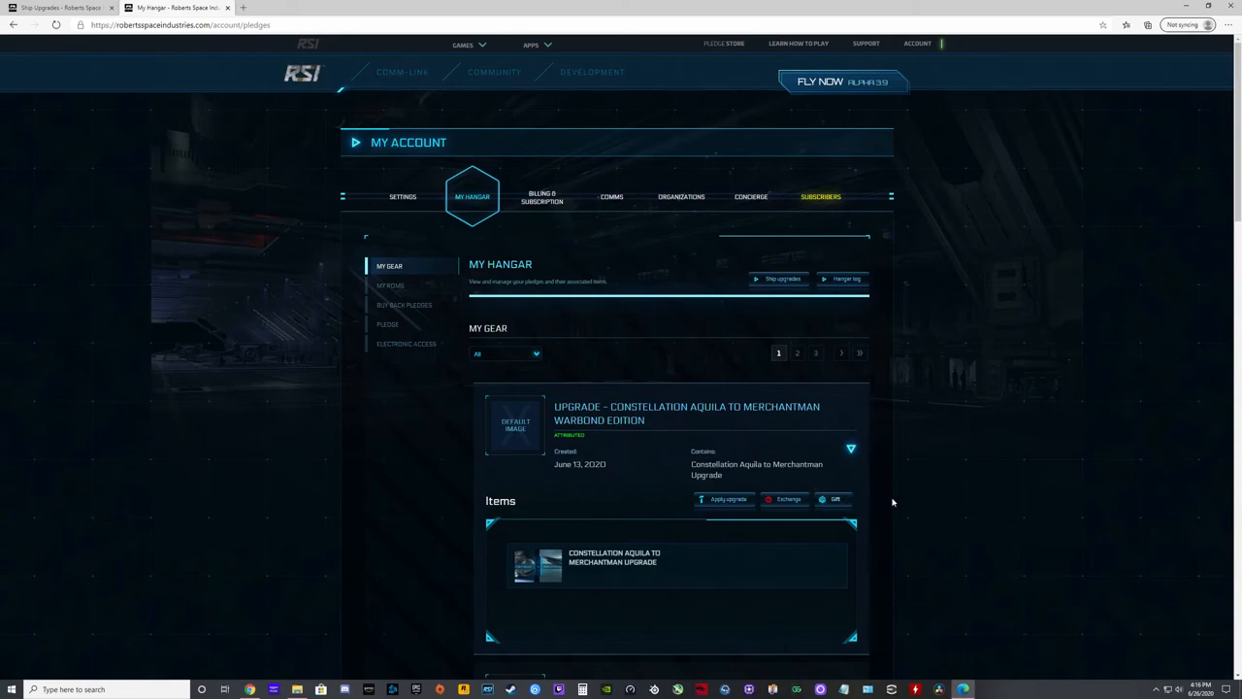
pyautogui.moveTo(917, 527)
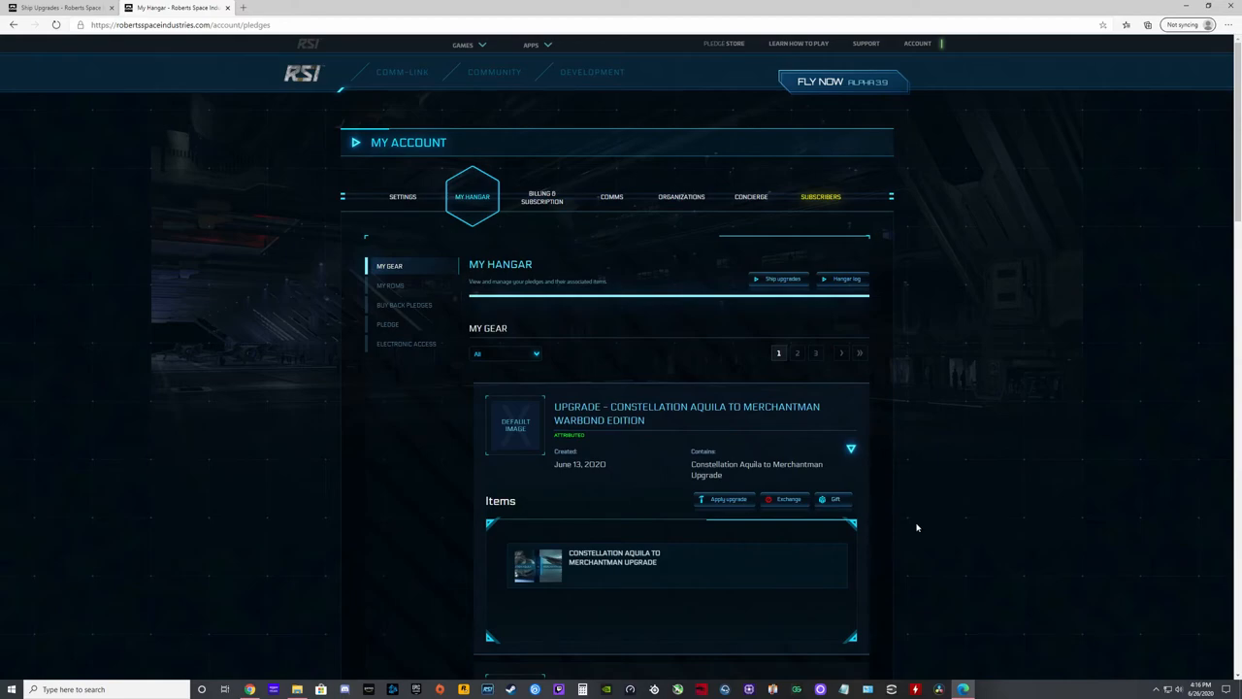
pyautogui.moveTo(882, 429)
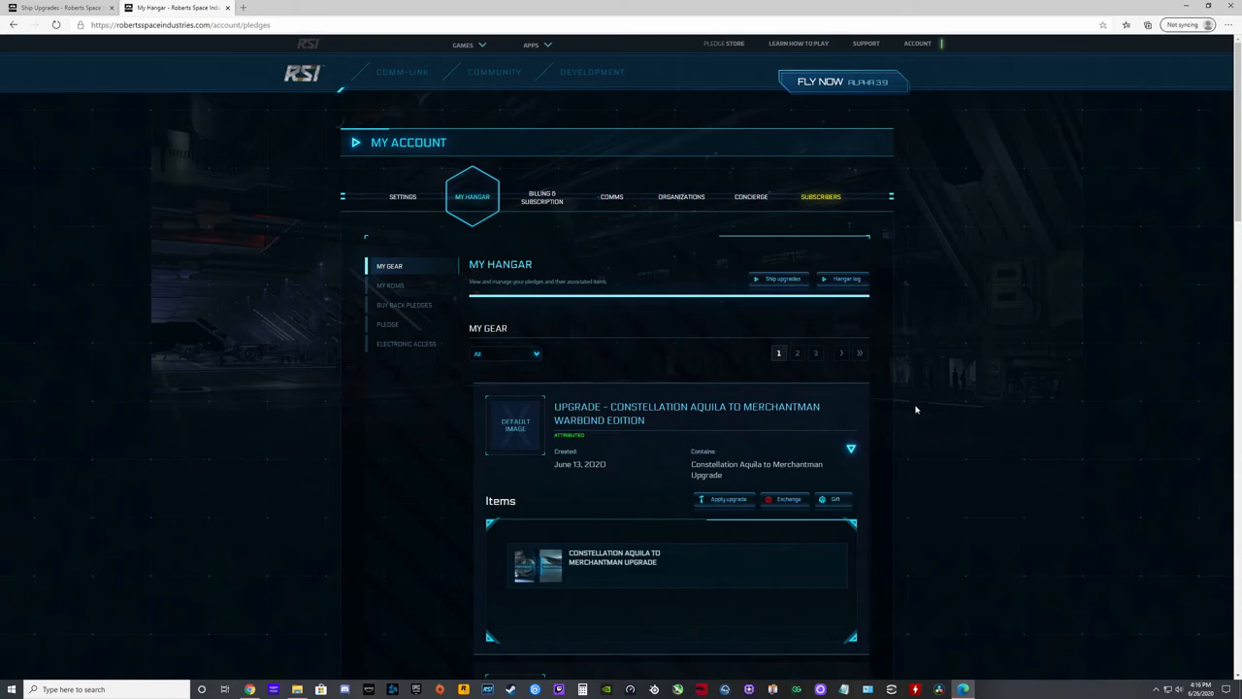
pyautogui.moveTo(260, 289)
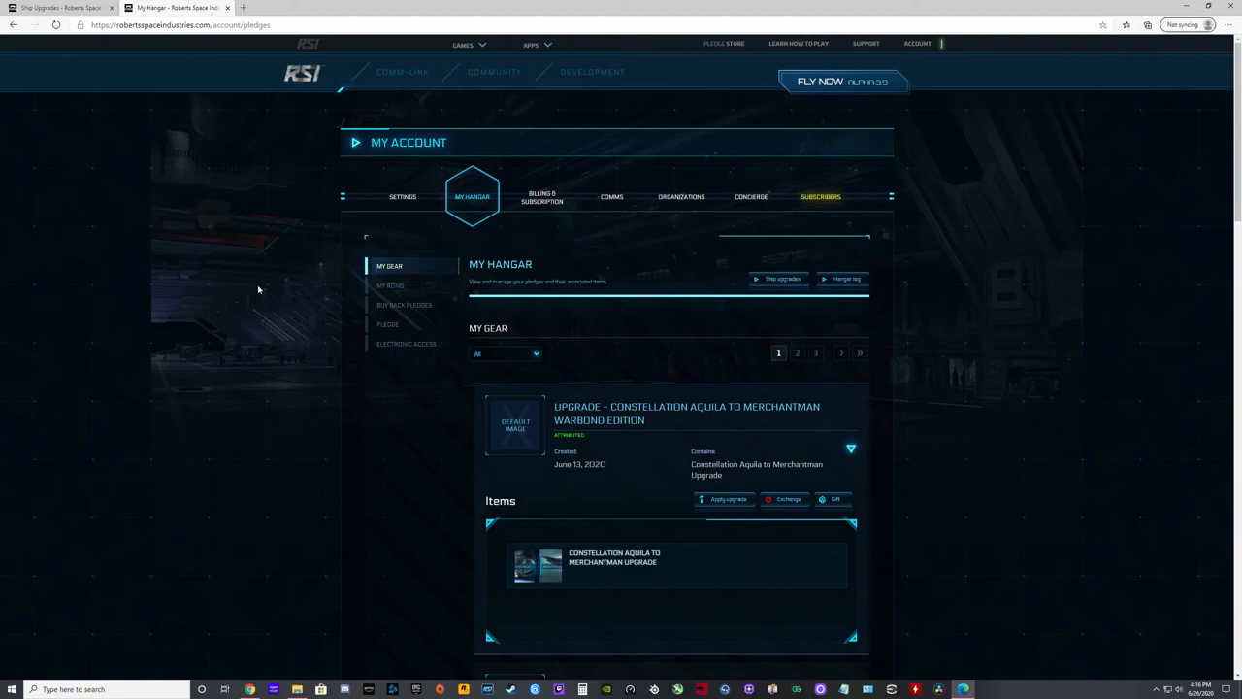
pyautogui.moveTo(153, 196)
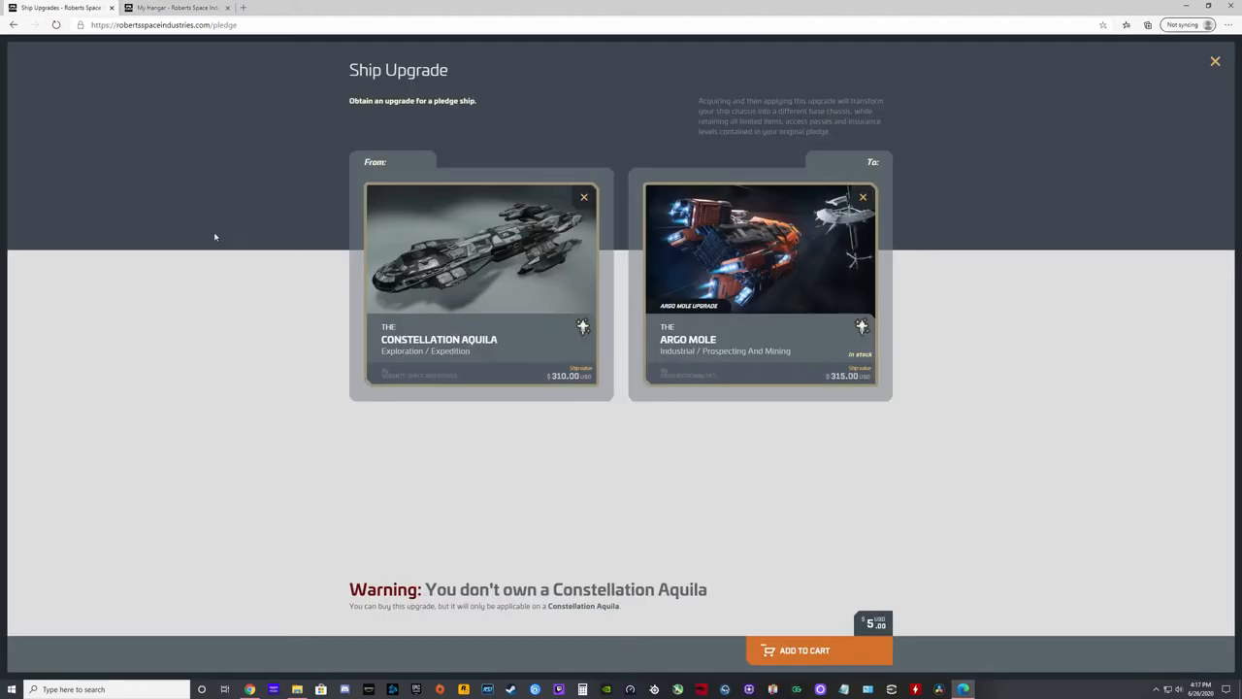
pyautogui.moveTo(286, 374)
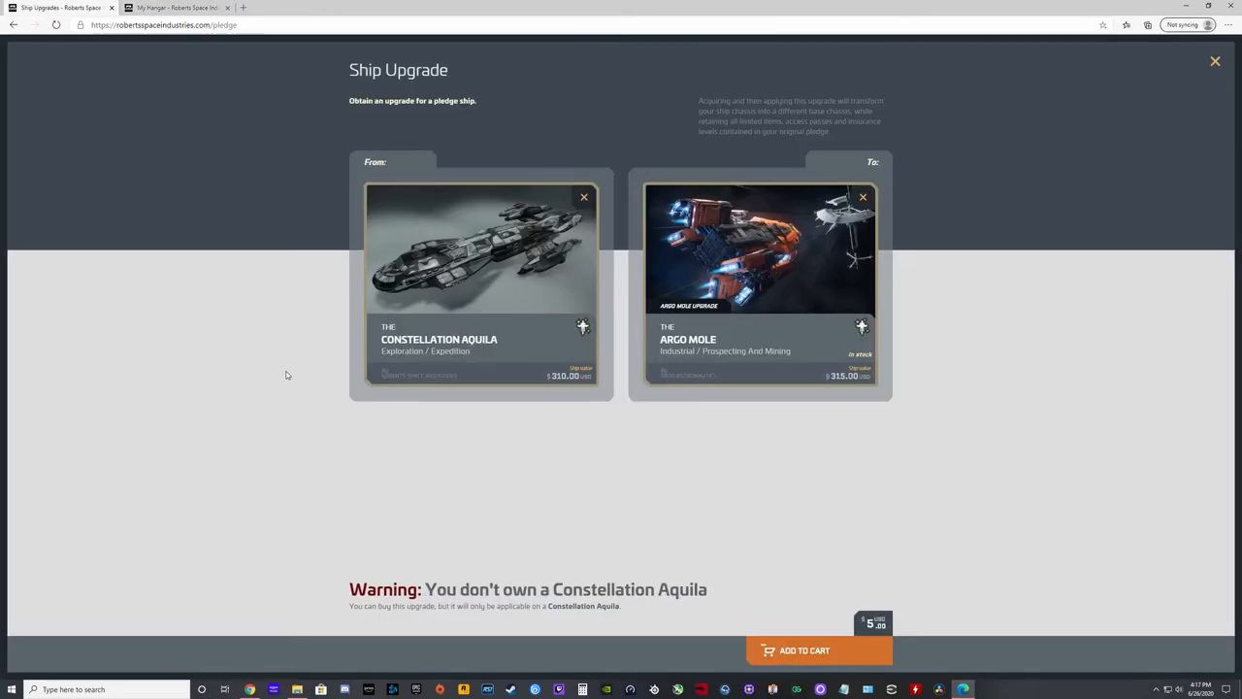
pyautogui.moveTo(248, 388)
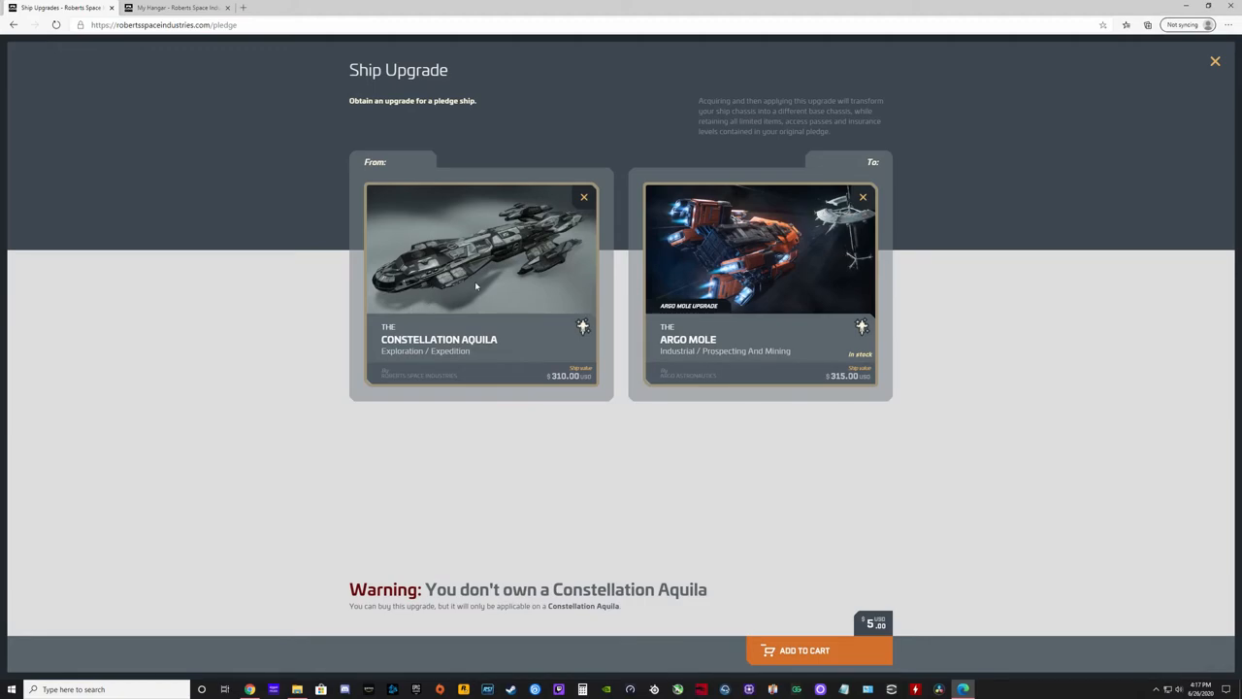
pyautogui.moveTo(502, 282)
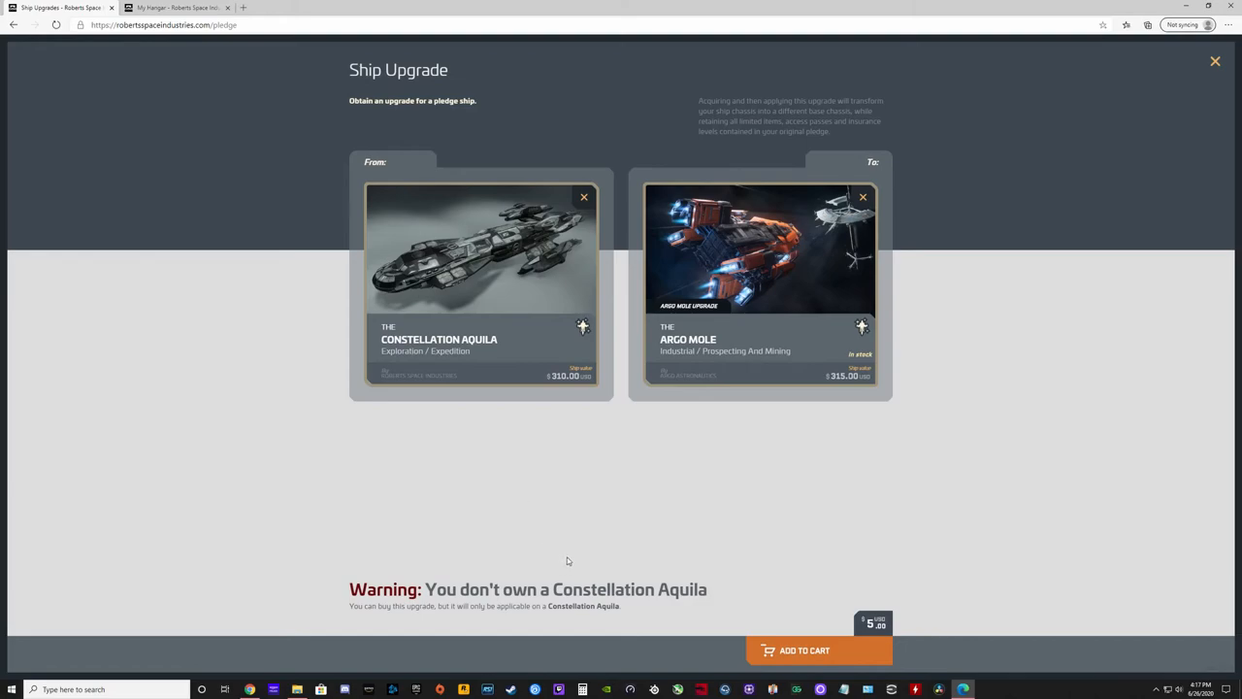
pyautogui.moveTo(570, 347)
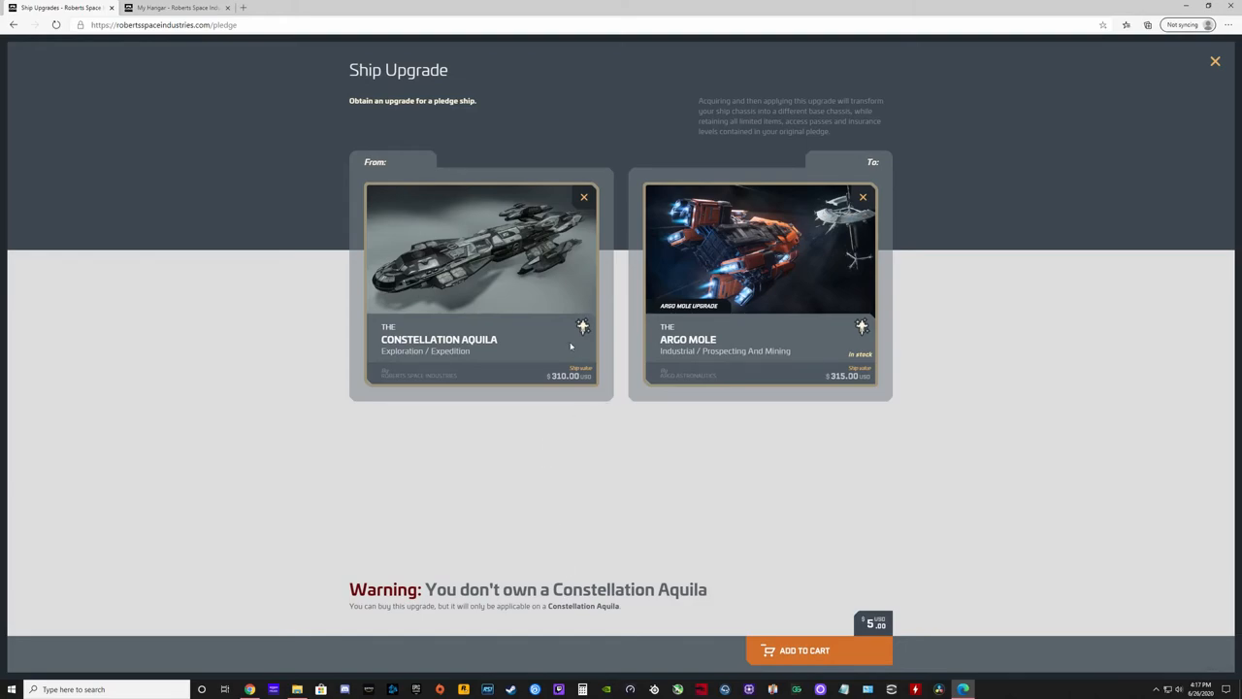
pyautogui.moveTo(793, 285)
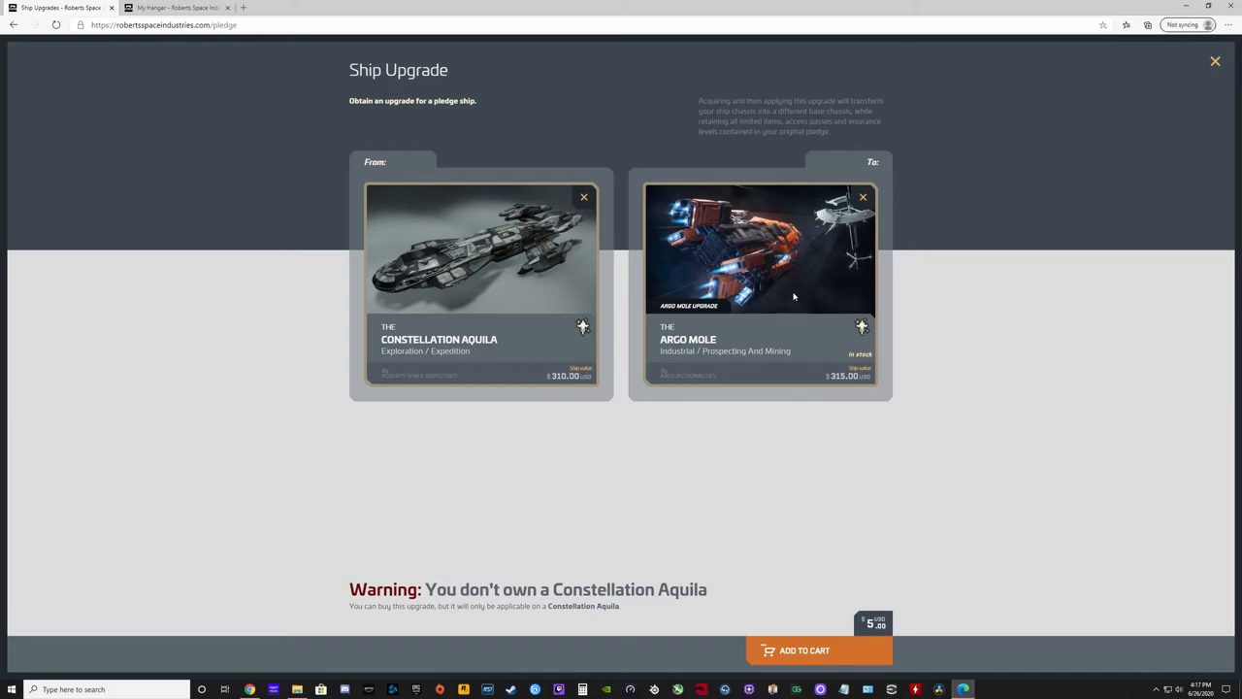
pyautogui.moveTo(819, 420)
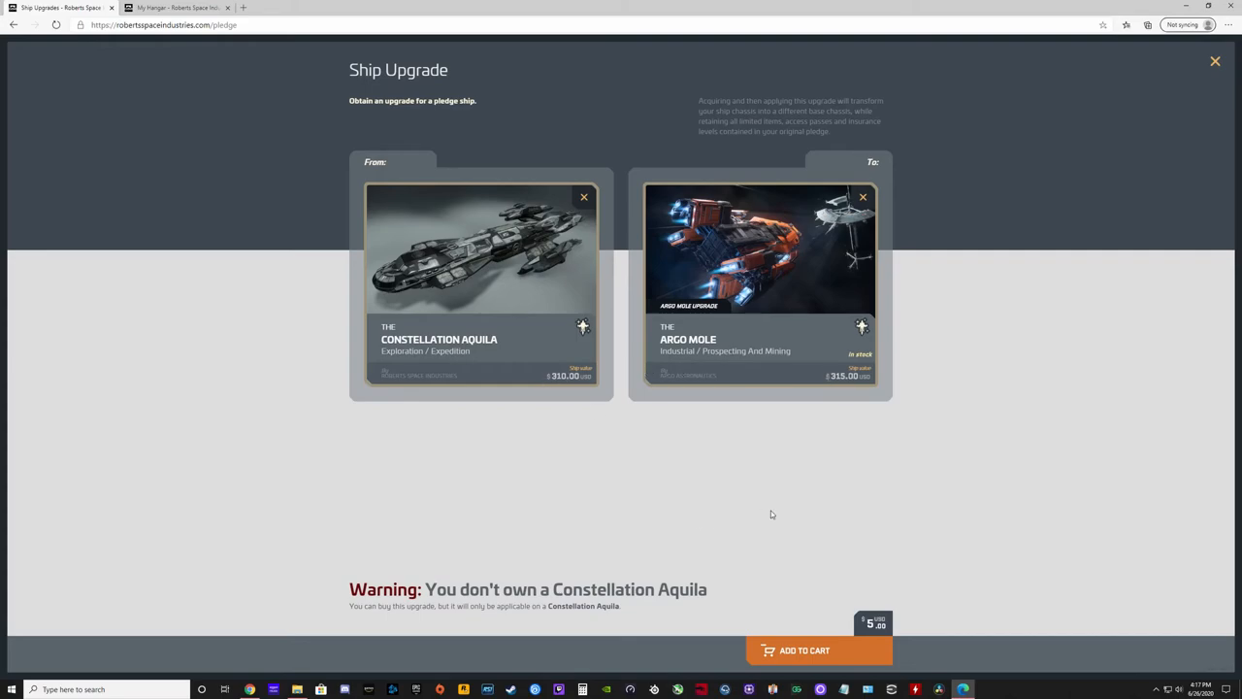
pyautogui.moveTo(852, 498)
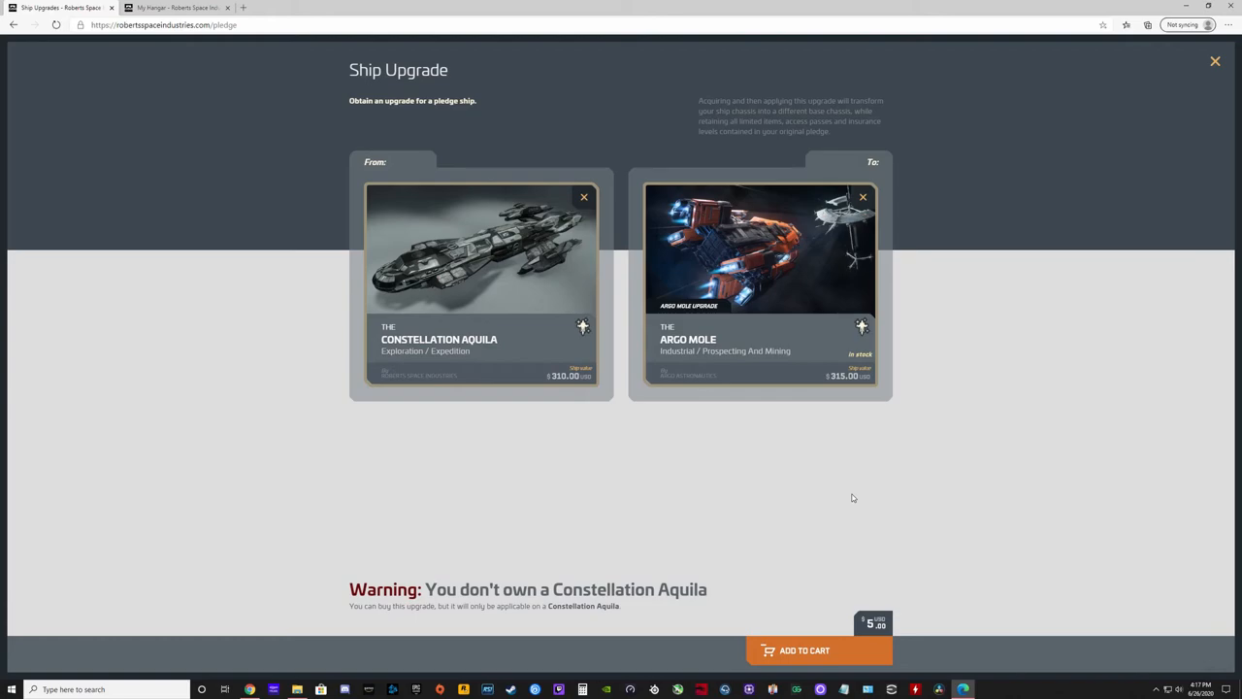
pyautogui.moveTo(289, 367)
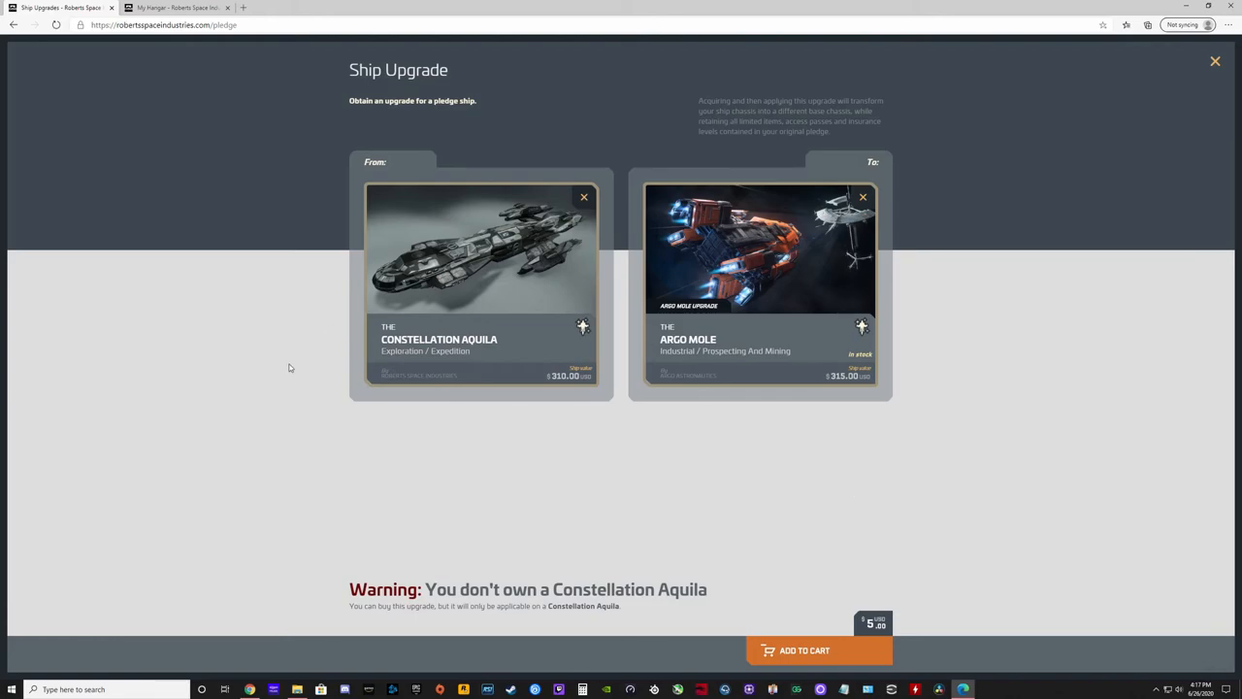
pyautogui.moveTo(495, 282)
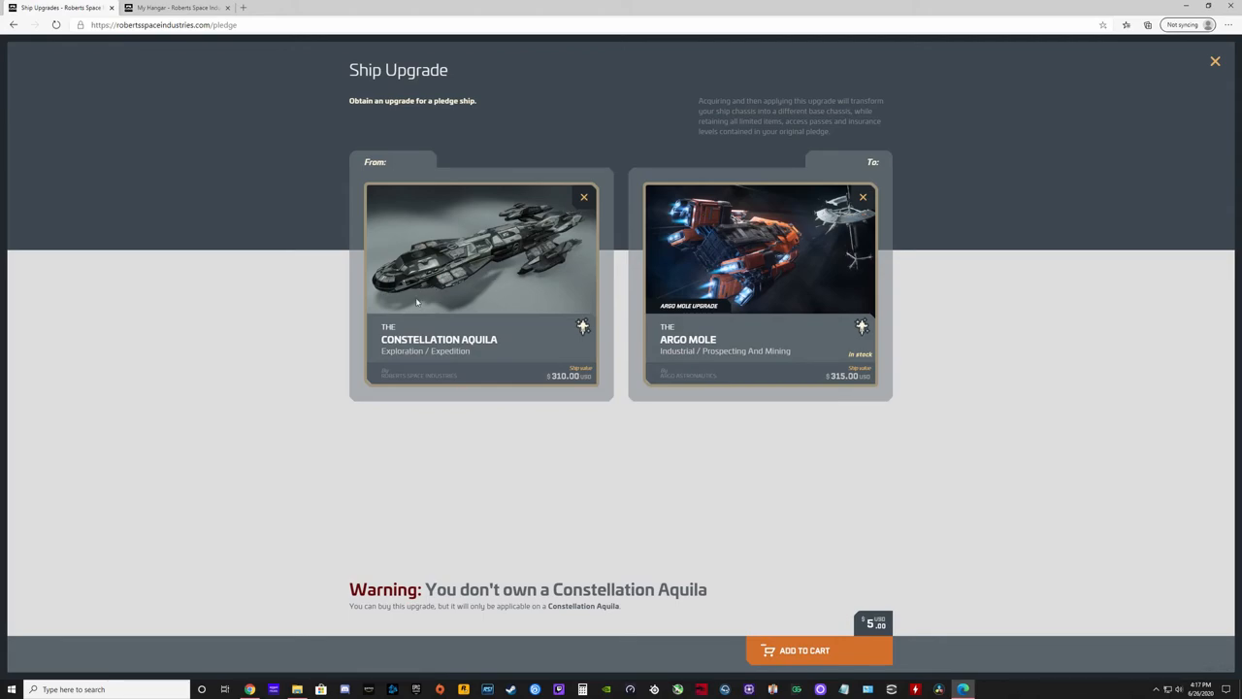
pyautogui.moveTo(501, 297)
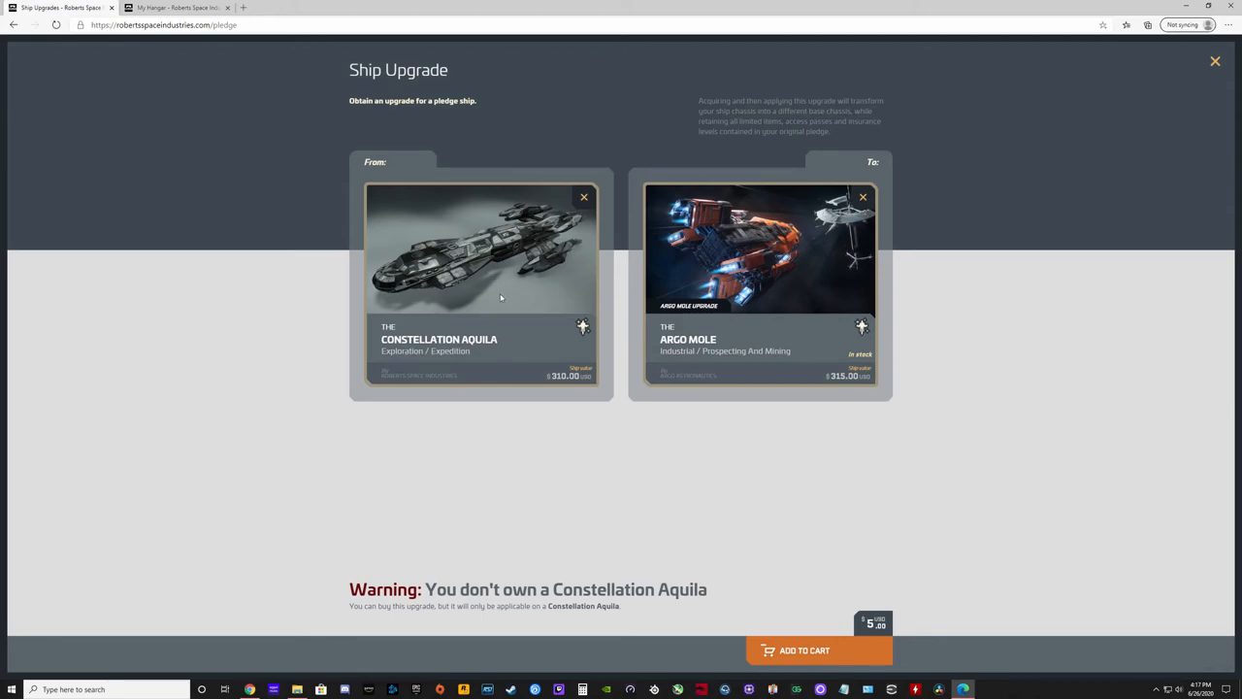
pyautogui.moveTo(458, 264)
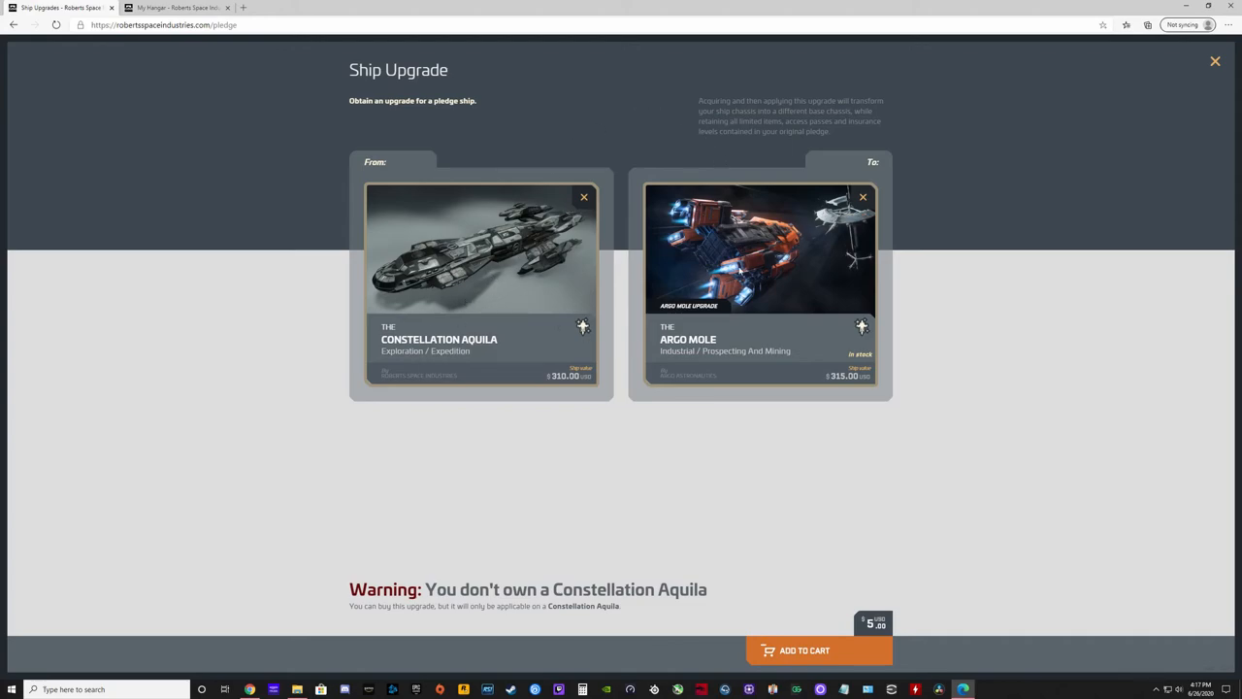
pyautogui.moveTo(1055, 60)
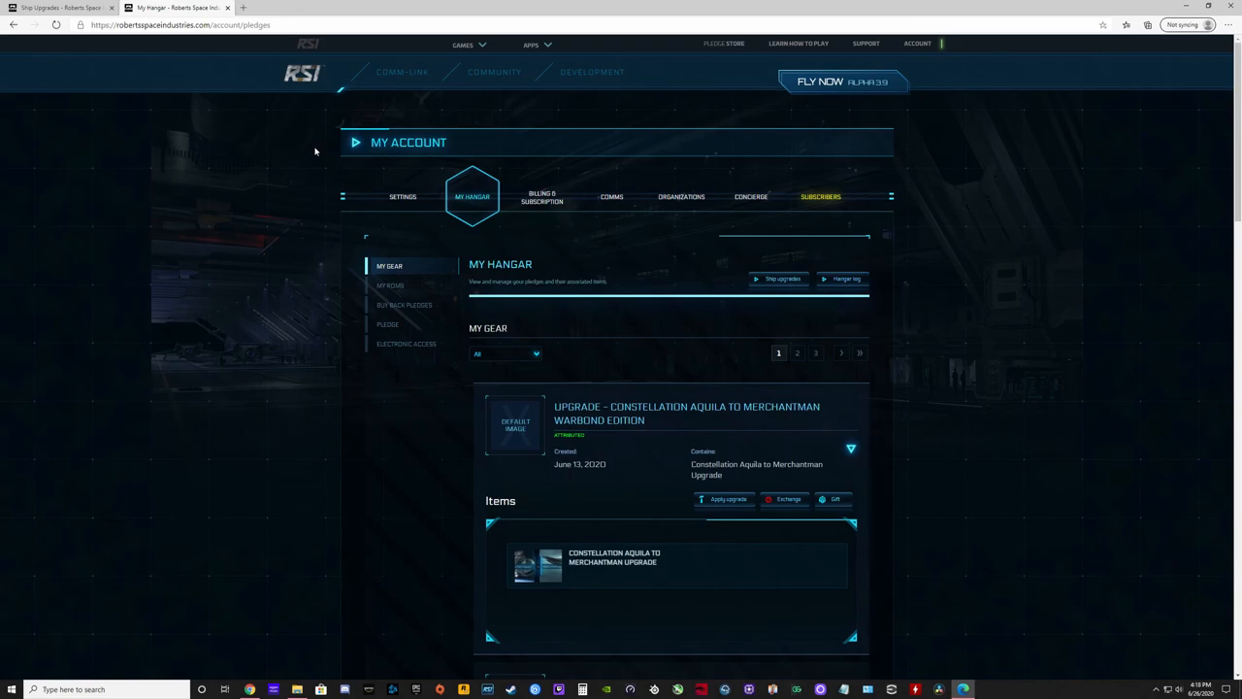
pyautogui.moveTo(314, 340)
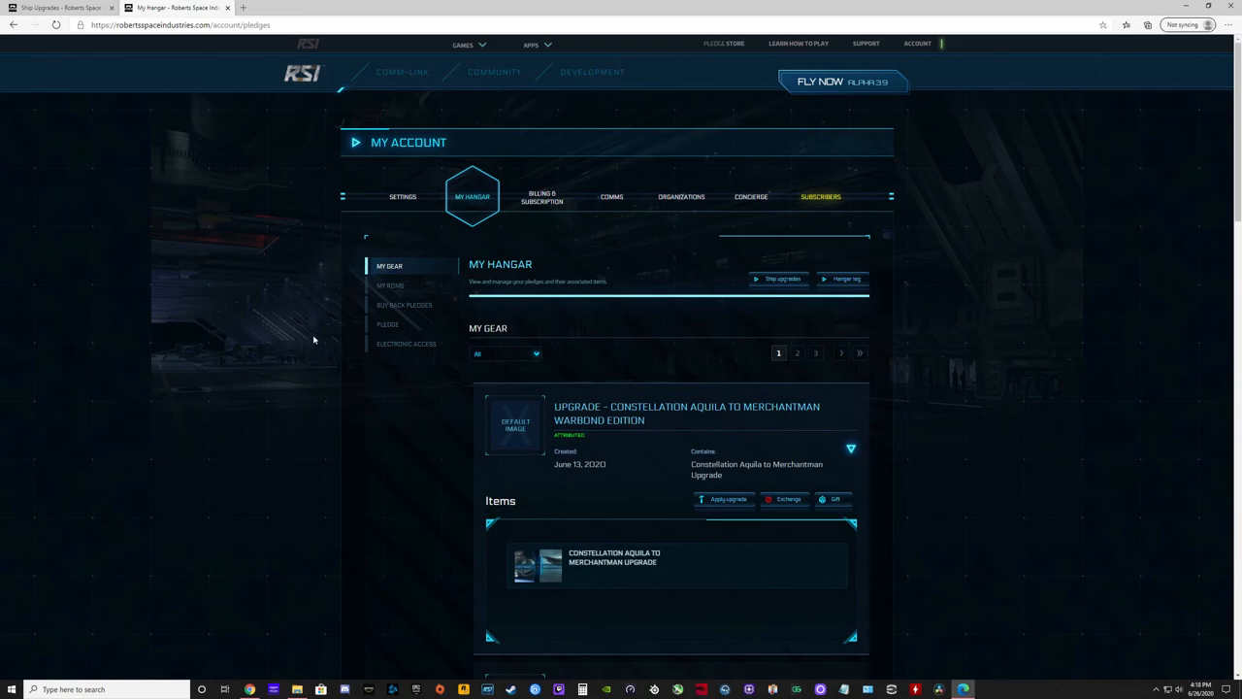